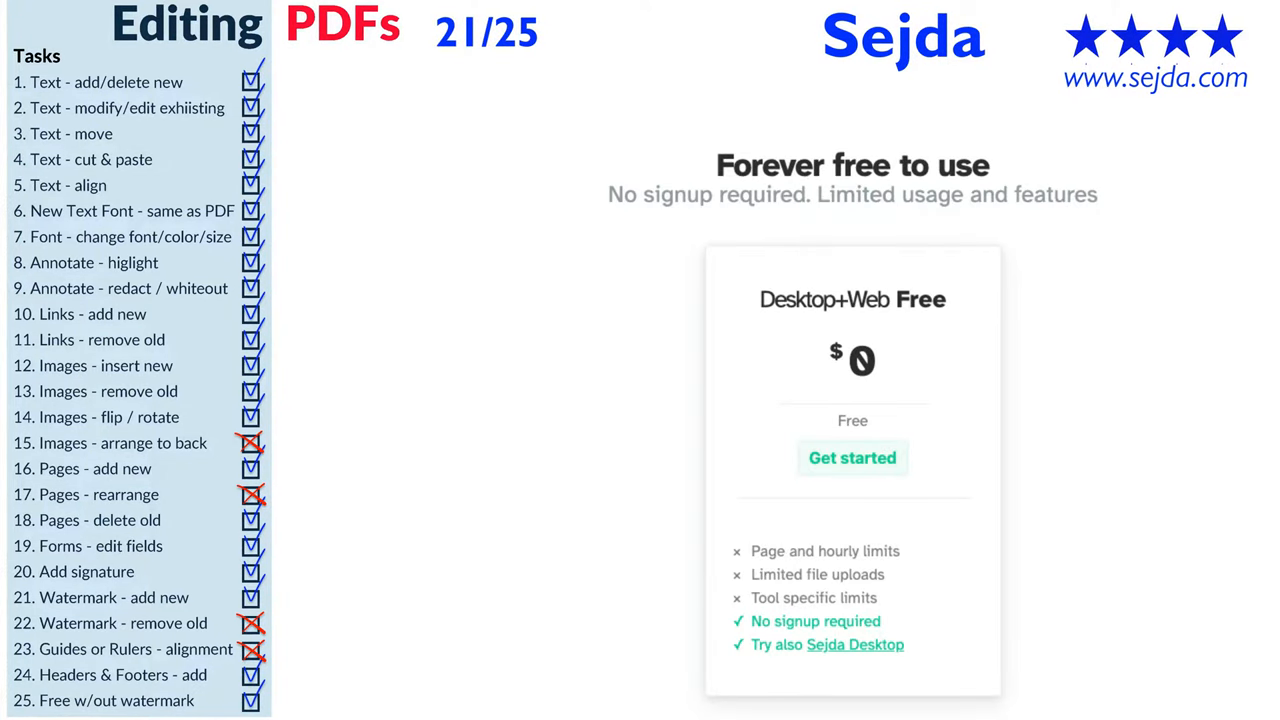
Navigate the browser to the sejda.com home page listing its PDF tools.
click(852, 298)
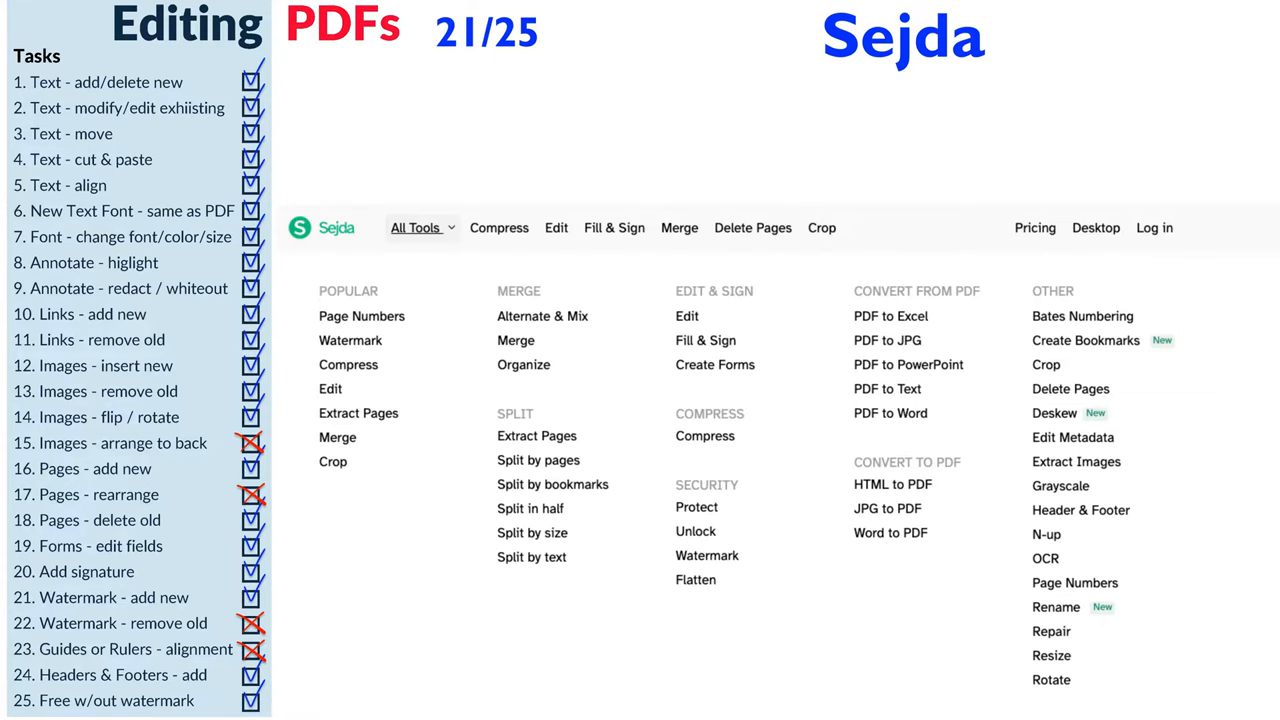
click(1036, 228)
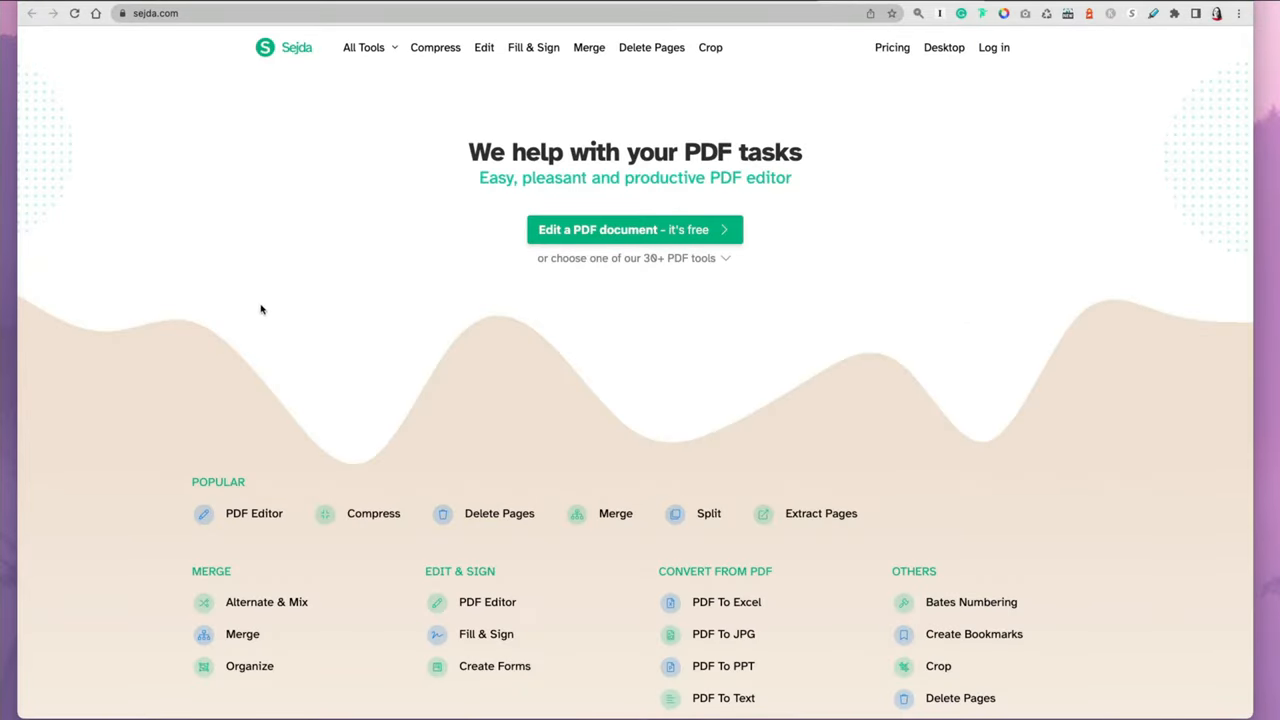
Upload the 'Editing PDFs' practice document into the online PDF Editor tool.
scroll(down, 3)
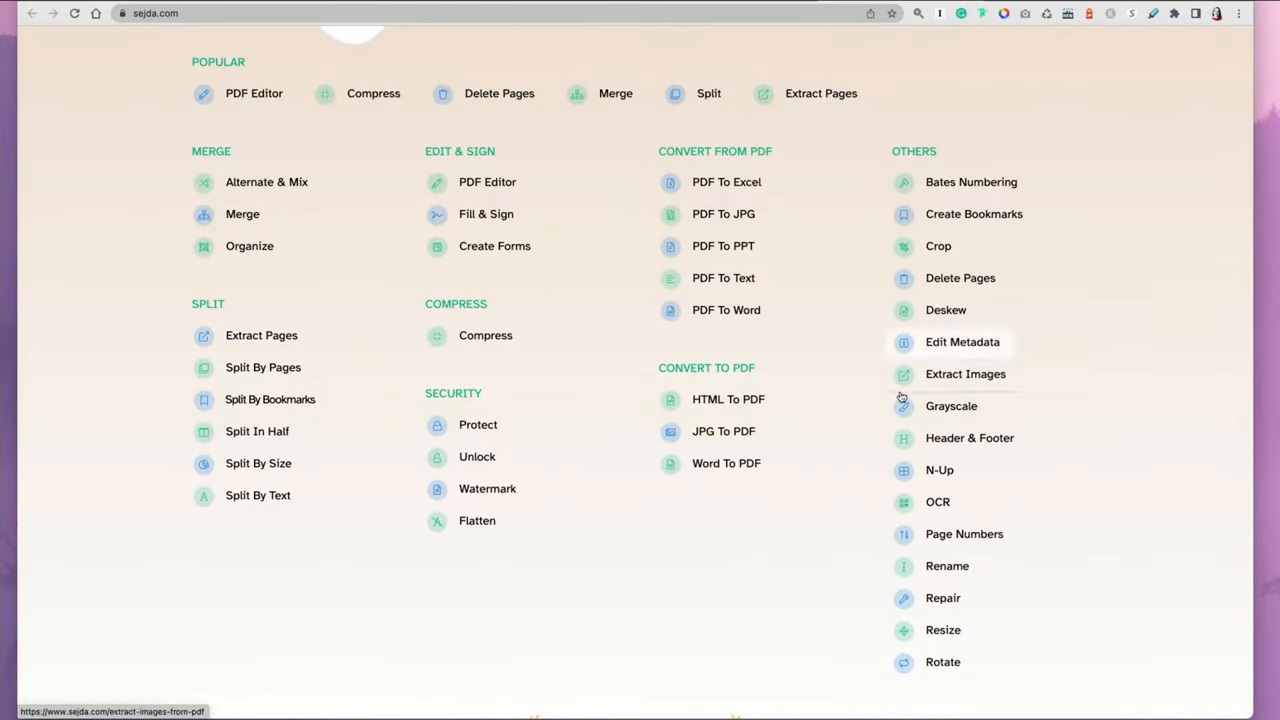
click(254, 94)
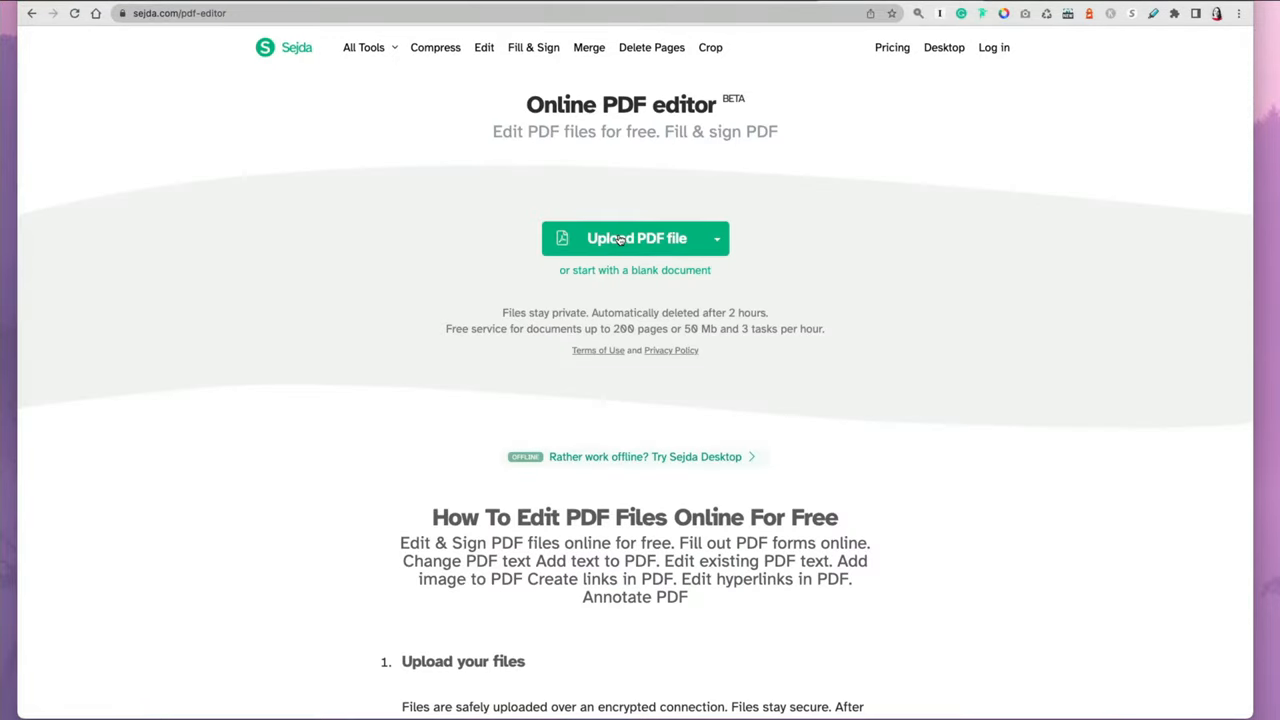
click(636, 238)
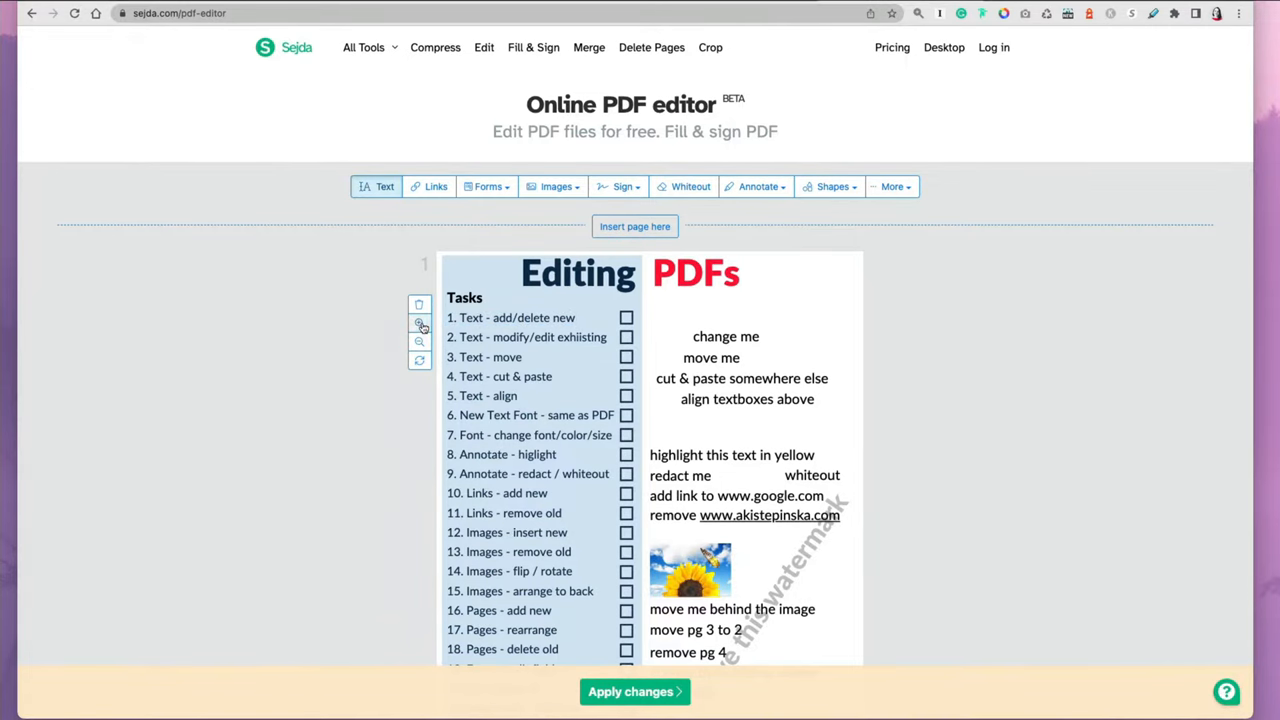
scroll(down, 3)
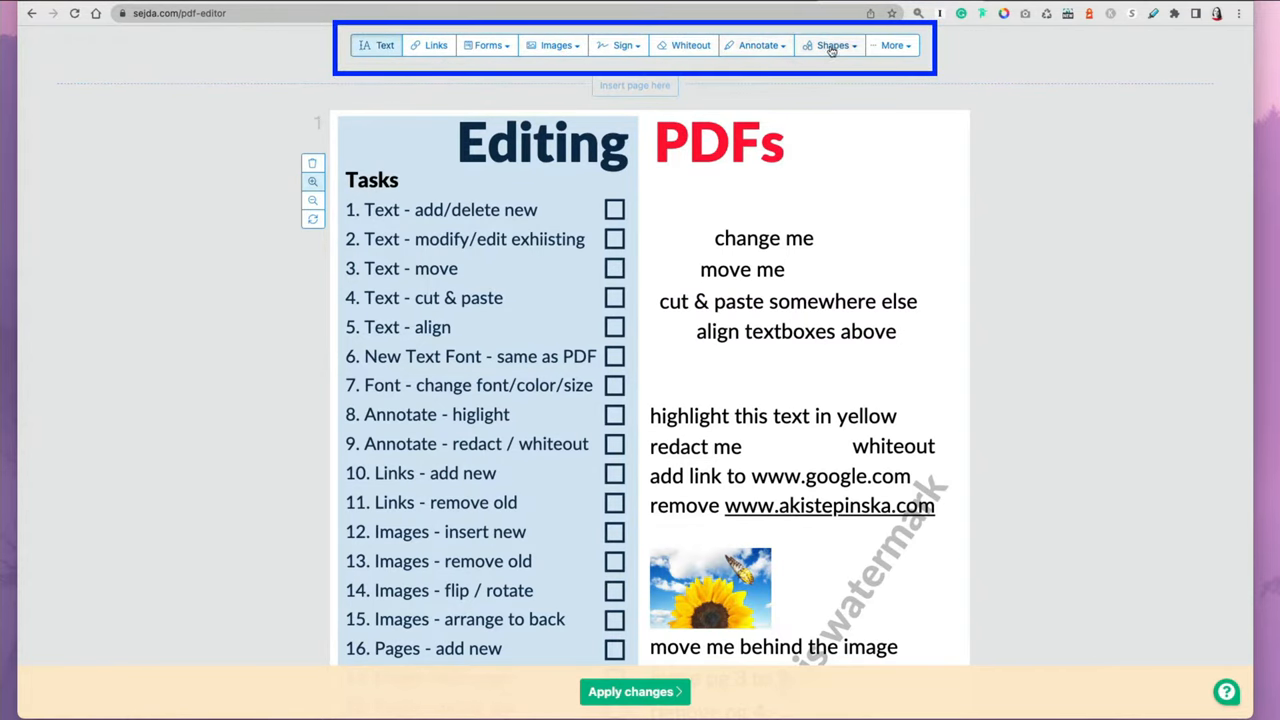
mouse_move(384, 44)
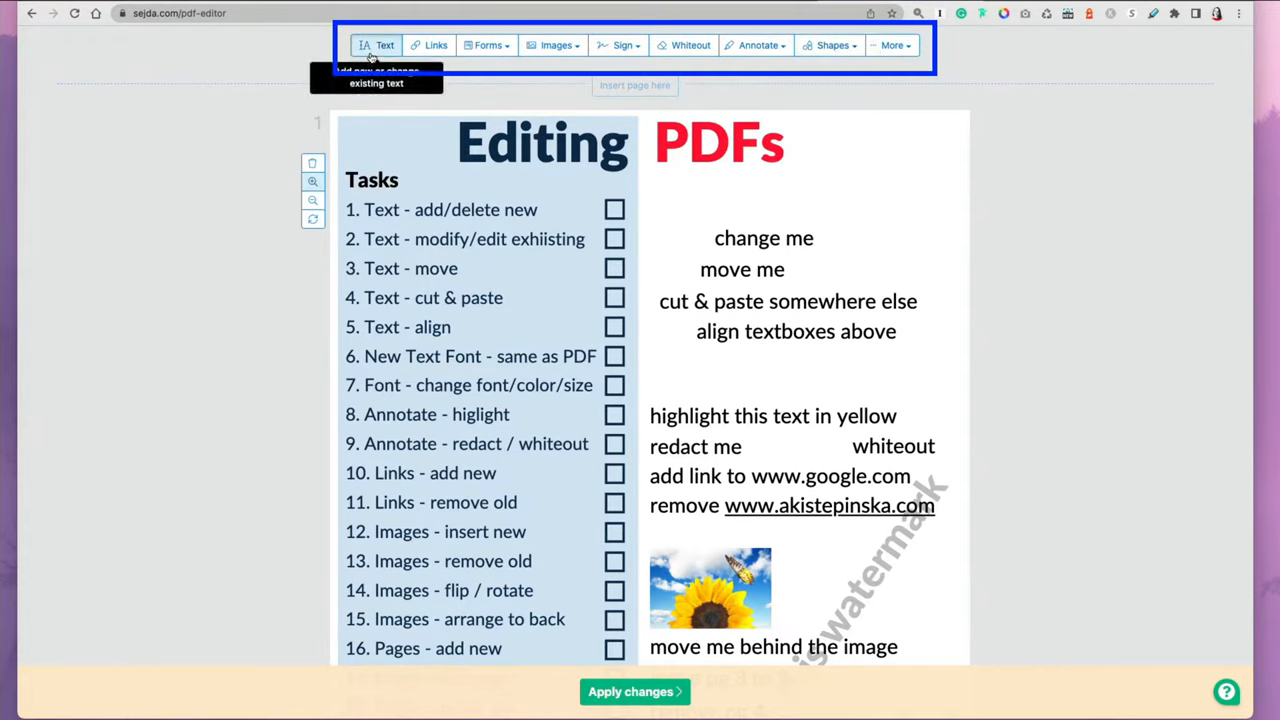
mouse_move(672, 198)
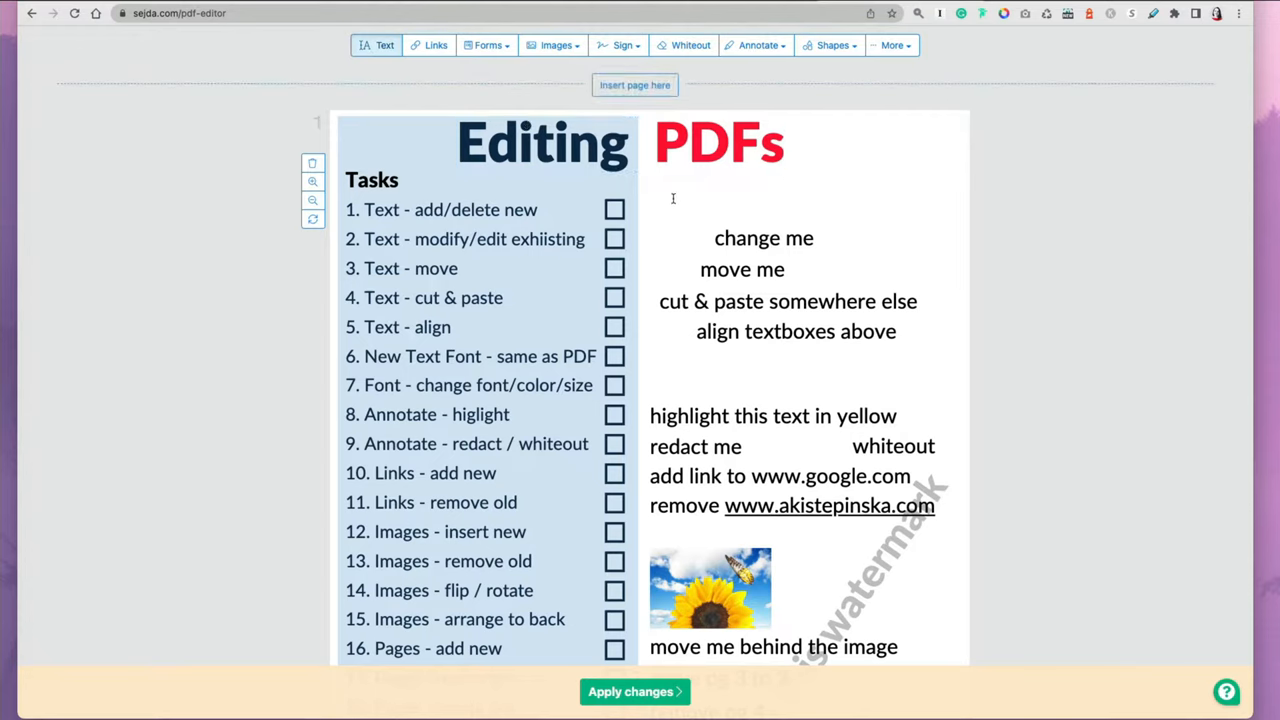
Add a 'New Text' heading above 'change me', adjust its size and font, and remove the stray text box.
text(New Text)
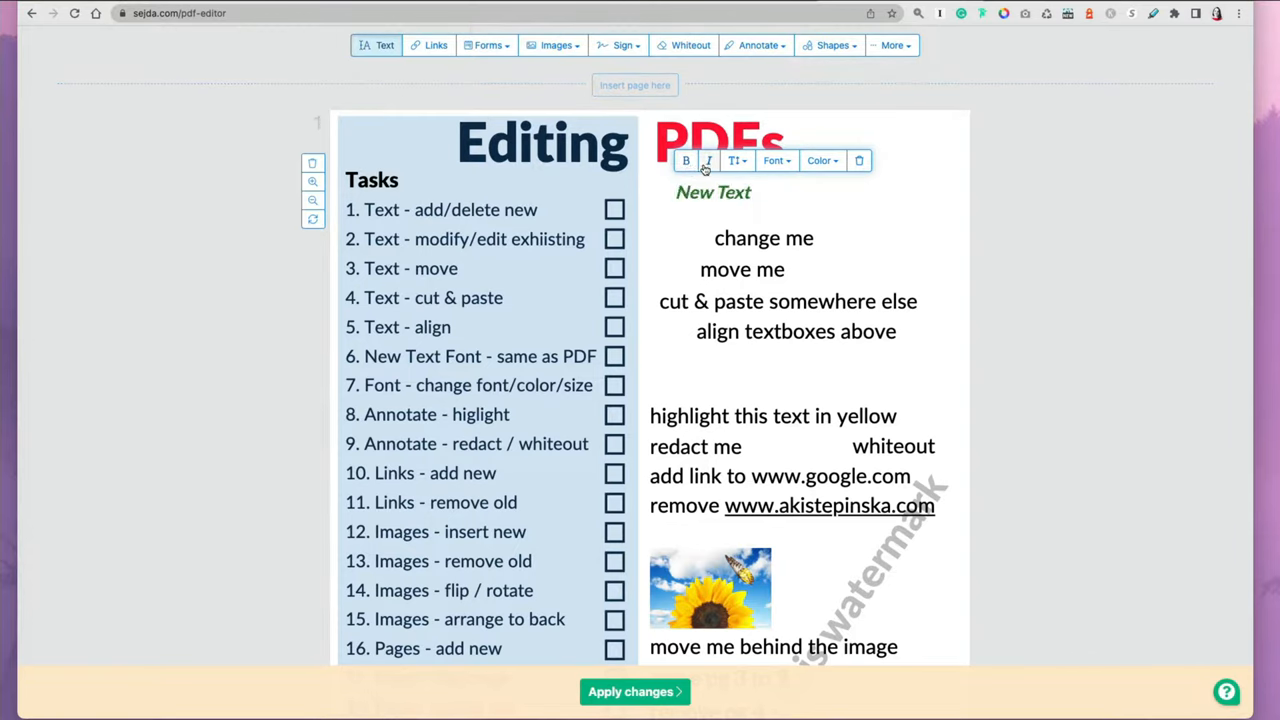
click(734, 160)
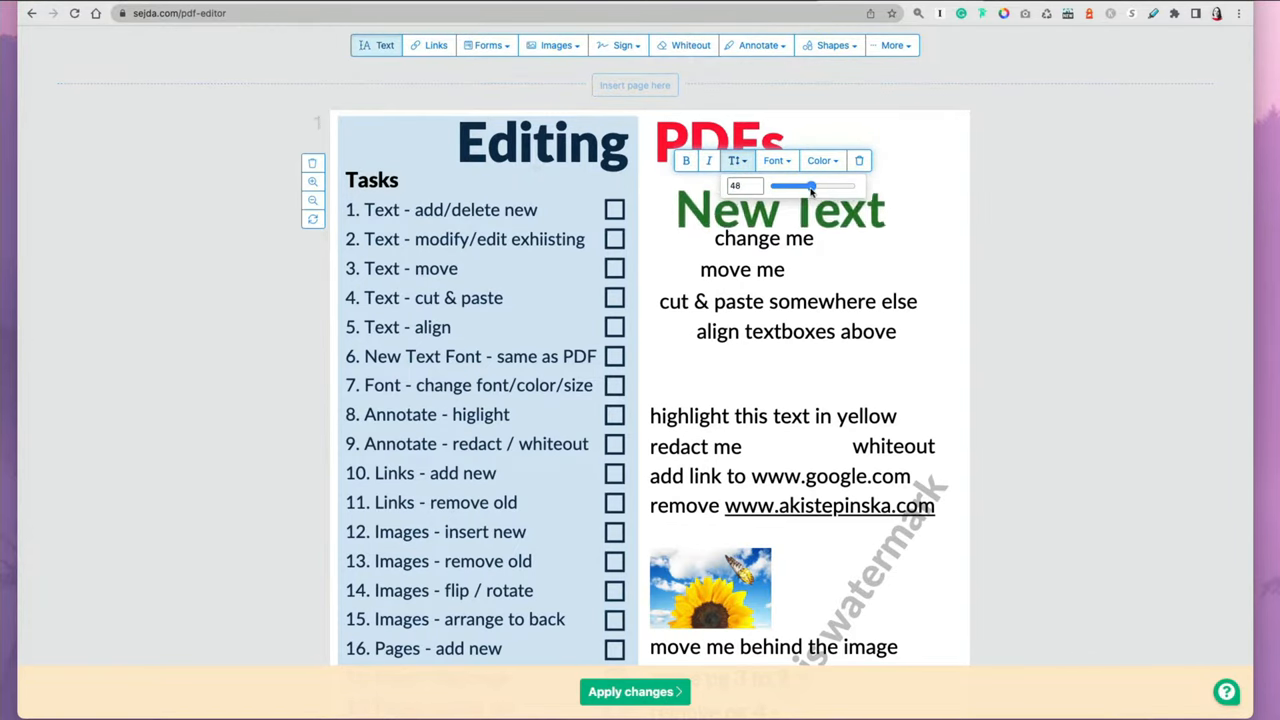
drag(816, 188, 790, 188)
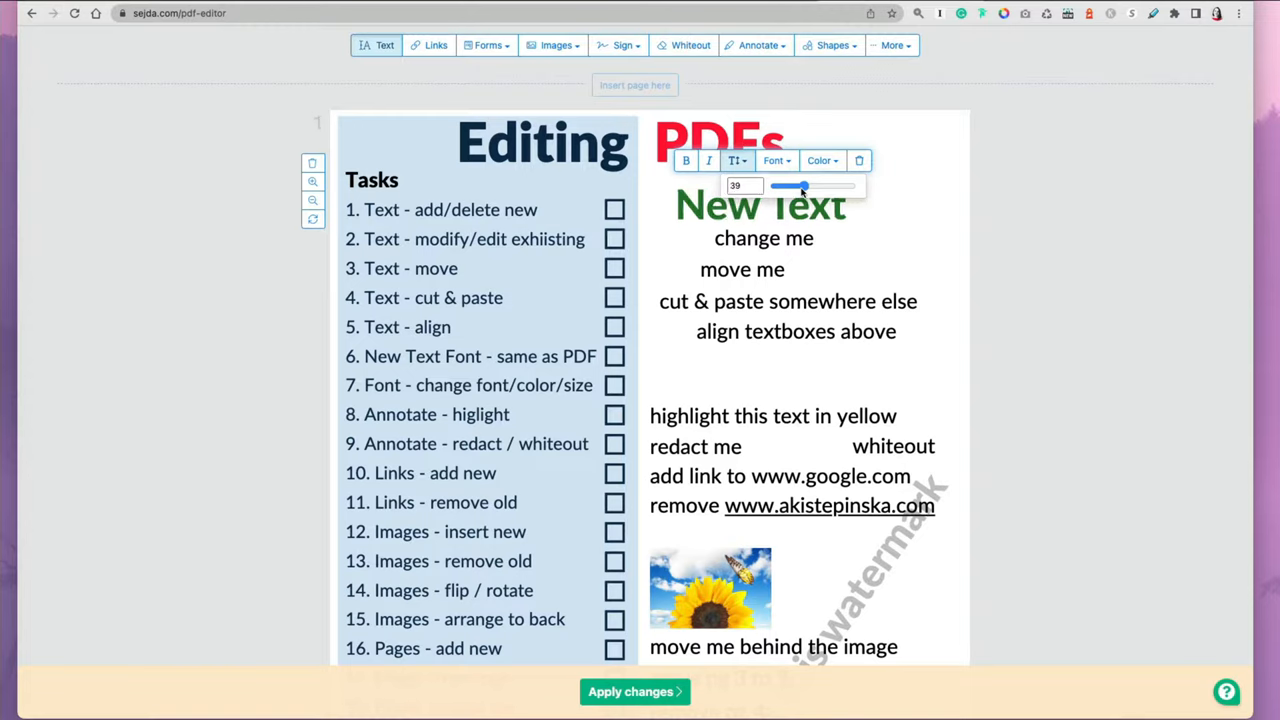
click(776, 160)
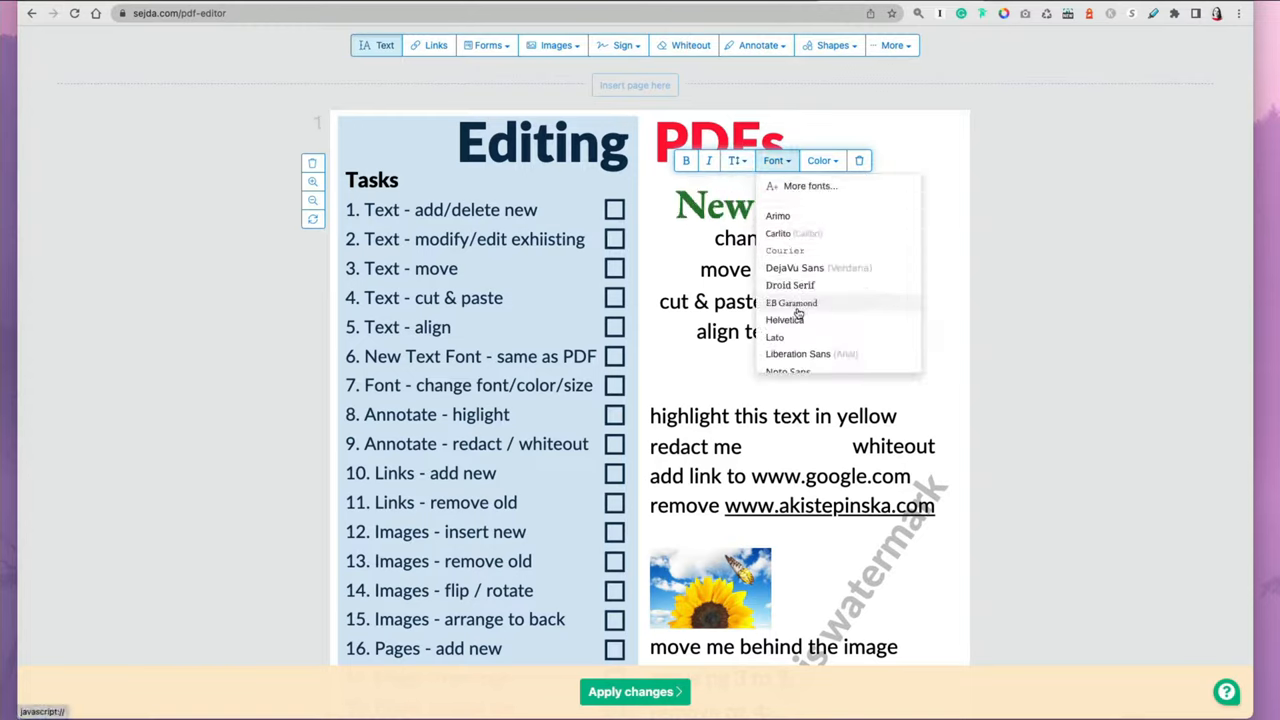
scroll(down, 3)
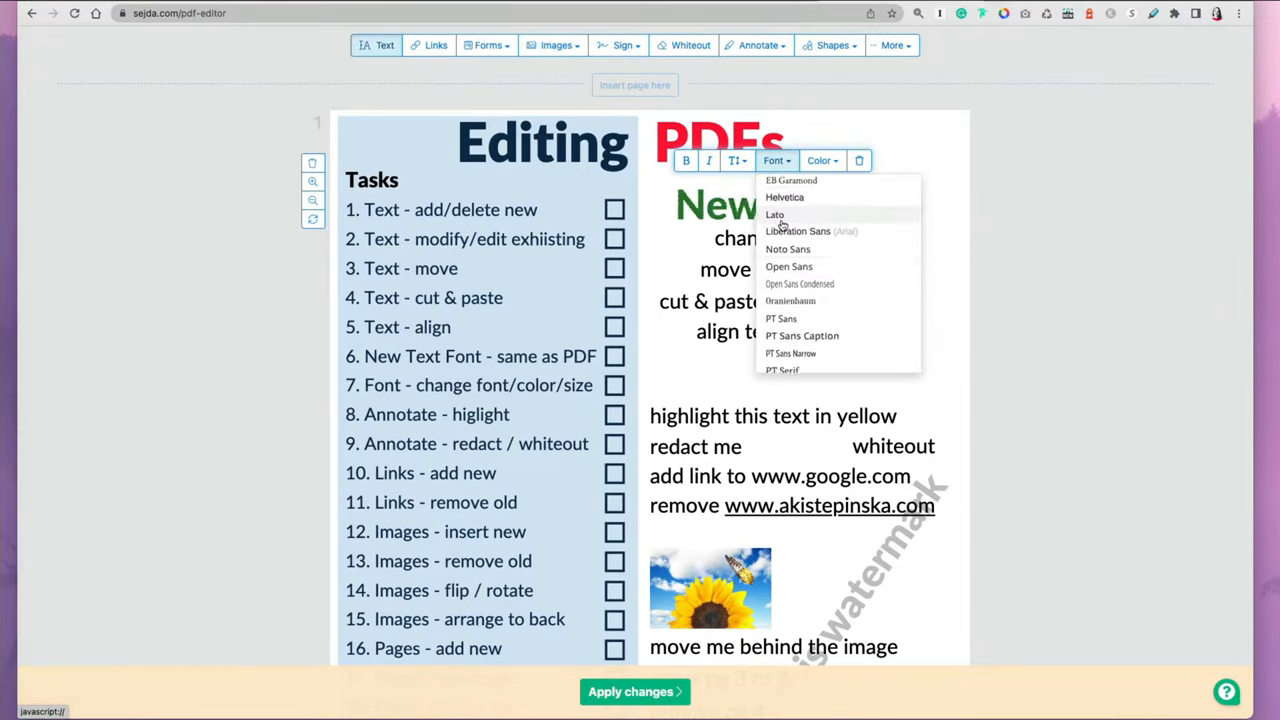
scroll(down, 3)
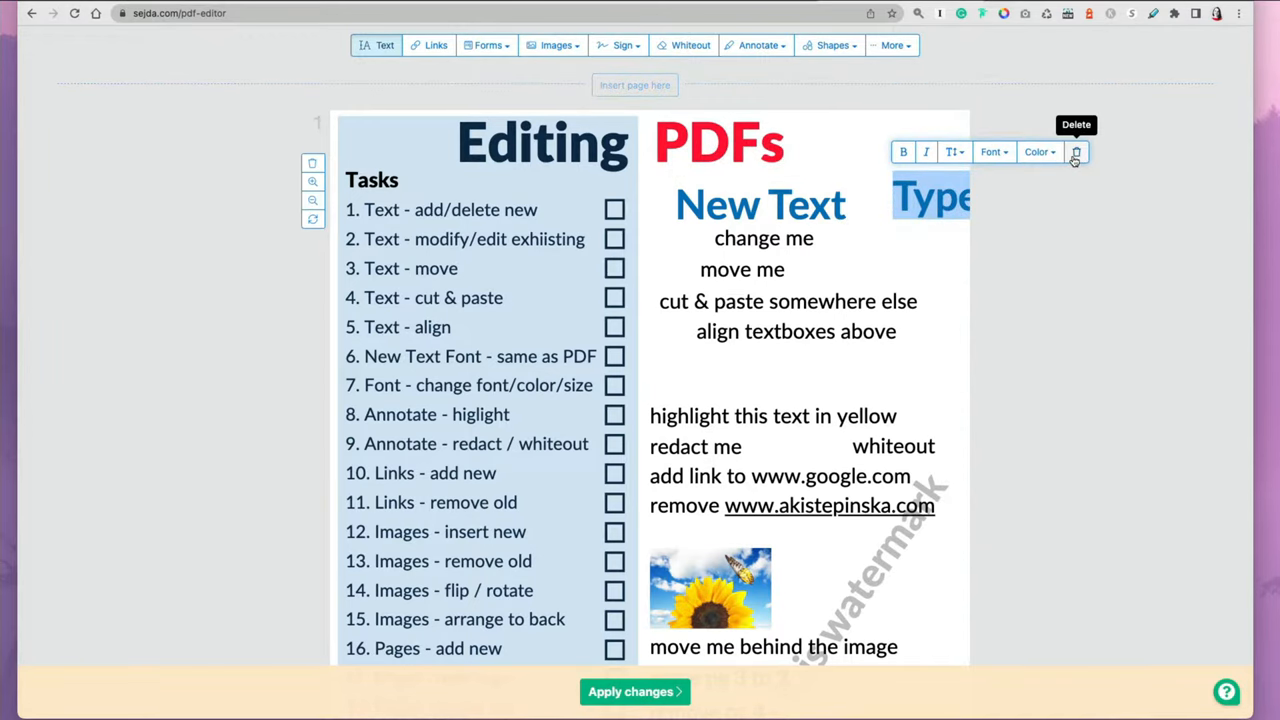
click(1076, 152)
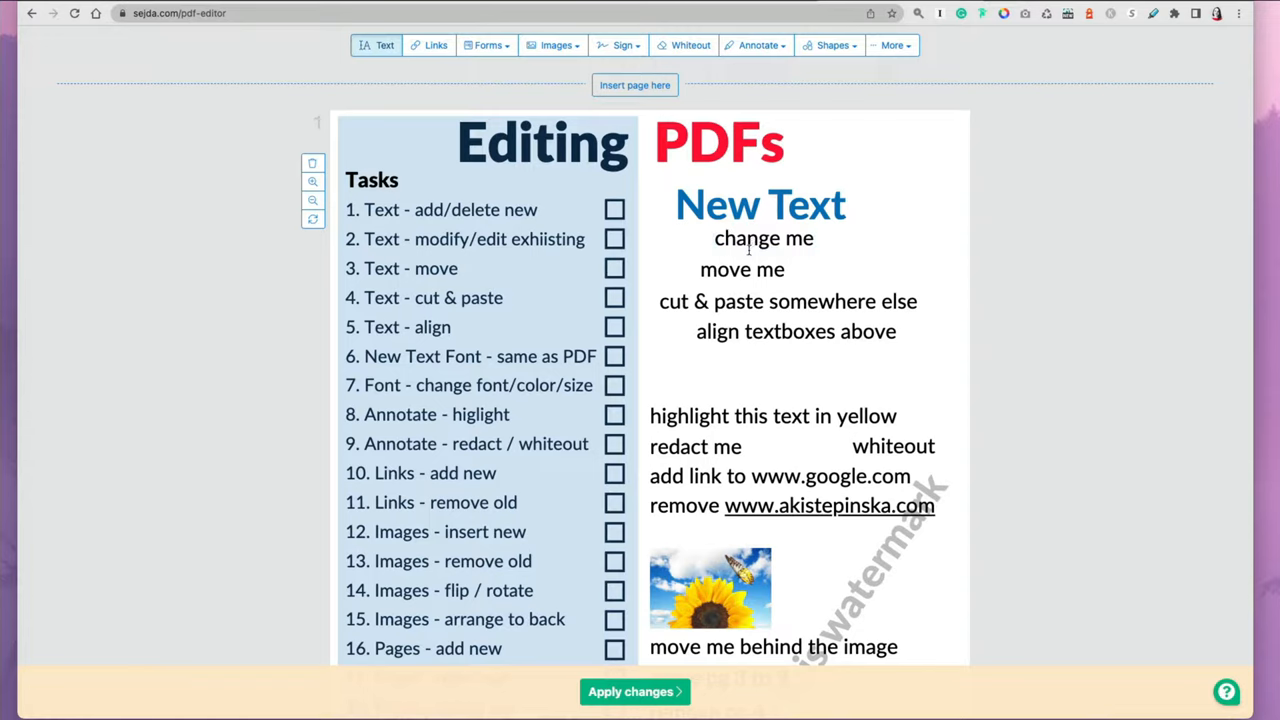
Reword the 'change me' line to read 'Changed existing text'.
click(760, 204)
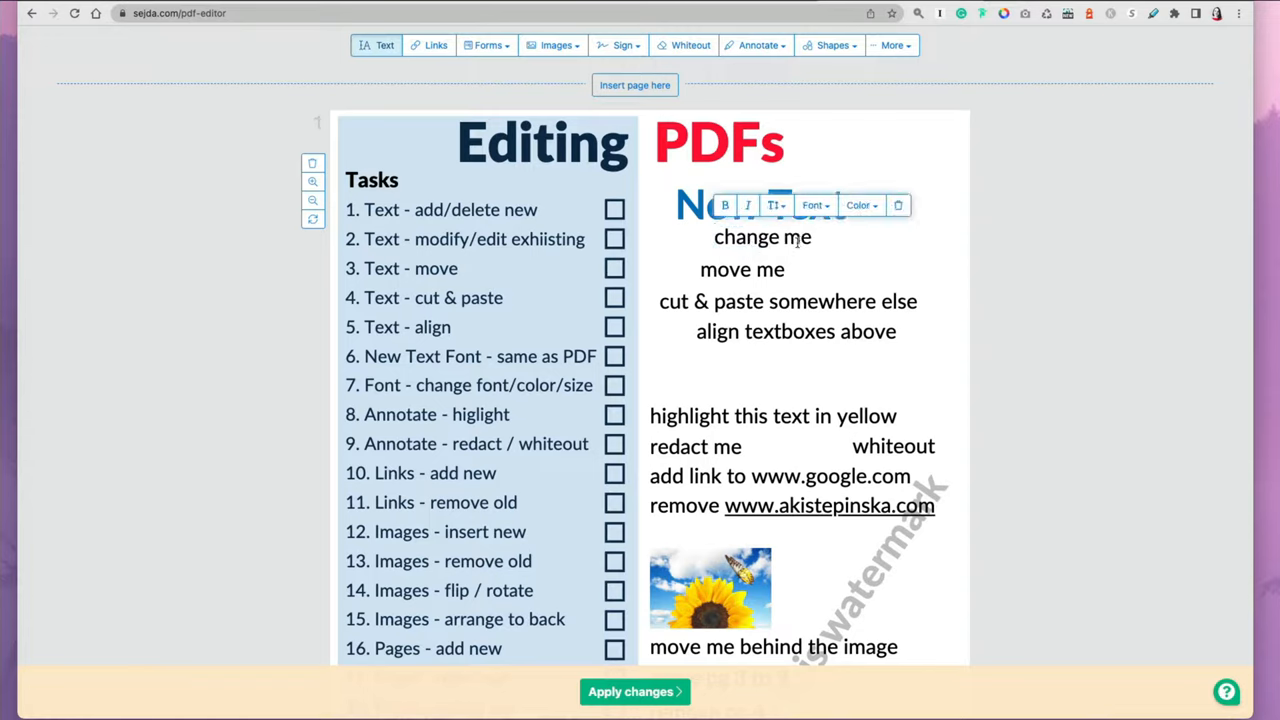
text(Ch)
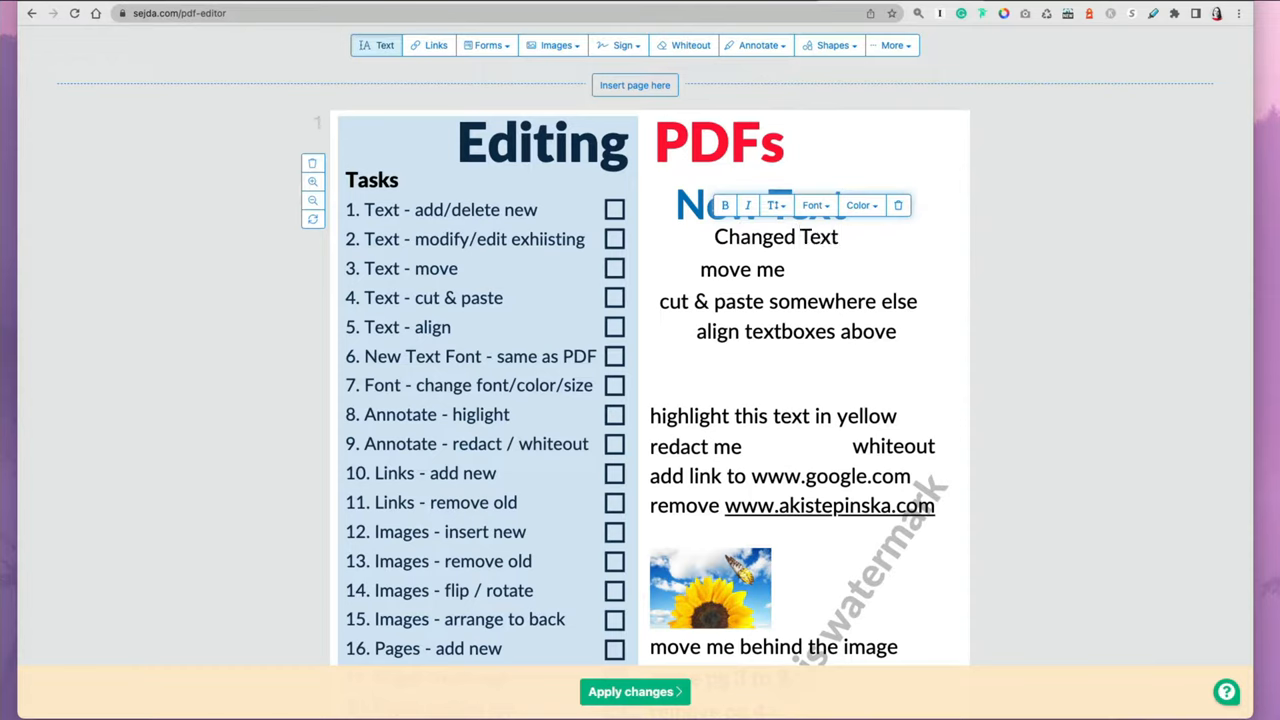
text(existing t)
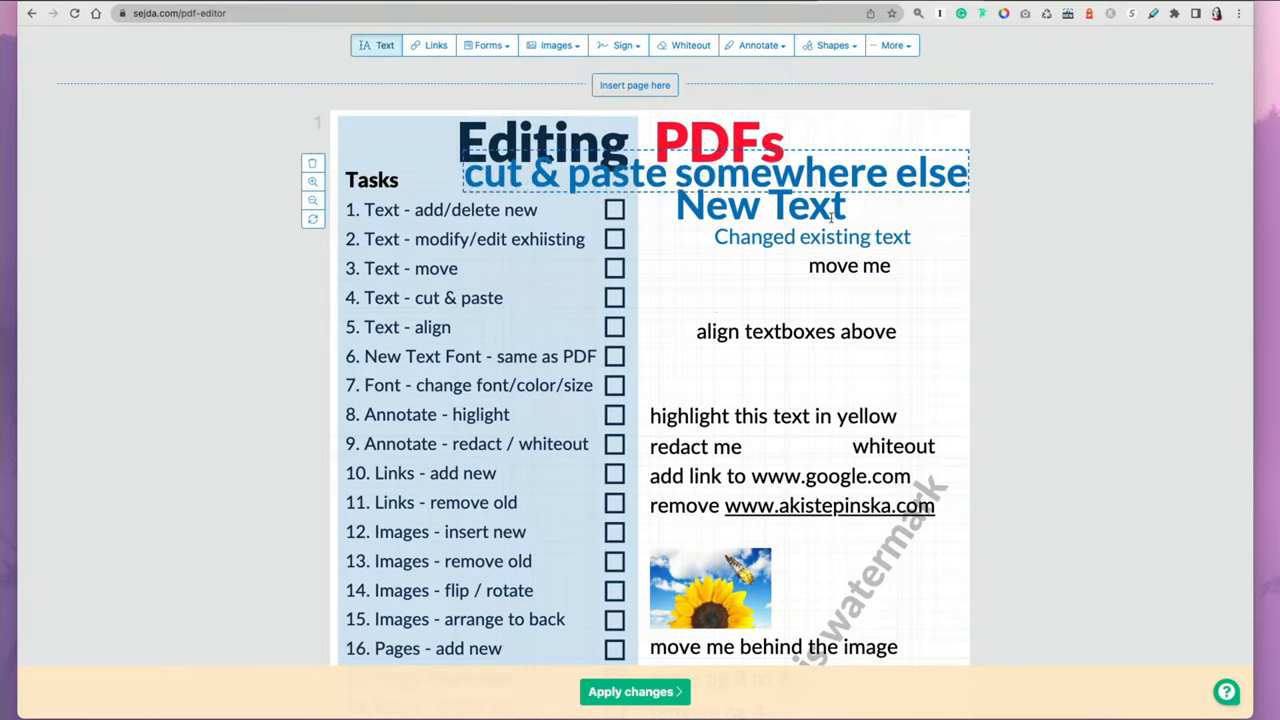
Move the cut & paste line below 'move me', shift 'move me' left and align the boxes on the left.
drag(716, 172, 716, 296)
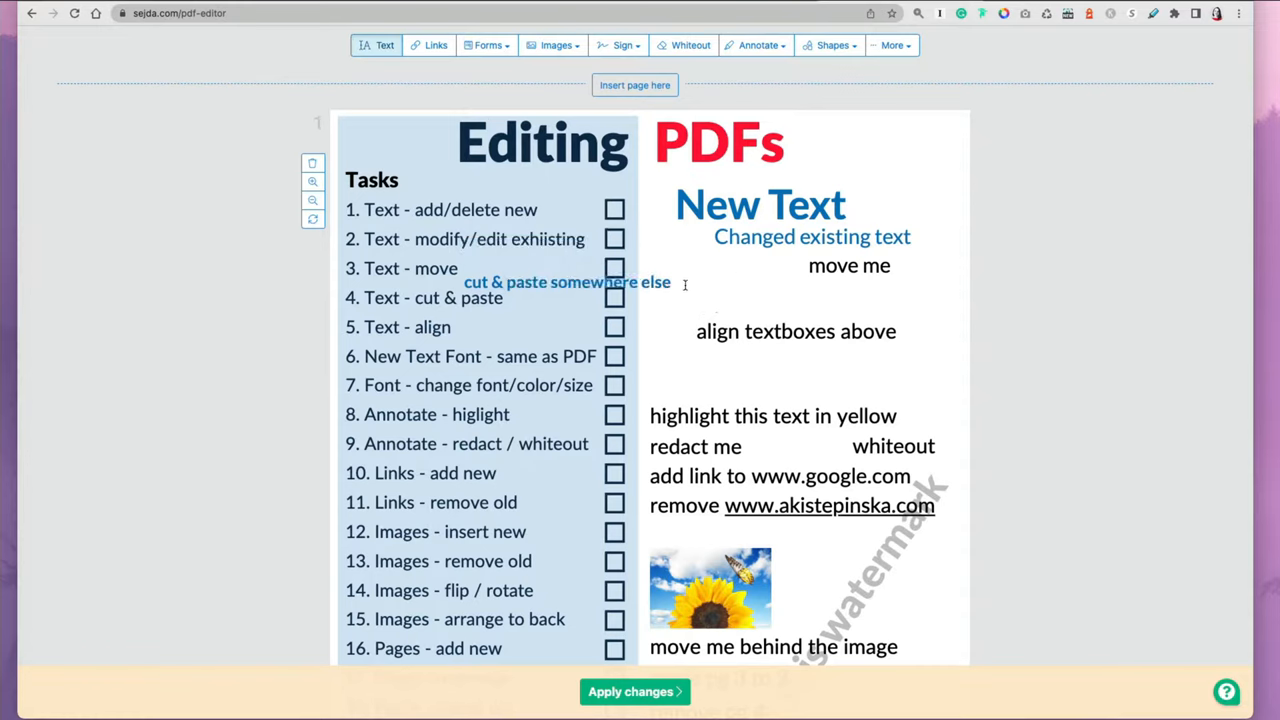
click(796, 332)
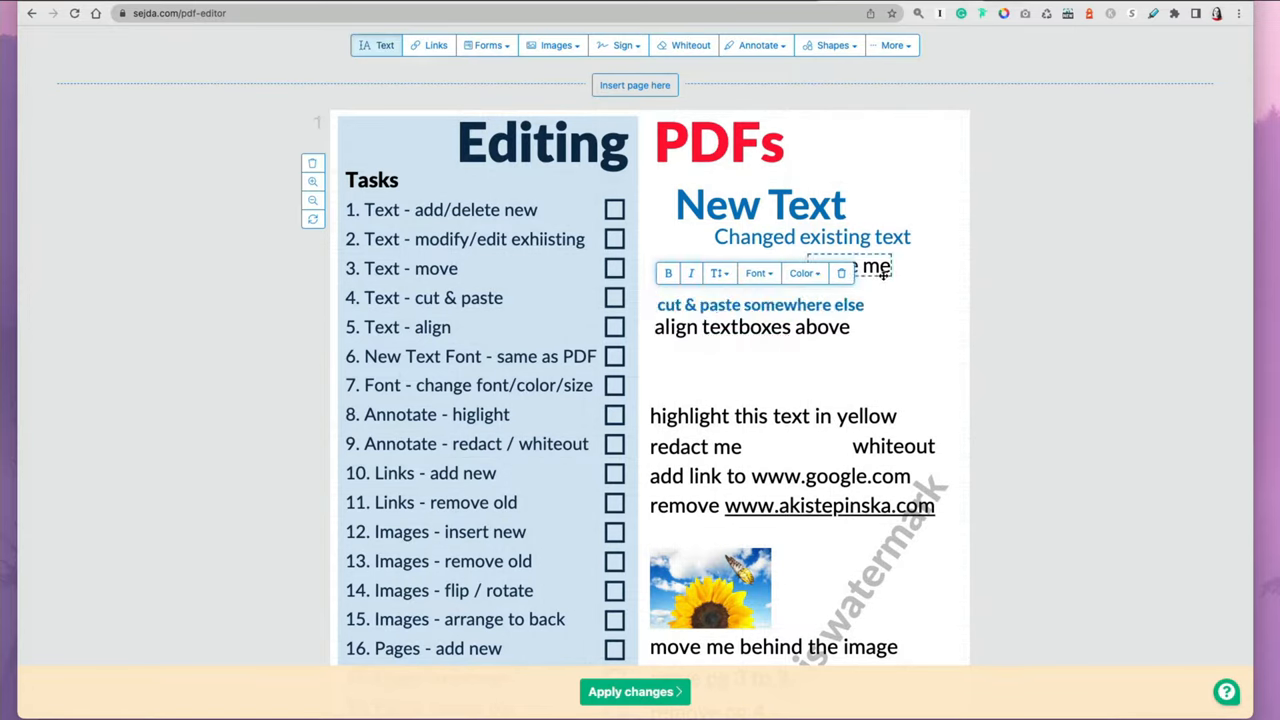
drag(876, 268, 700, 280)
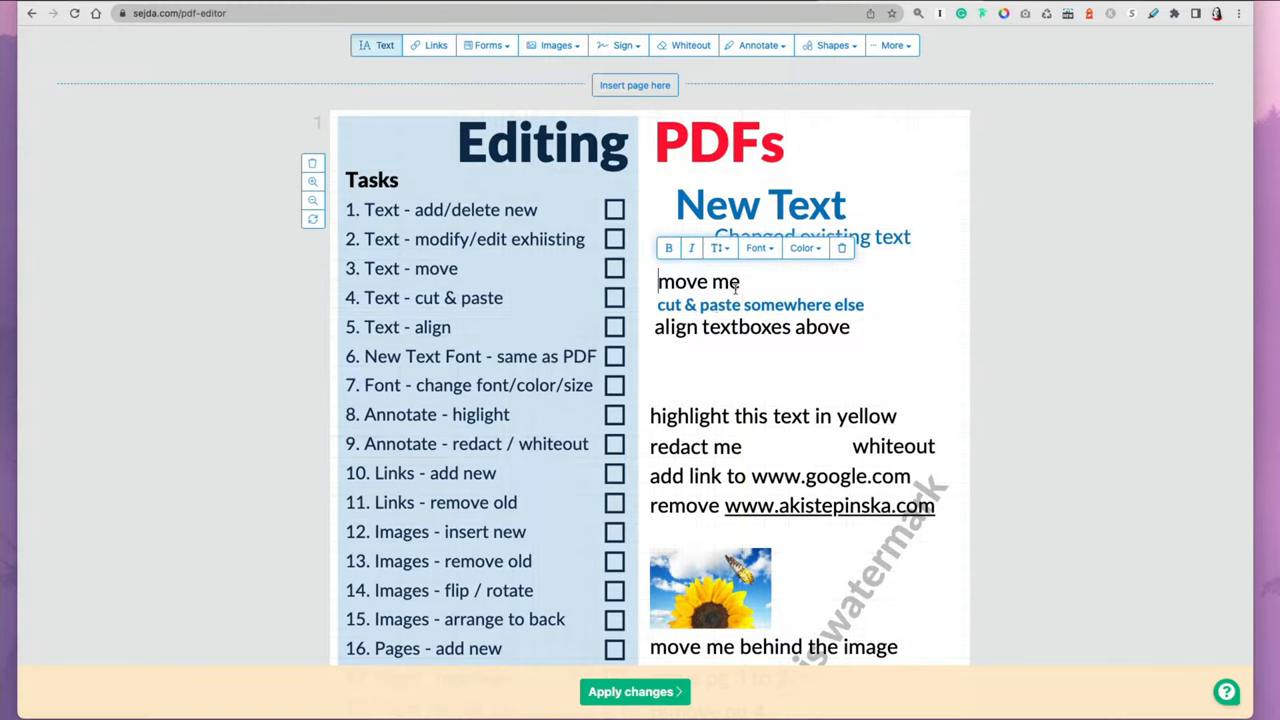
click(756, 252)
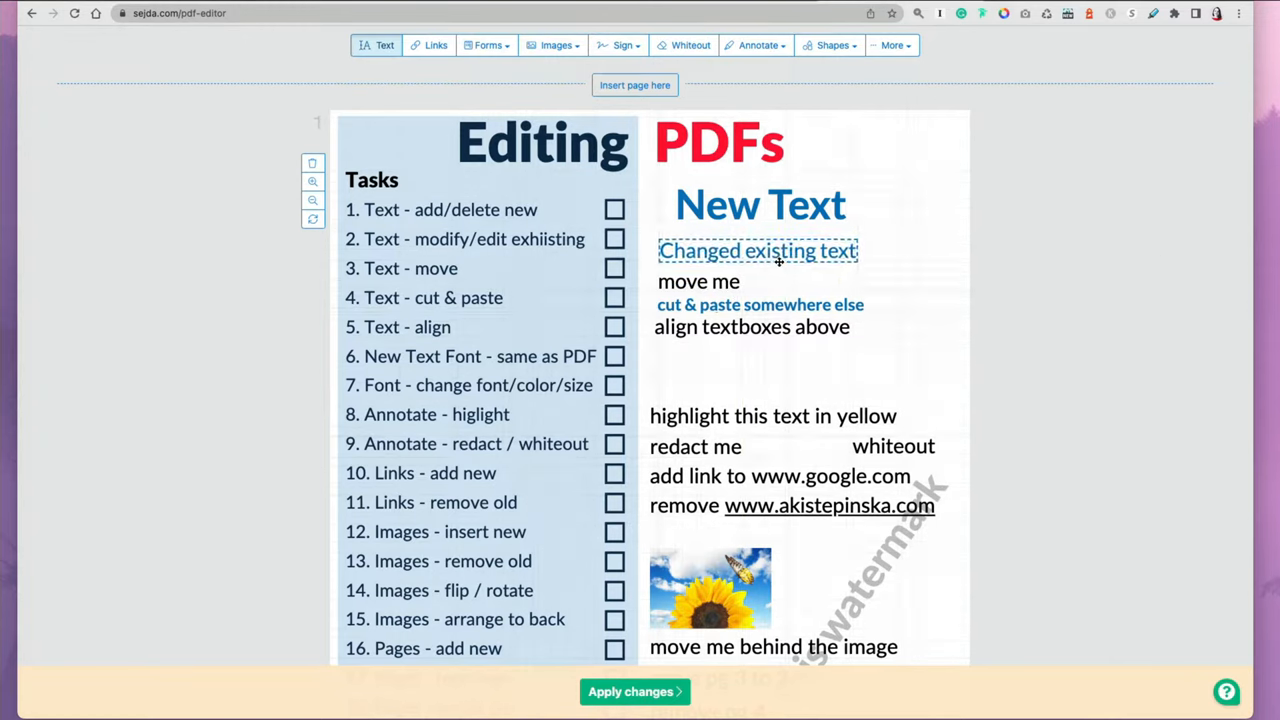
click(760, 204)
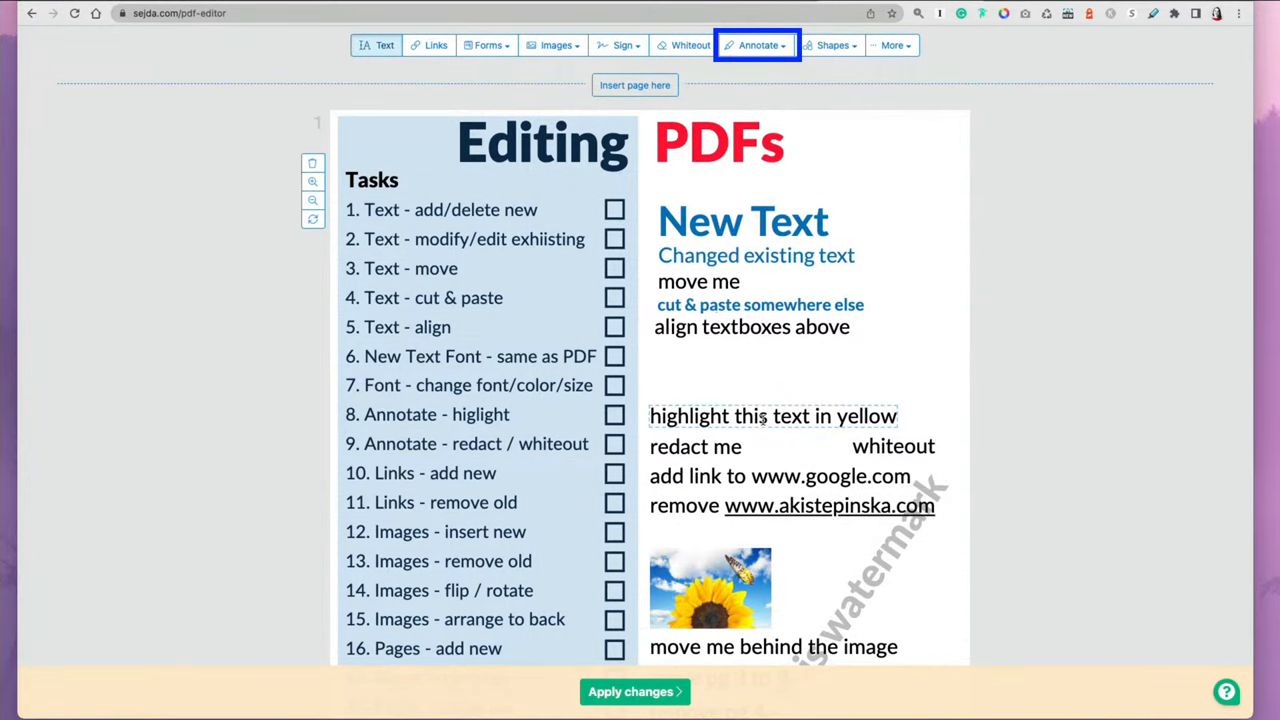
Highlight the volunteer-work tip and the 'Do not crowd your CV' paragraph in yellow.
click(756, 44)
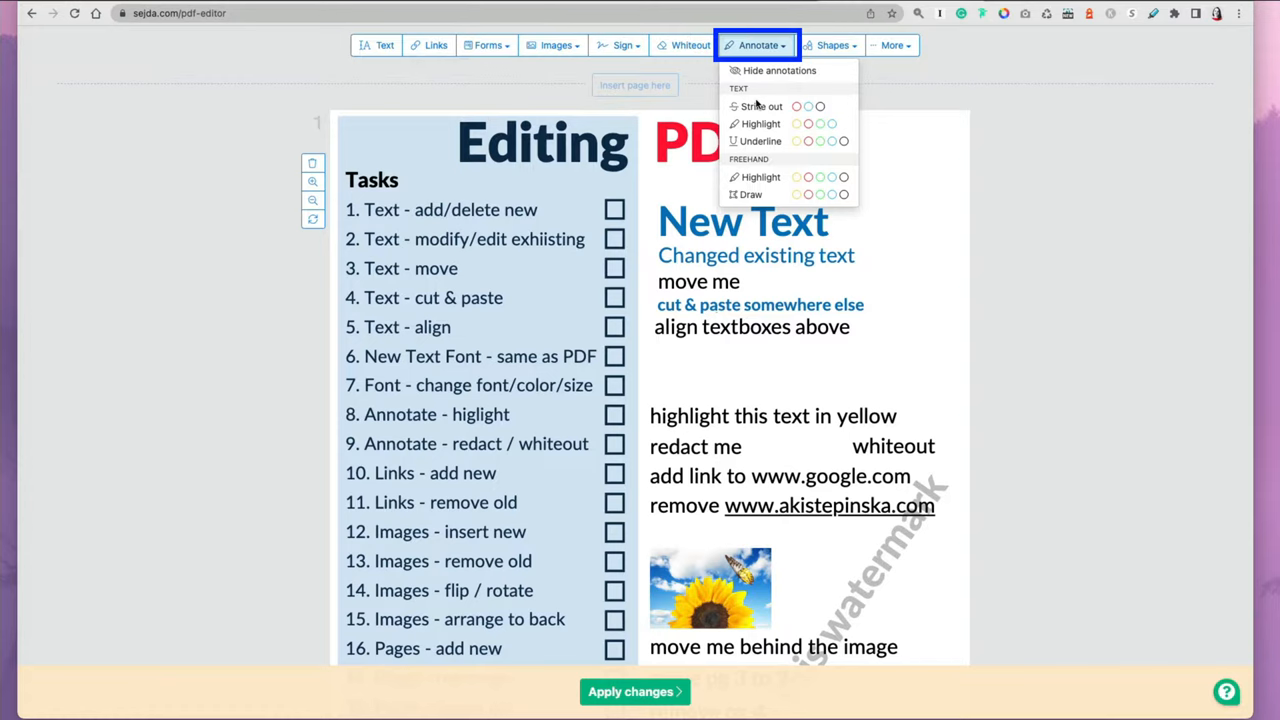
click(756, 44)
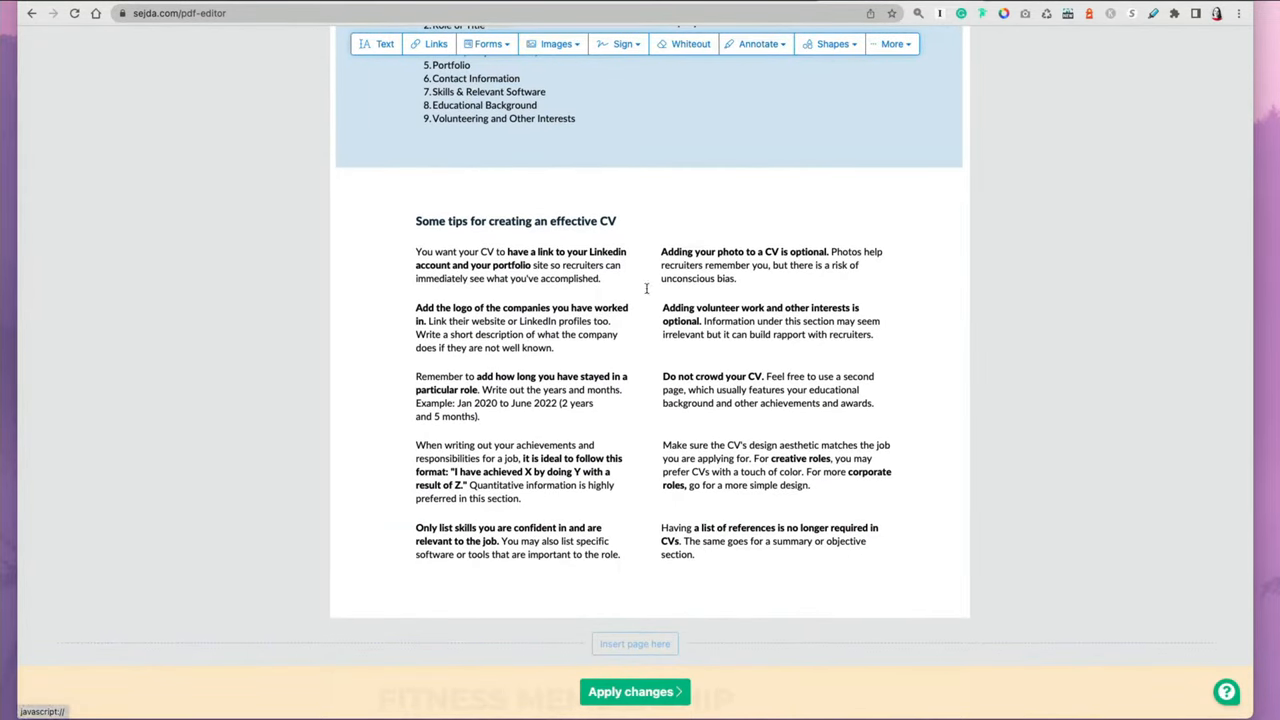
drag(662, 308, 872, 334)
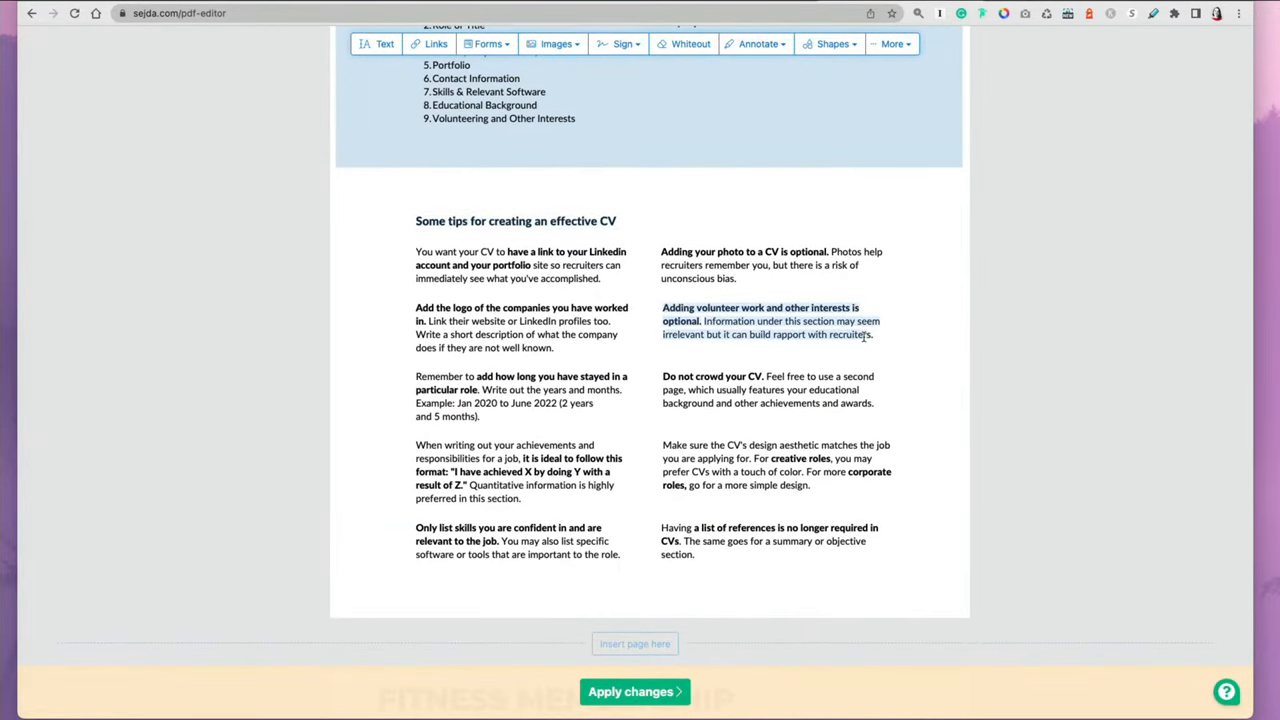
click(758, 44)
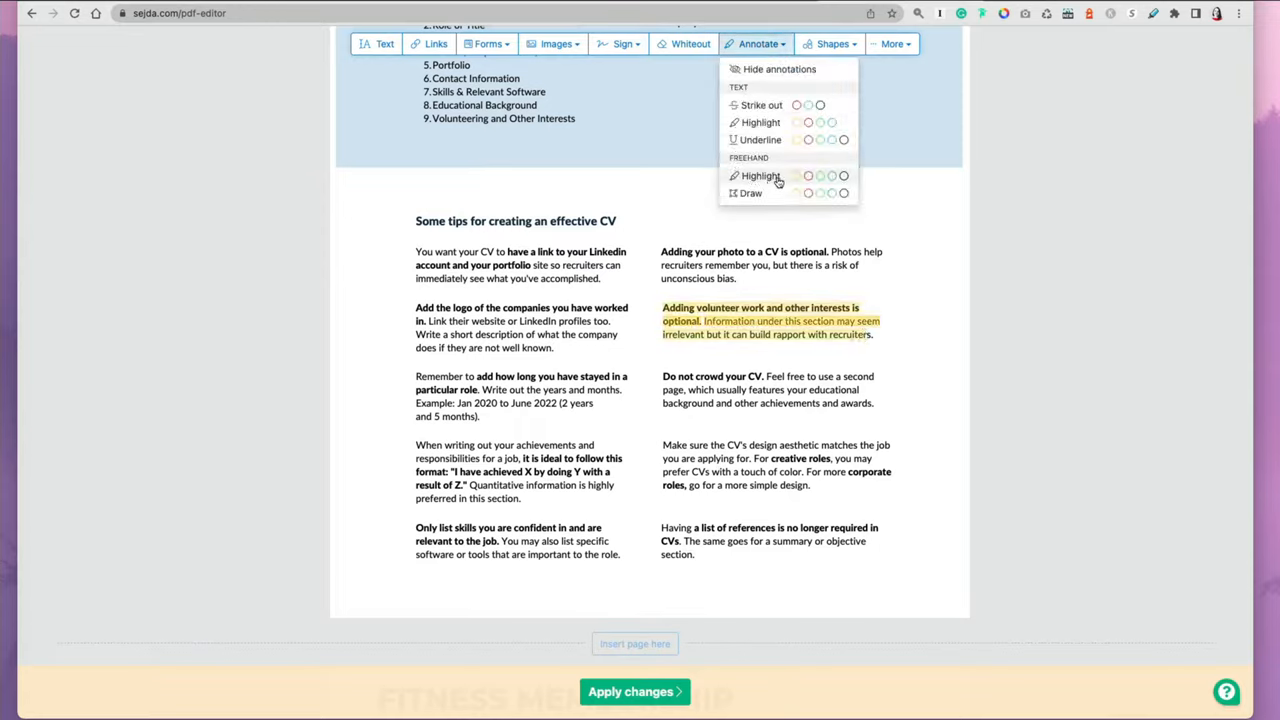
click(760, 176)
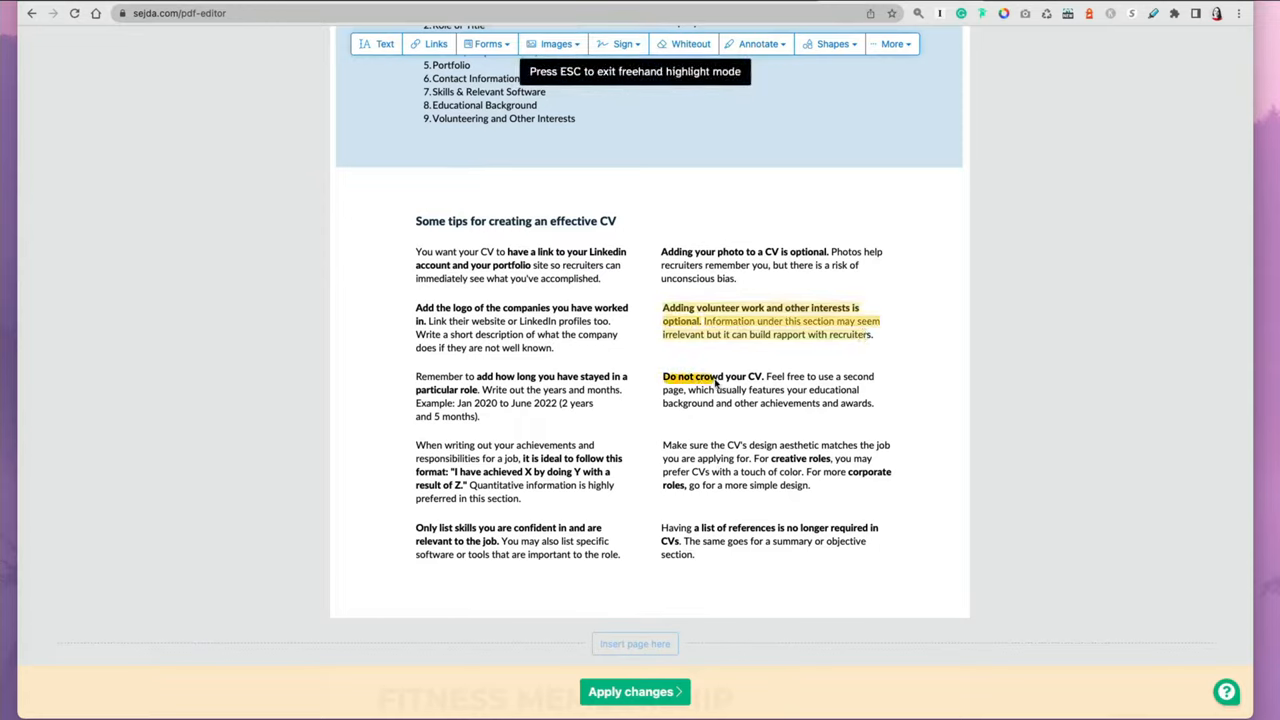
drag(662, 376, 876, 376)
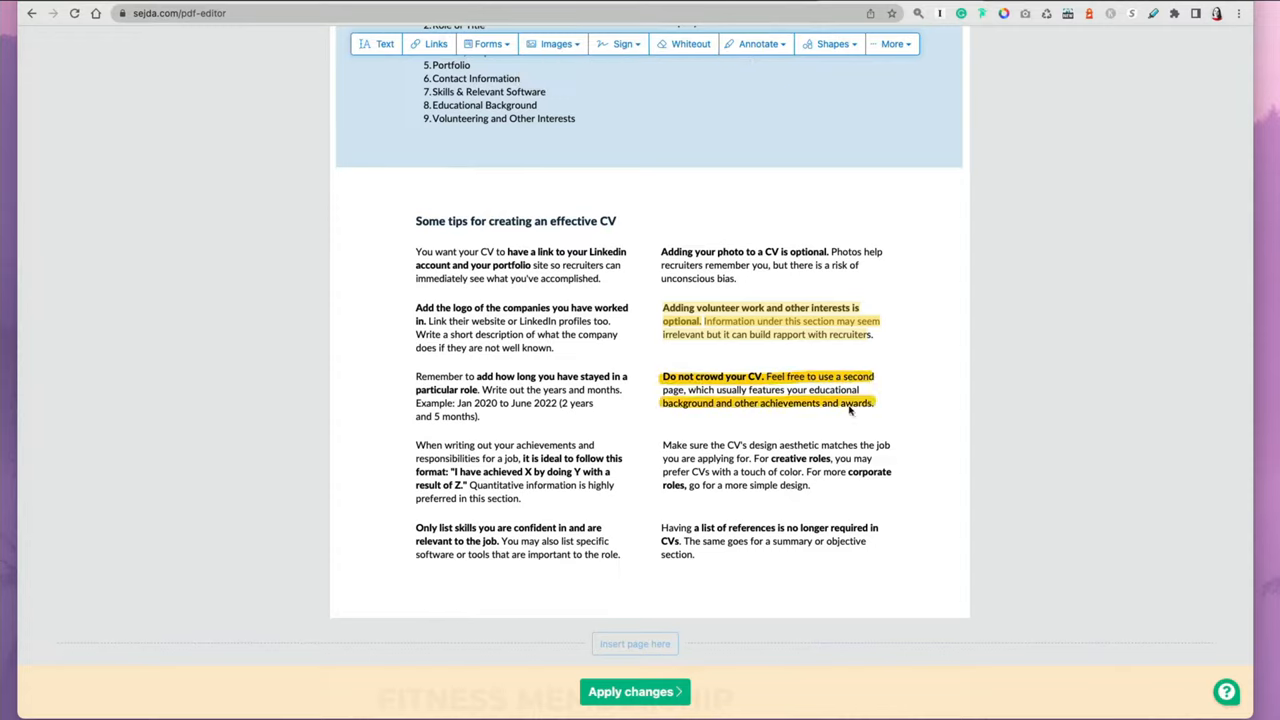
click(764, 390)
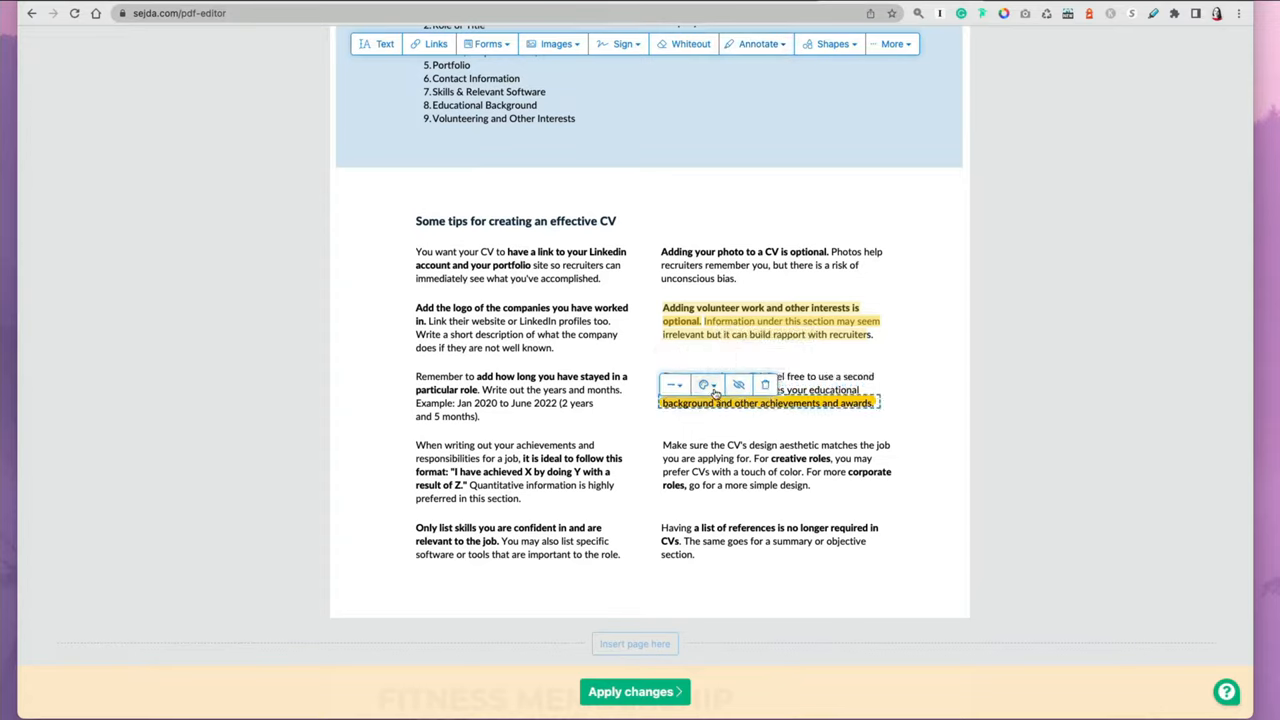
mouse_move(708, 386)
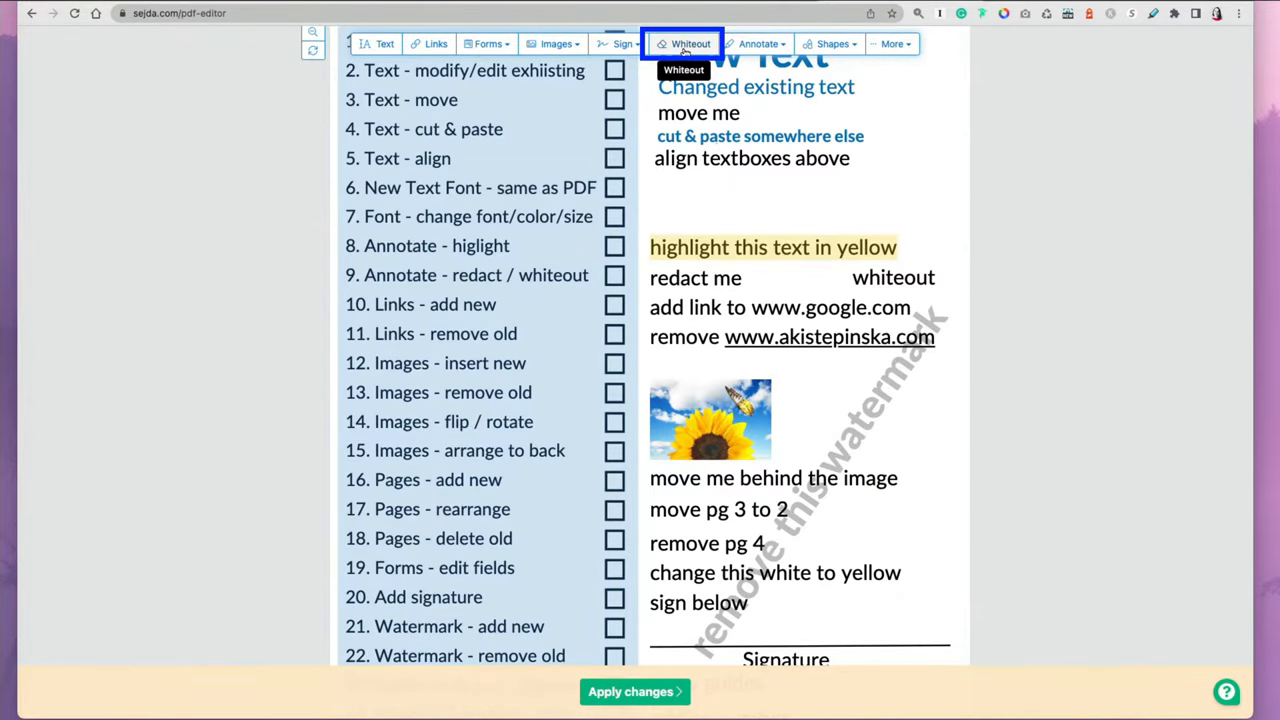
White out the word beside 'redact me' and switch to the redaction tool.
click(688, 44)
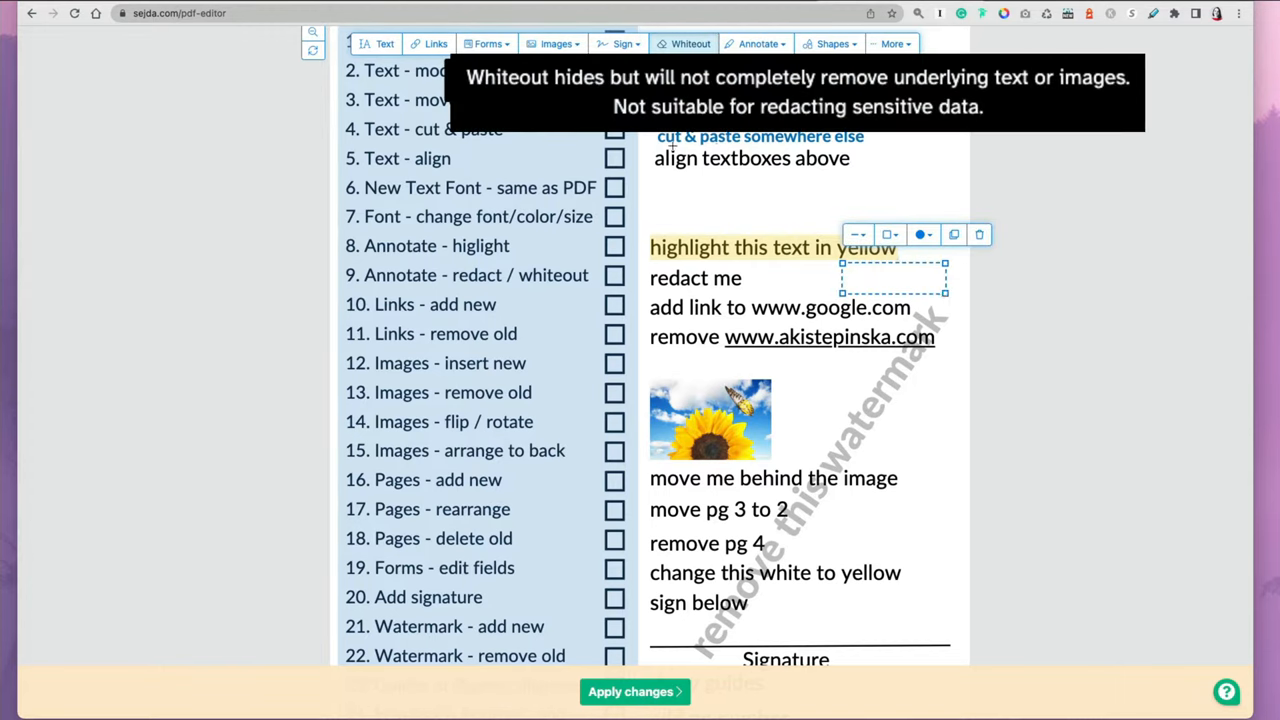
mouse_move(672, 146)
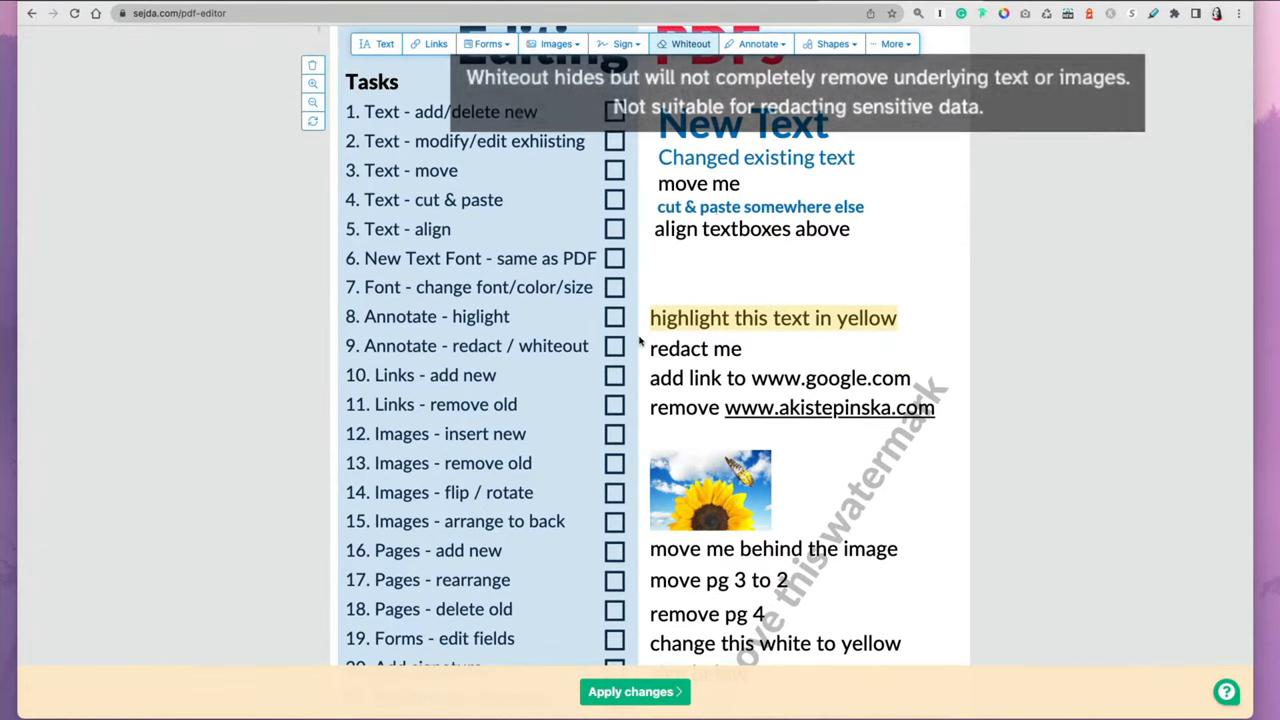
mouse_move(678, 58)
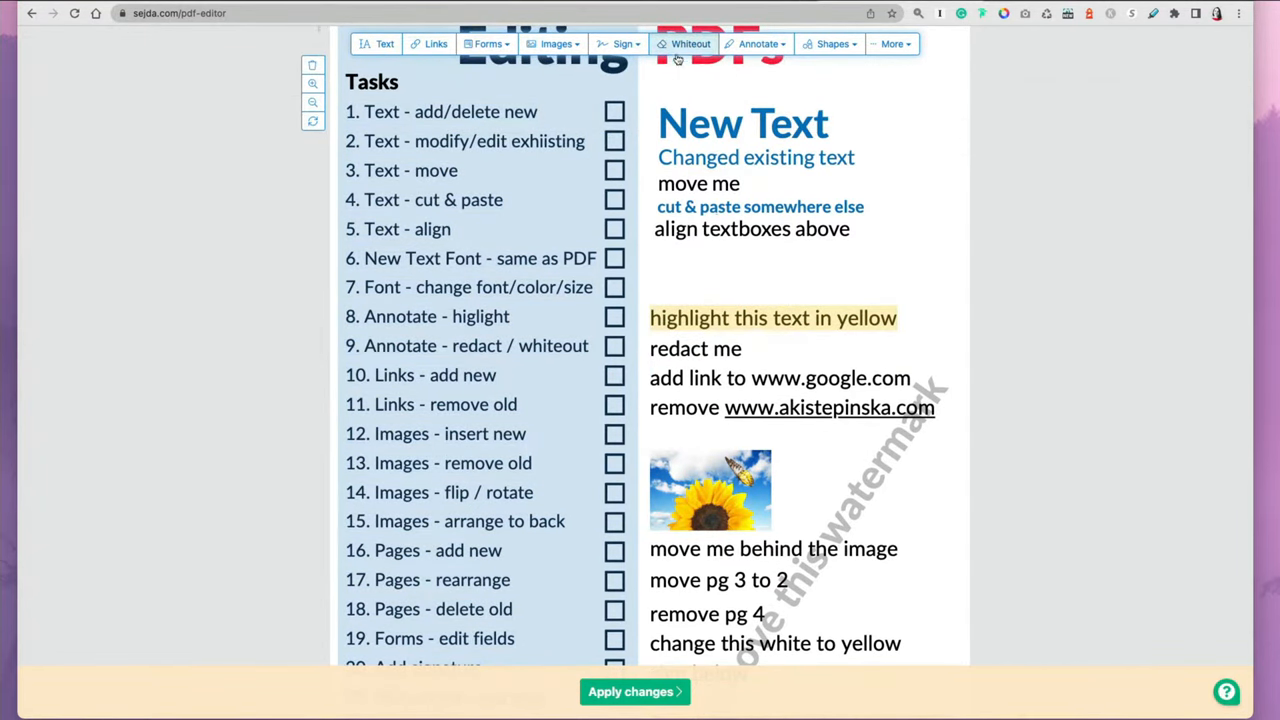
click(696, 348)
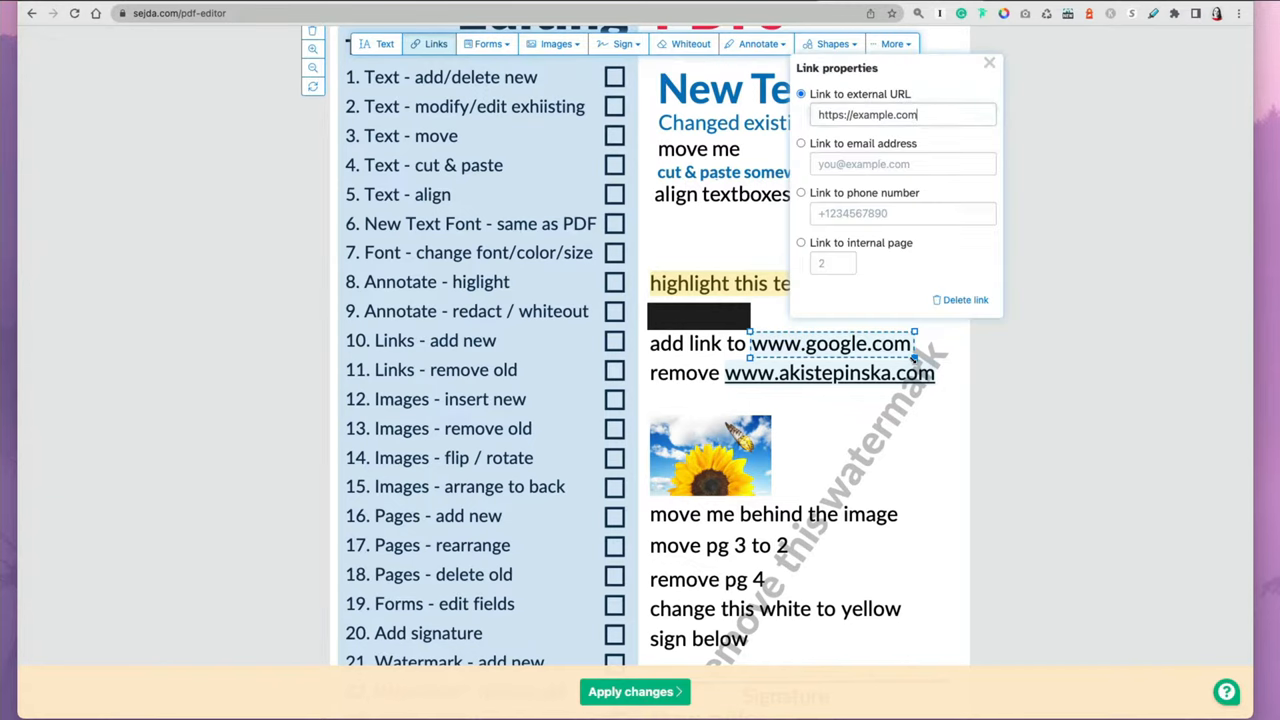
text(ww)
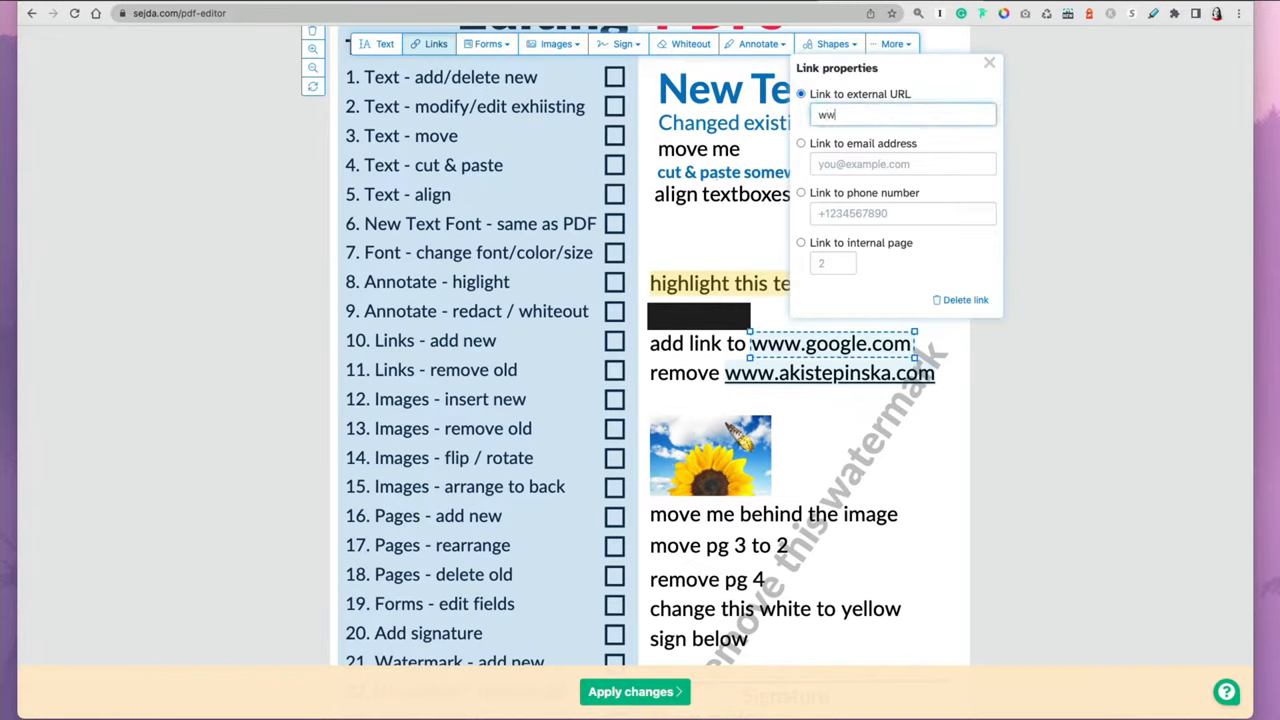
text(www.google.com)
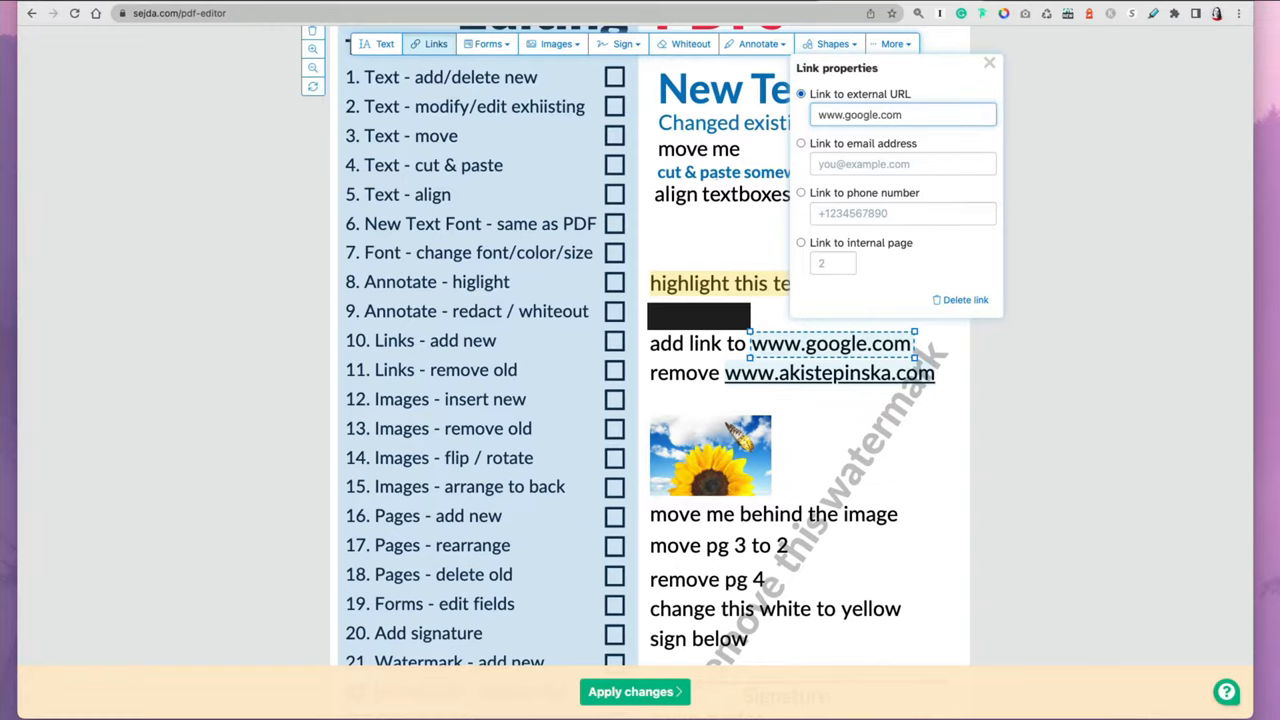
click(988, 62)
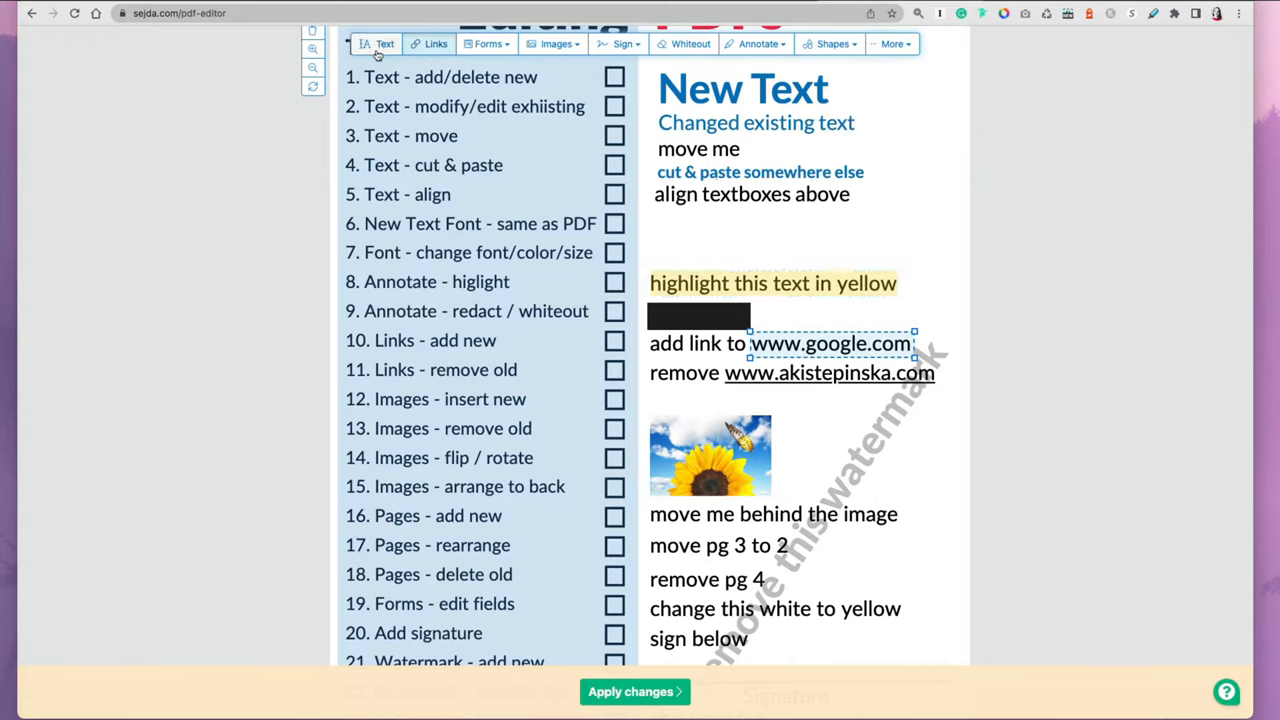
click(1096, 358)
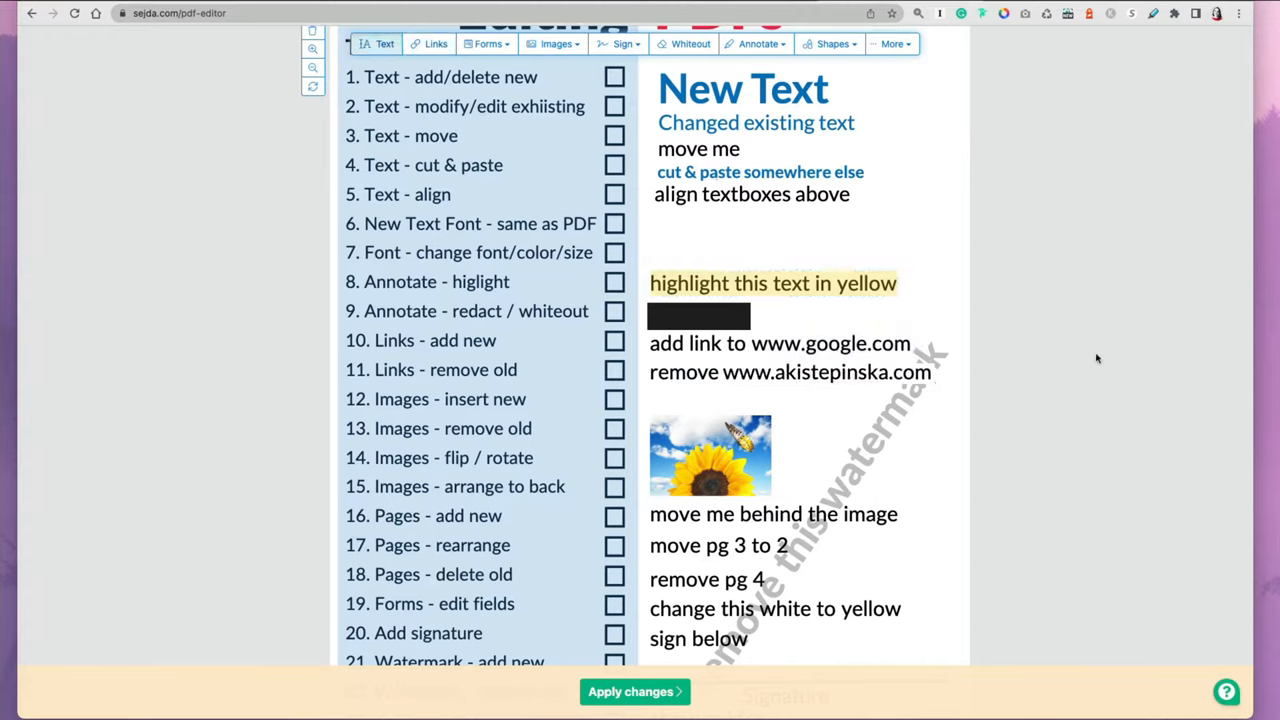
Delete the sunflower picture and insert the street photo, shrunk into the same spot.
click(556, 44)
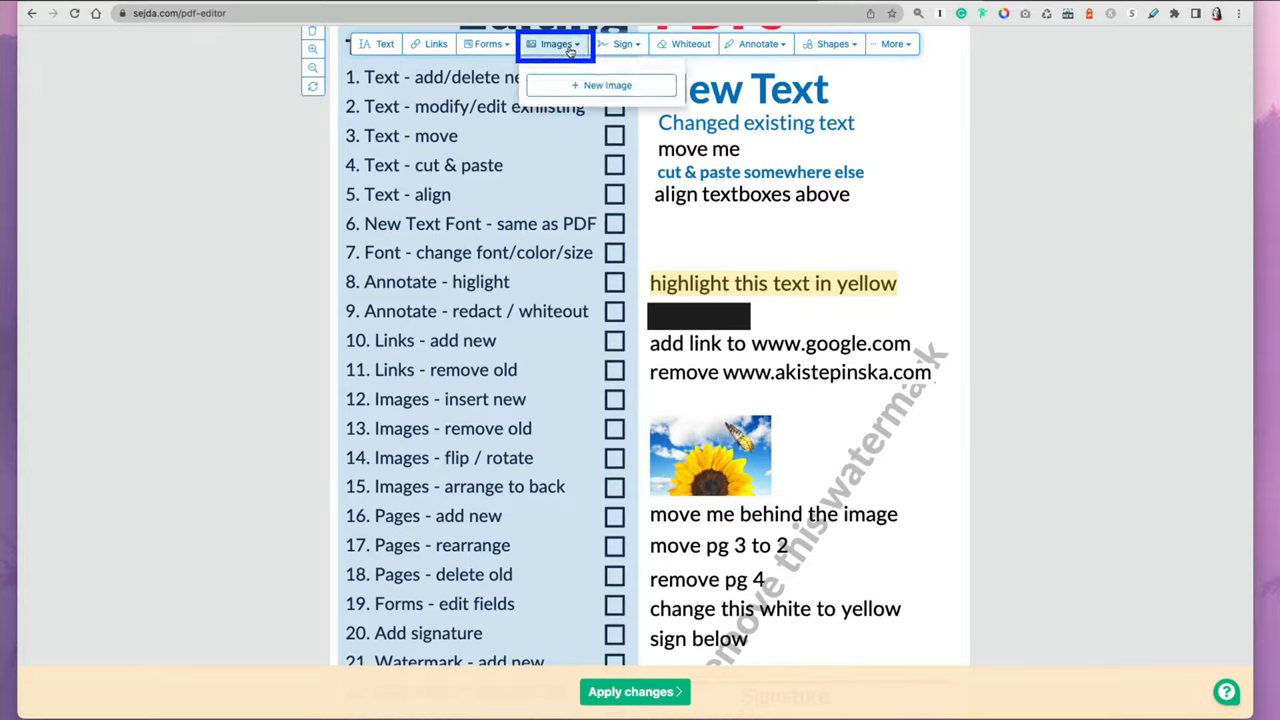
click(710, 456)
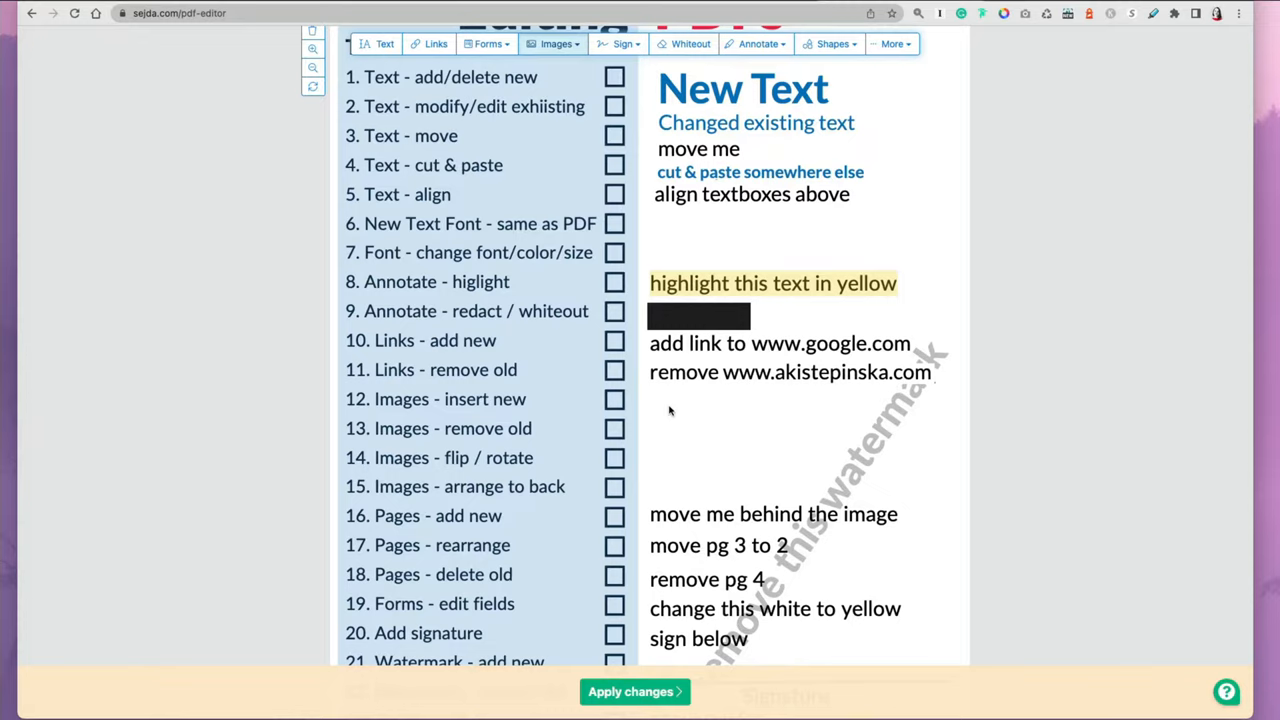
click(556, 44)
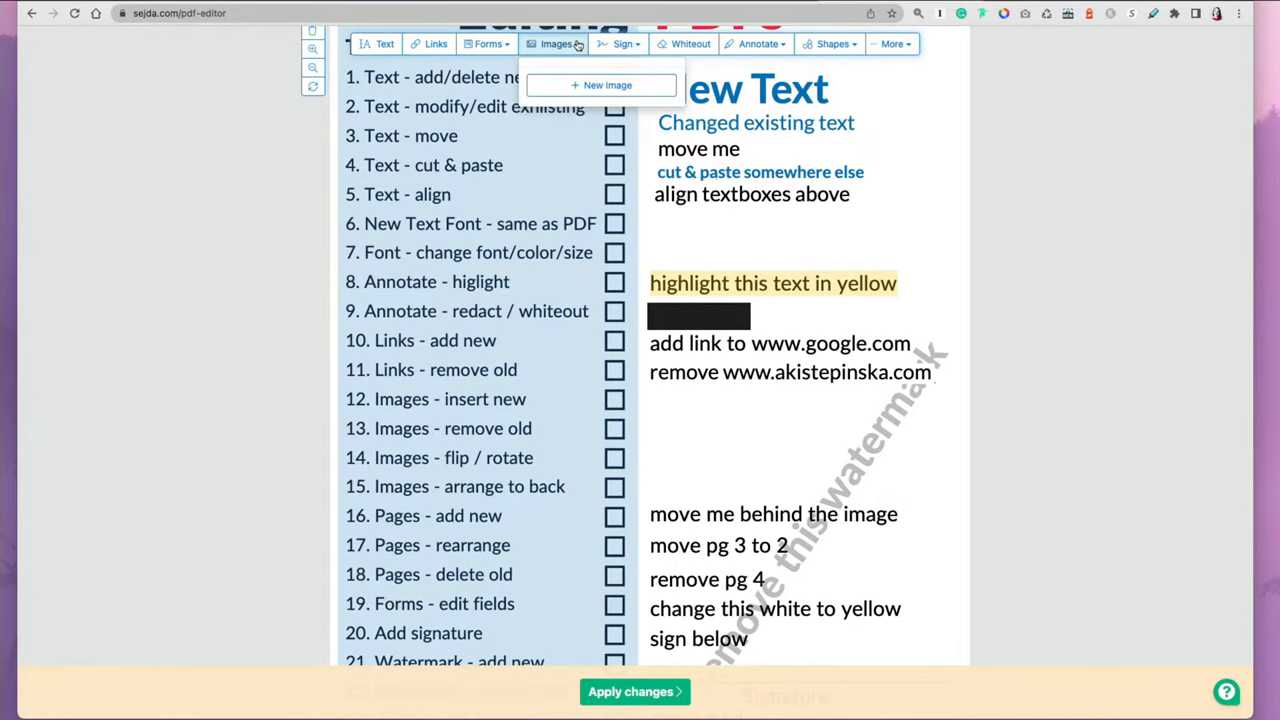
click(608, 84)
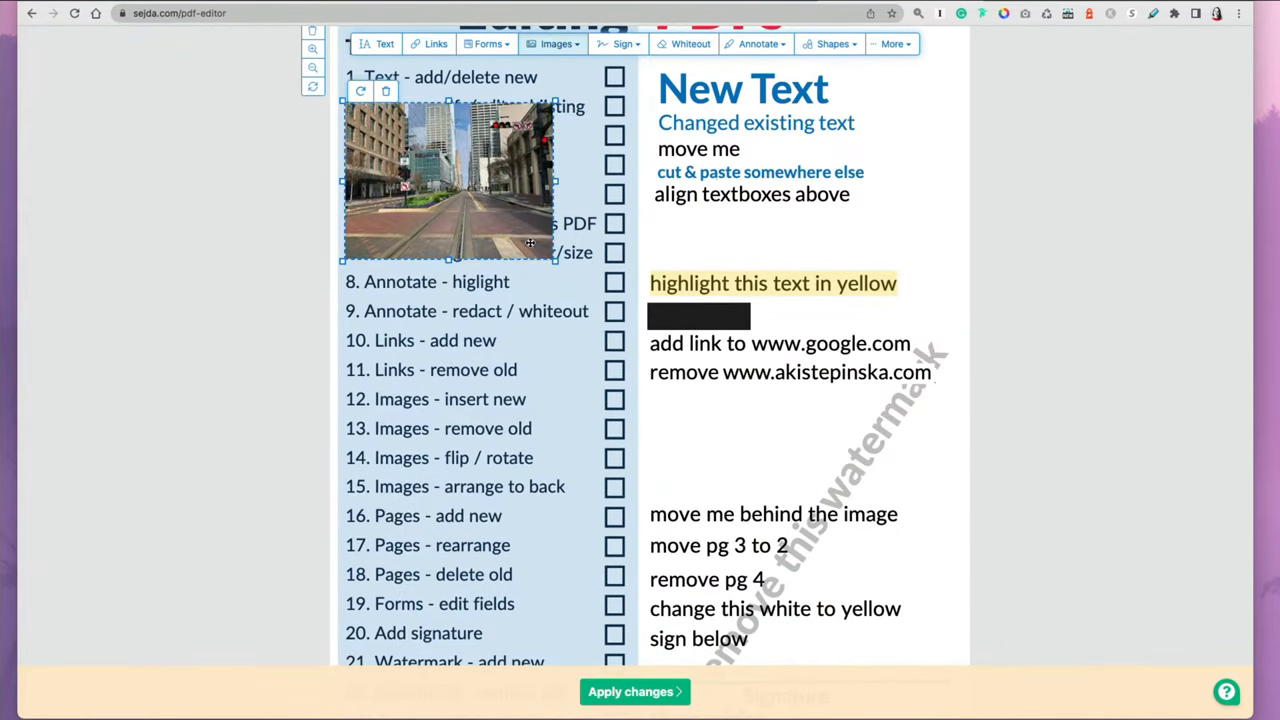
drag(448, 180, 752, 470)
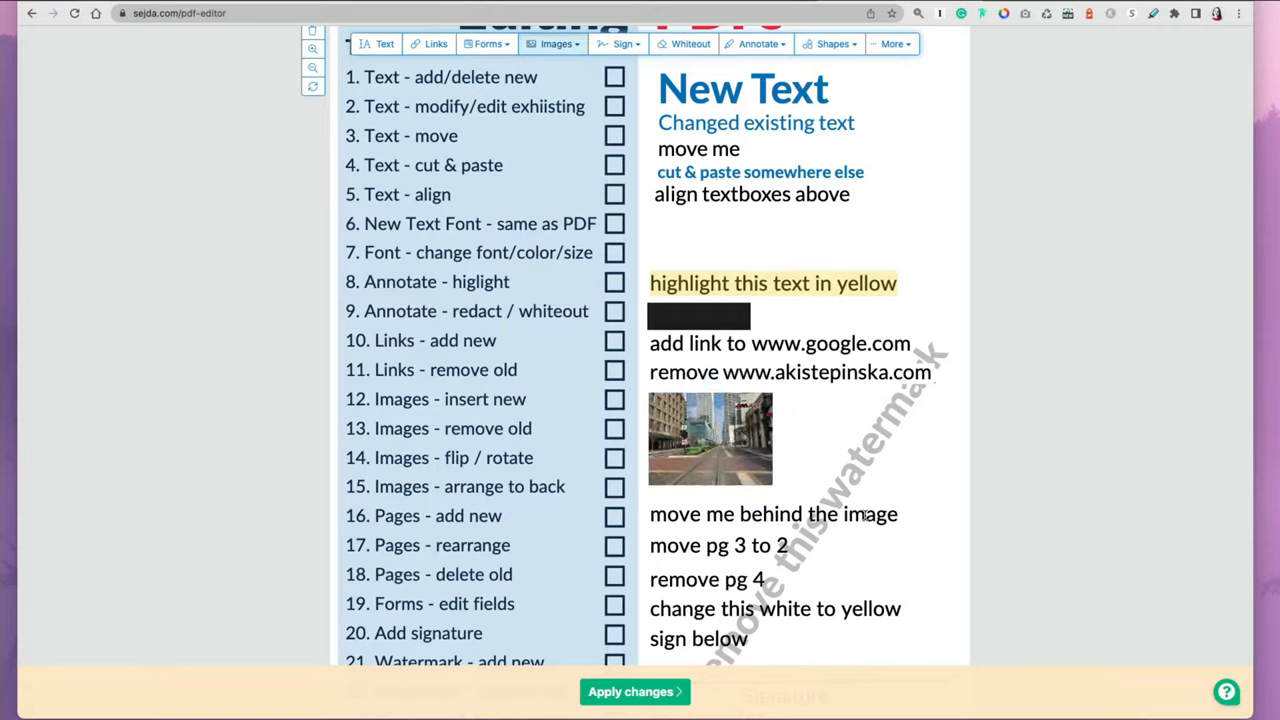
Move the 'move me behind the image' line up against the street photo.
click(710, 438)
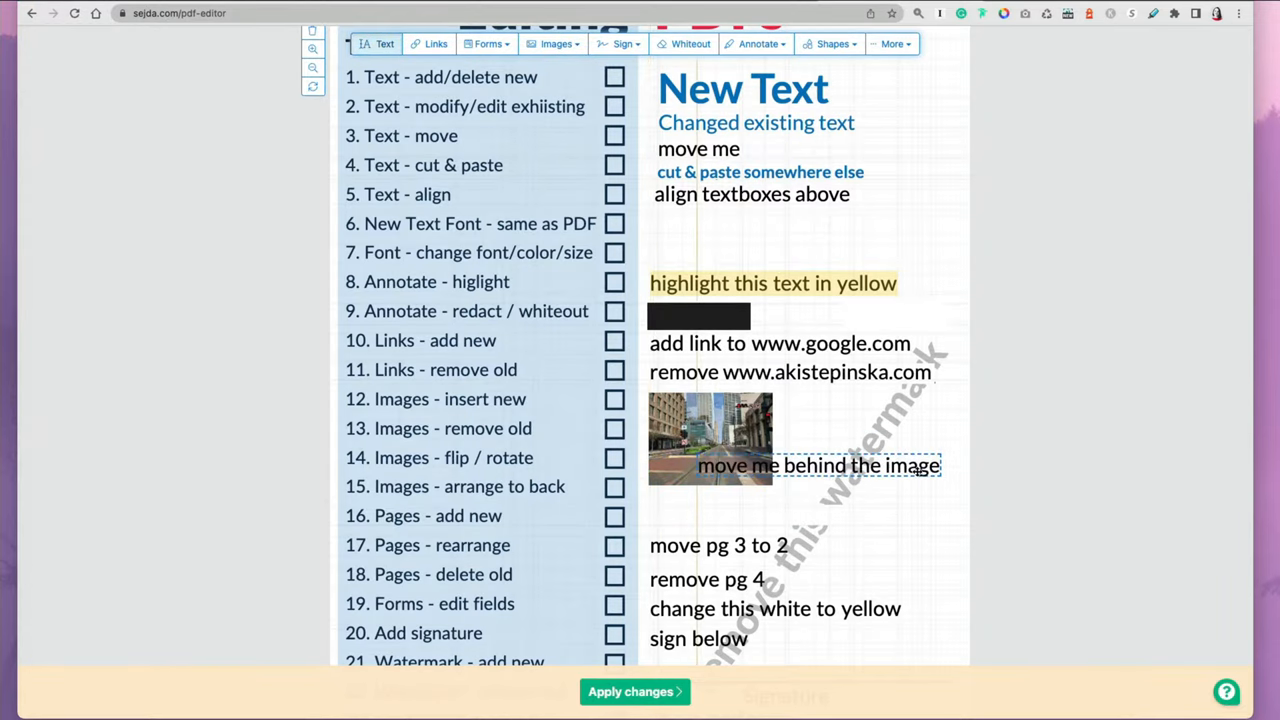
drag(818, 464, 780, 504)
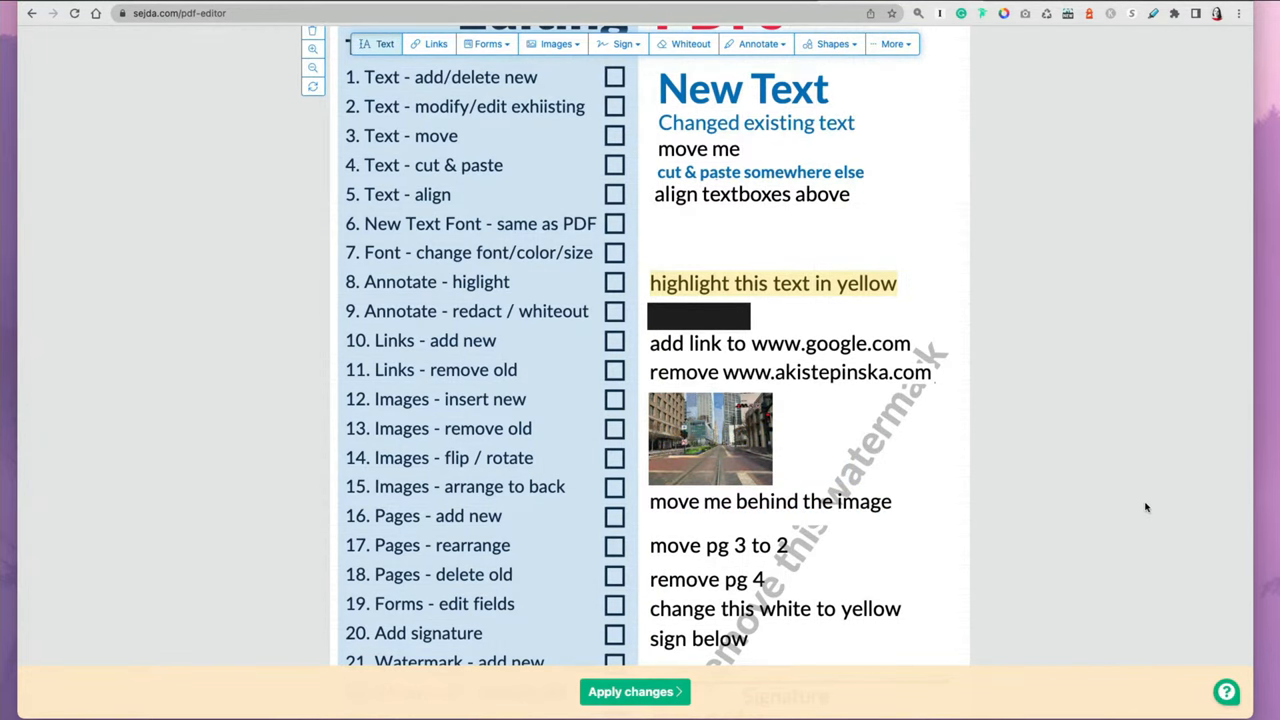
Insert a blank page after the tasks page and move down toward the Notes page.
scroll(down, 3)
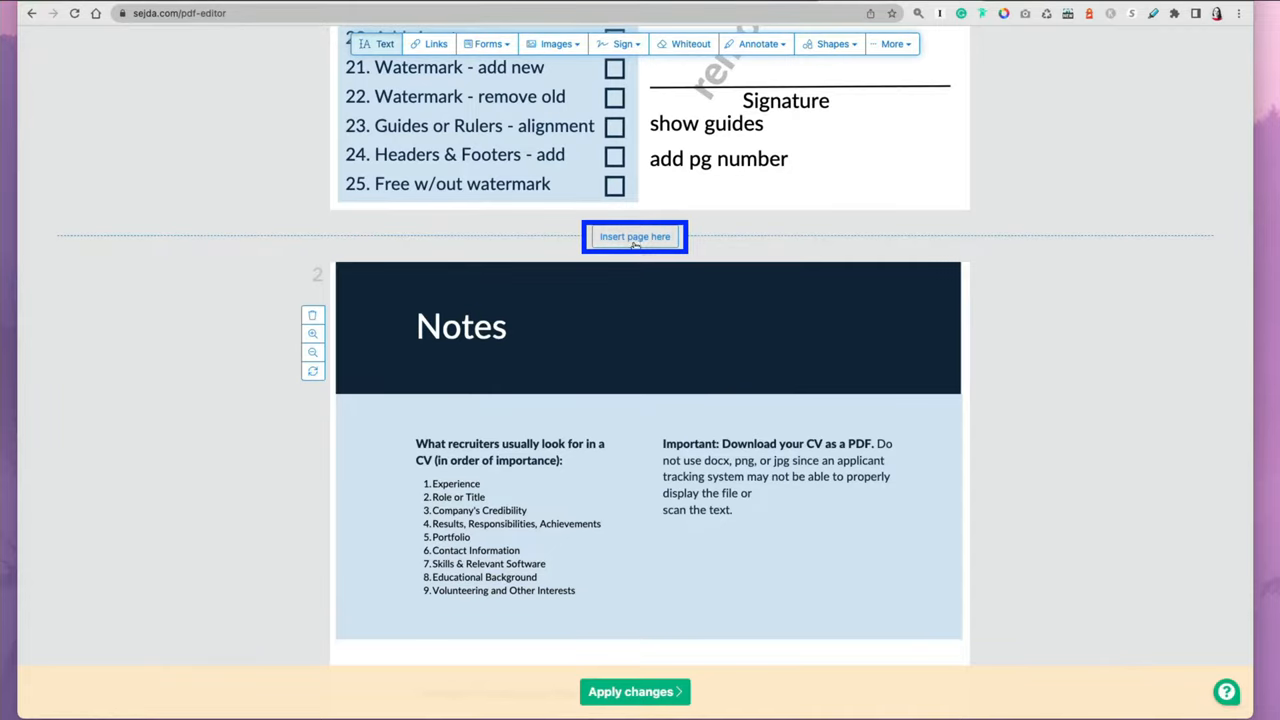
click(634, 236)
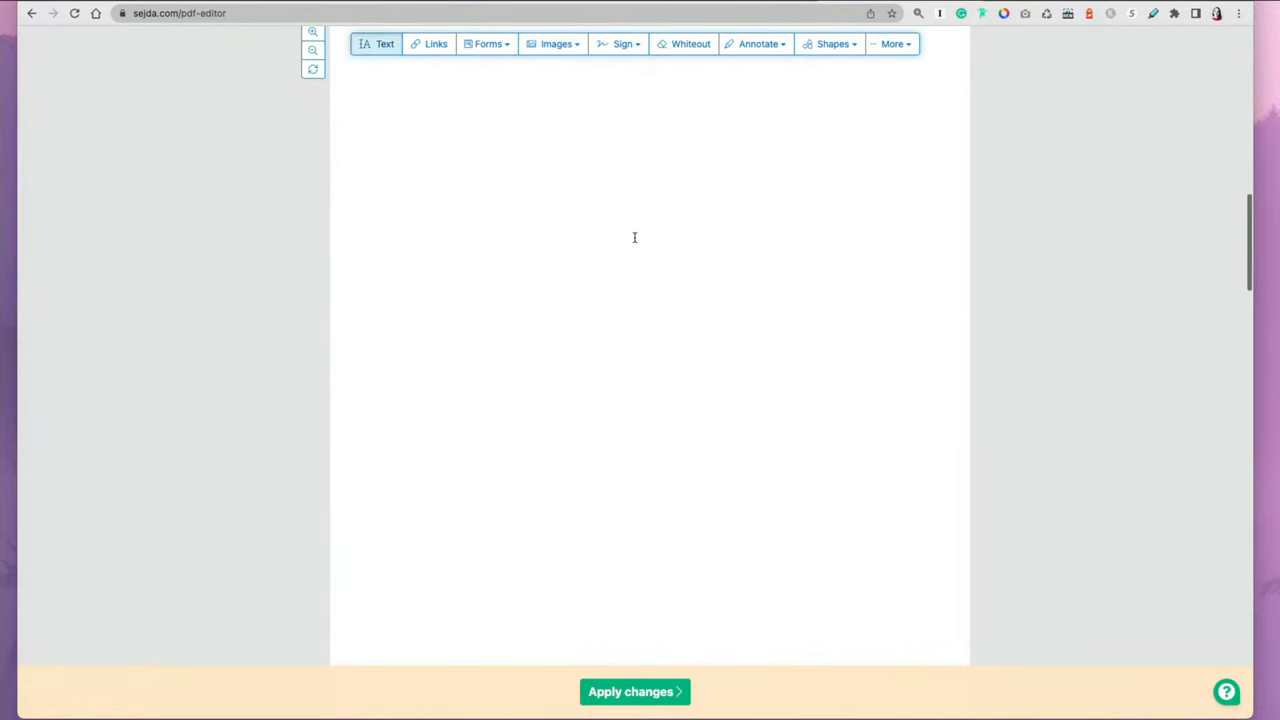
scroll(down, 3)
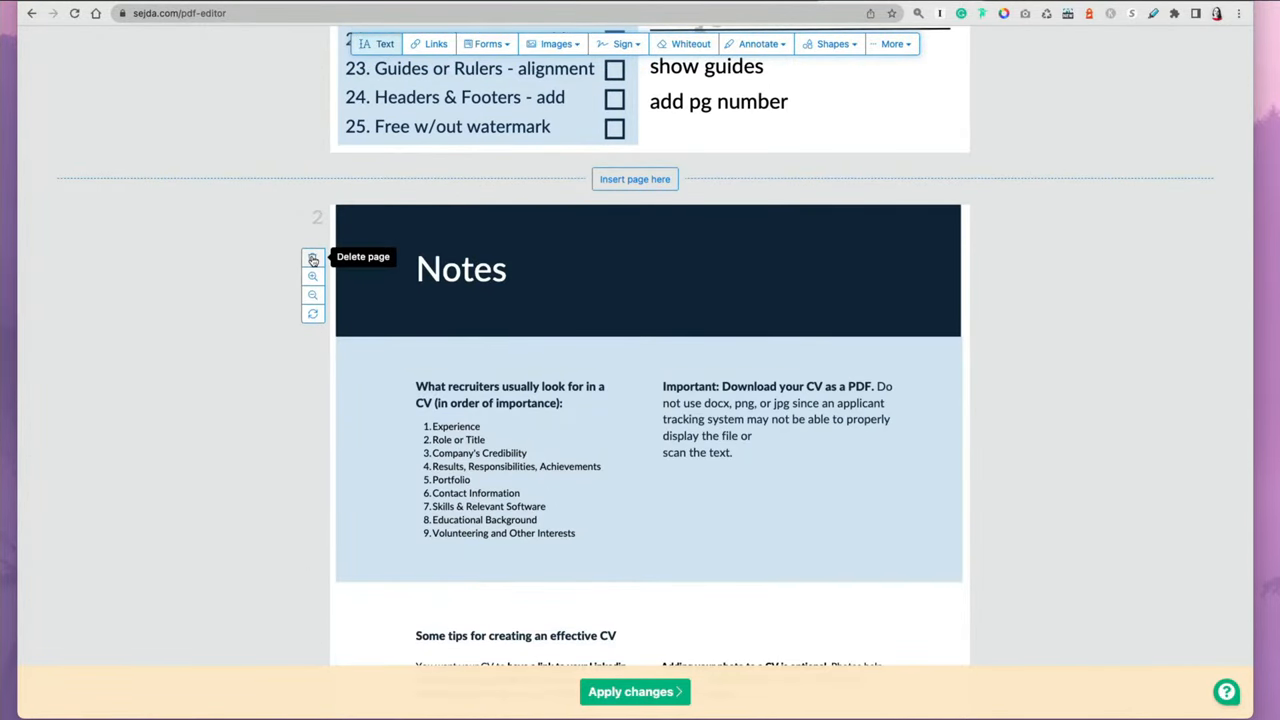
mouse_move(312, 260)
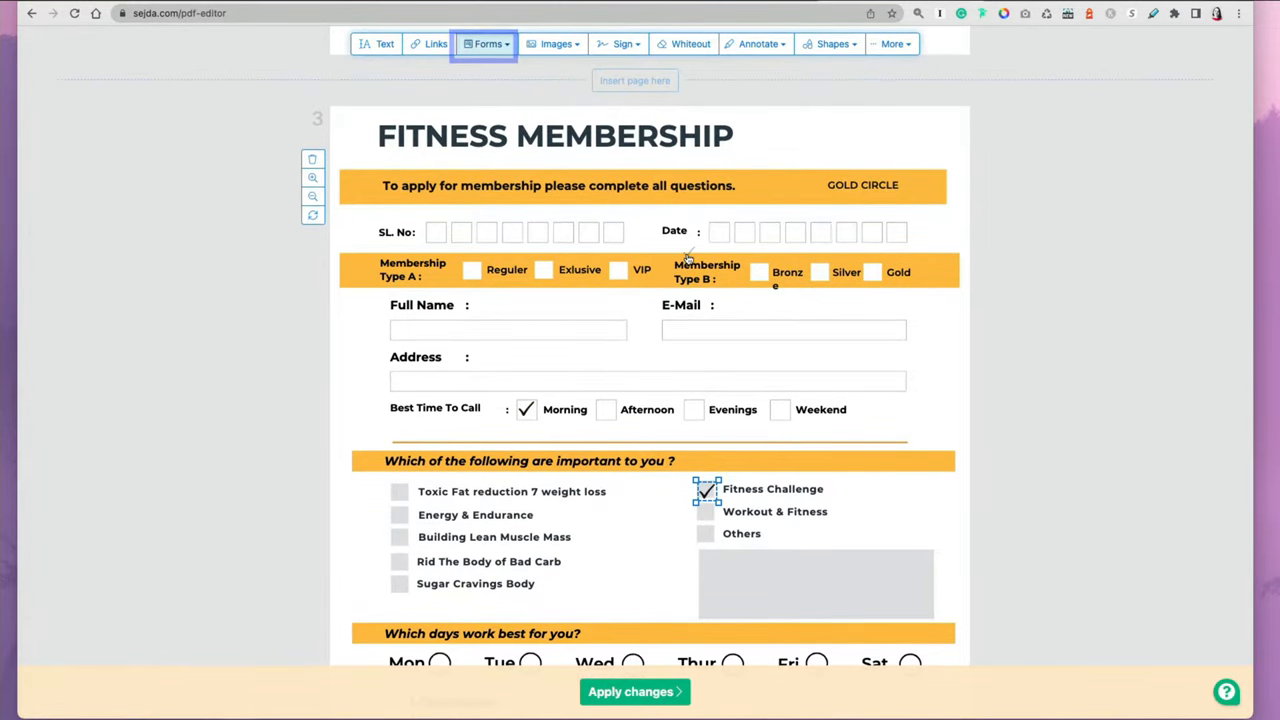
Tick the Exclusive box and add a dropdown with options 'Toxic Fat reduction' and 'Energy & Endurance'.
click(488, 44)
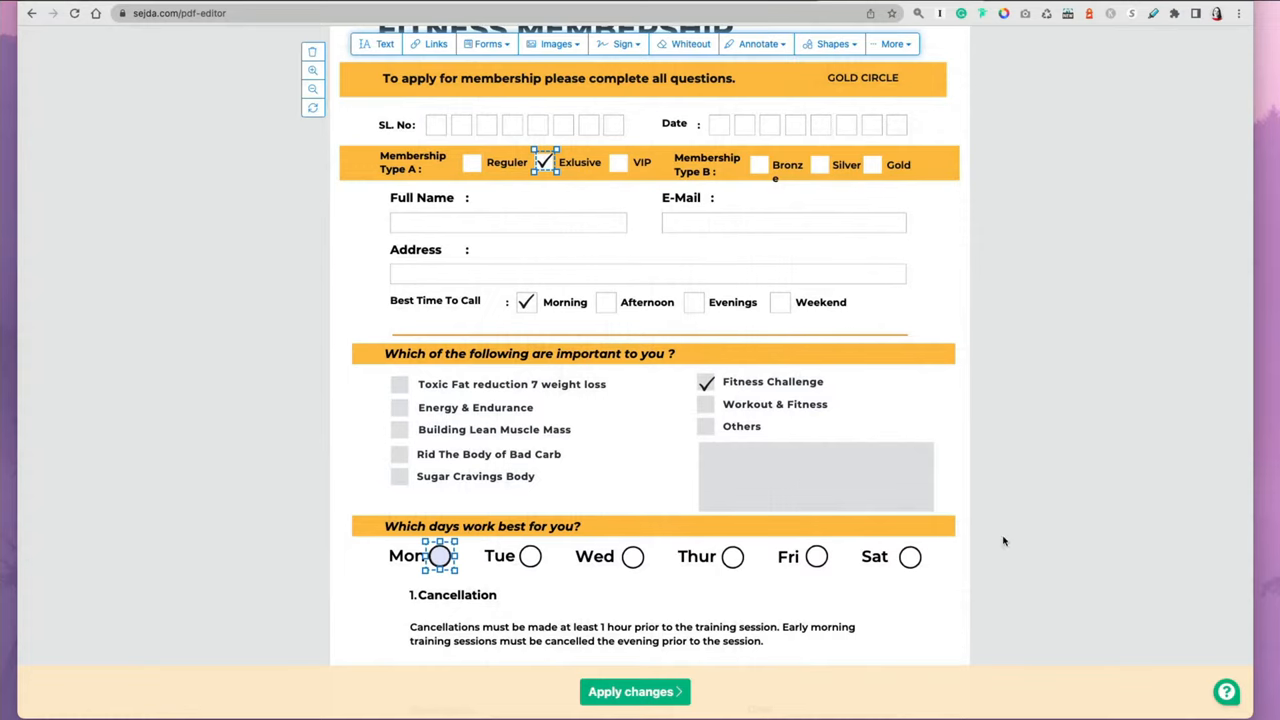
click(442, 516)
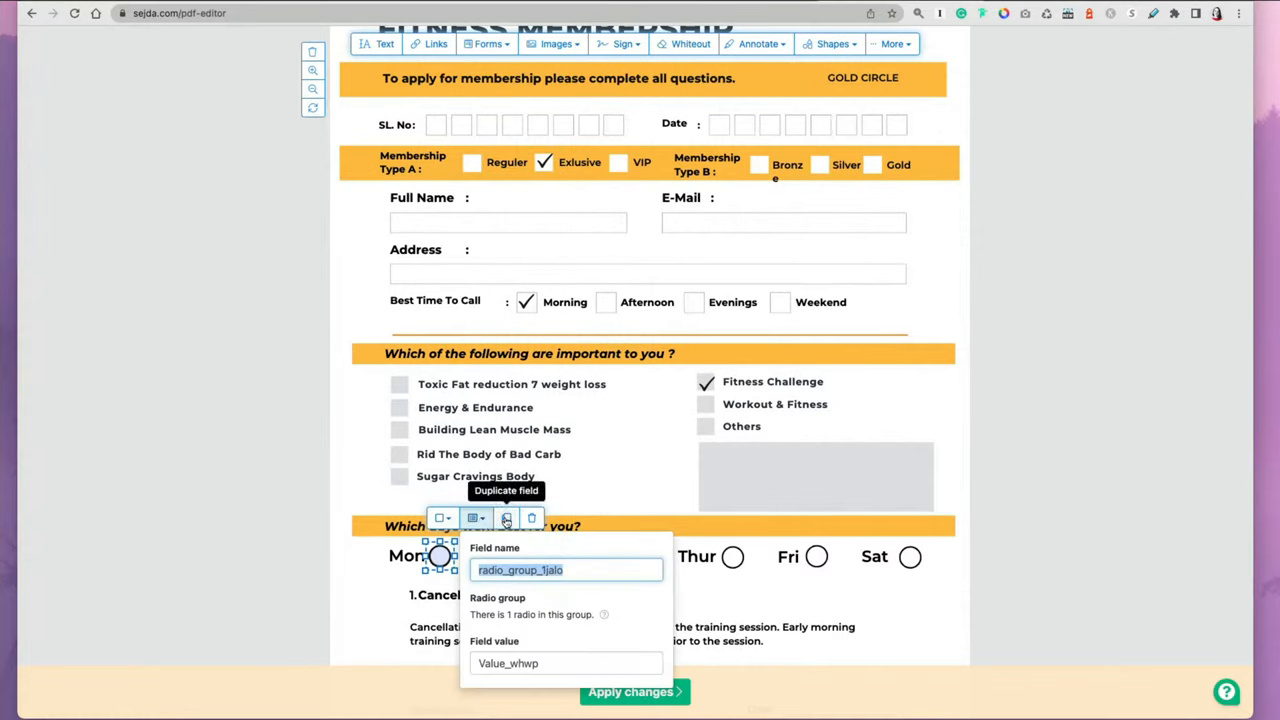
click(488, 44)
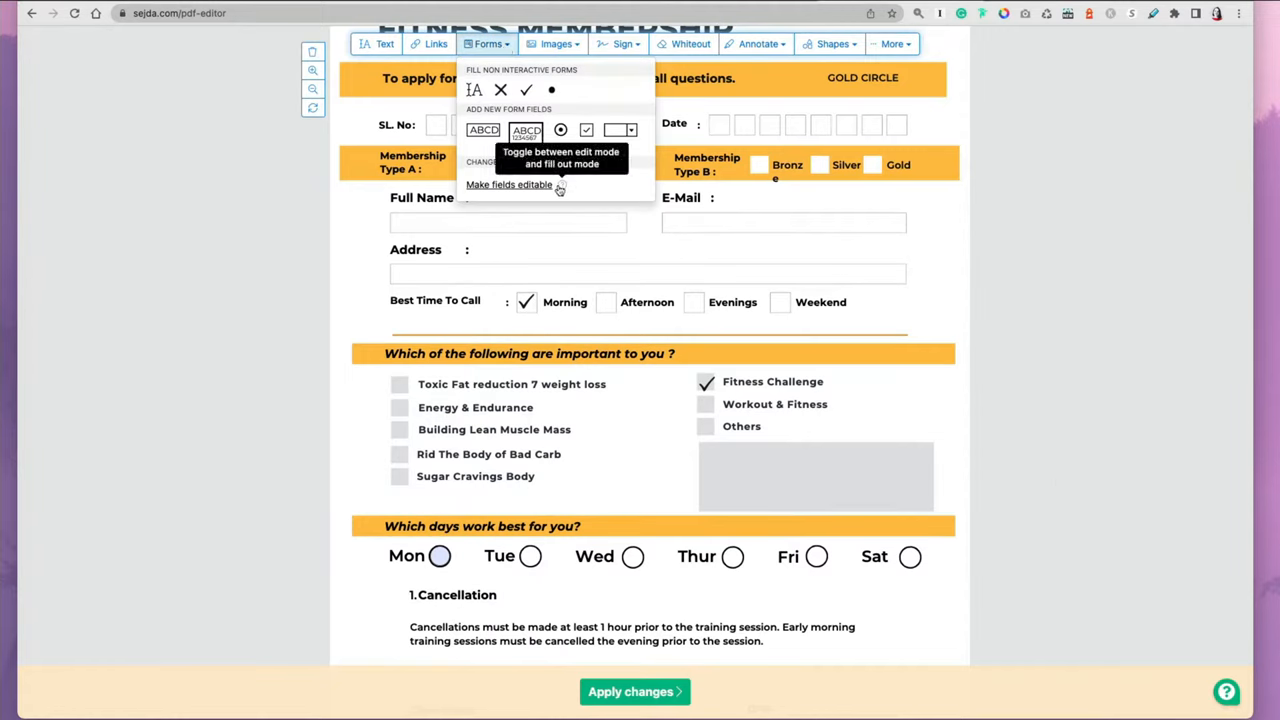
mouse_move(620, 130)
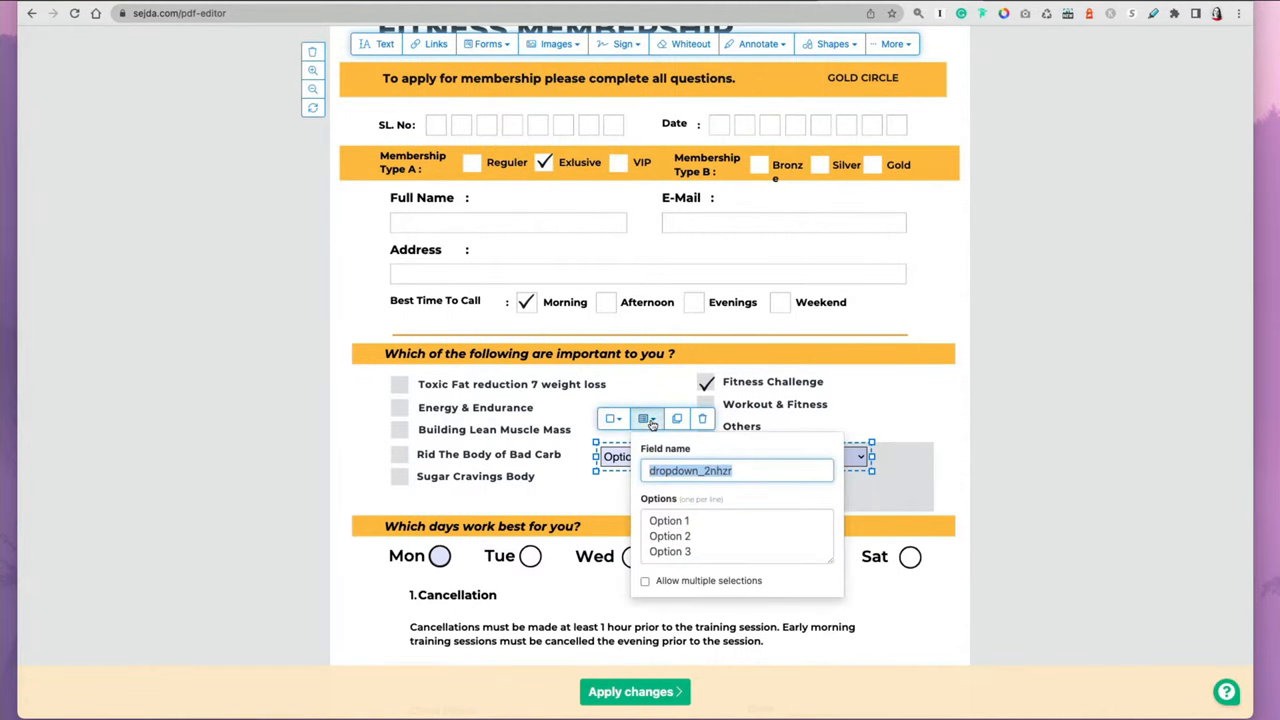
text(Toxic Fat reduction)
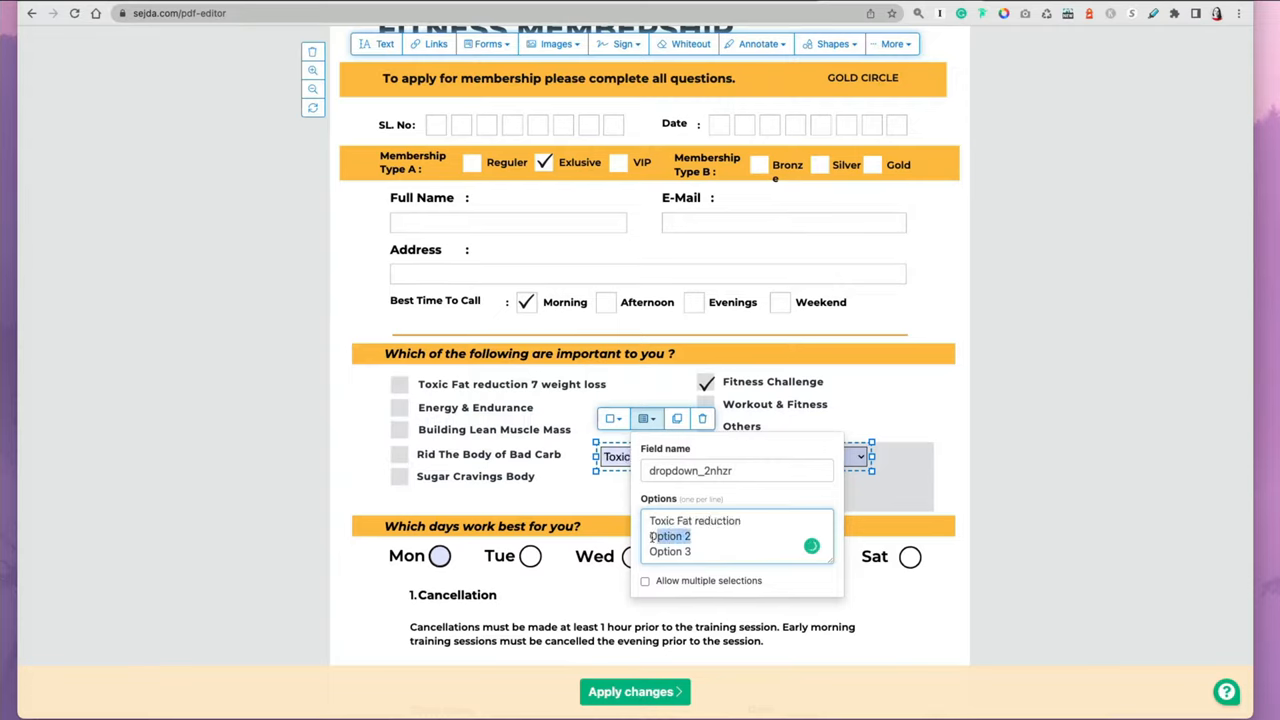
text(Energy & Endurance)
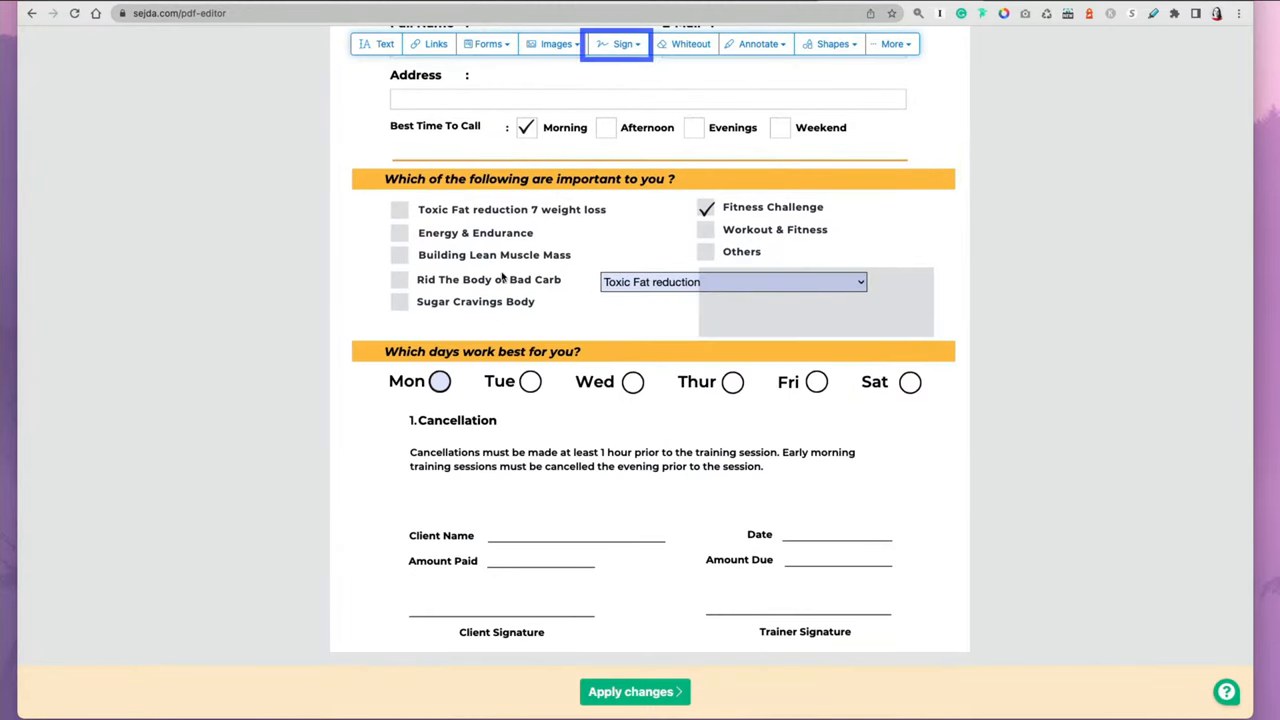
Place the typed signature on the Client Name line, then remove it from the form.
click(620, 44)
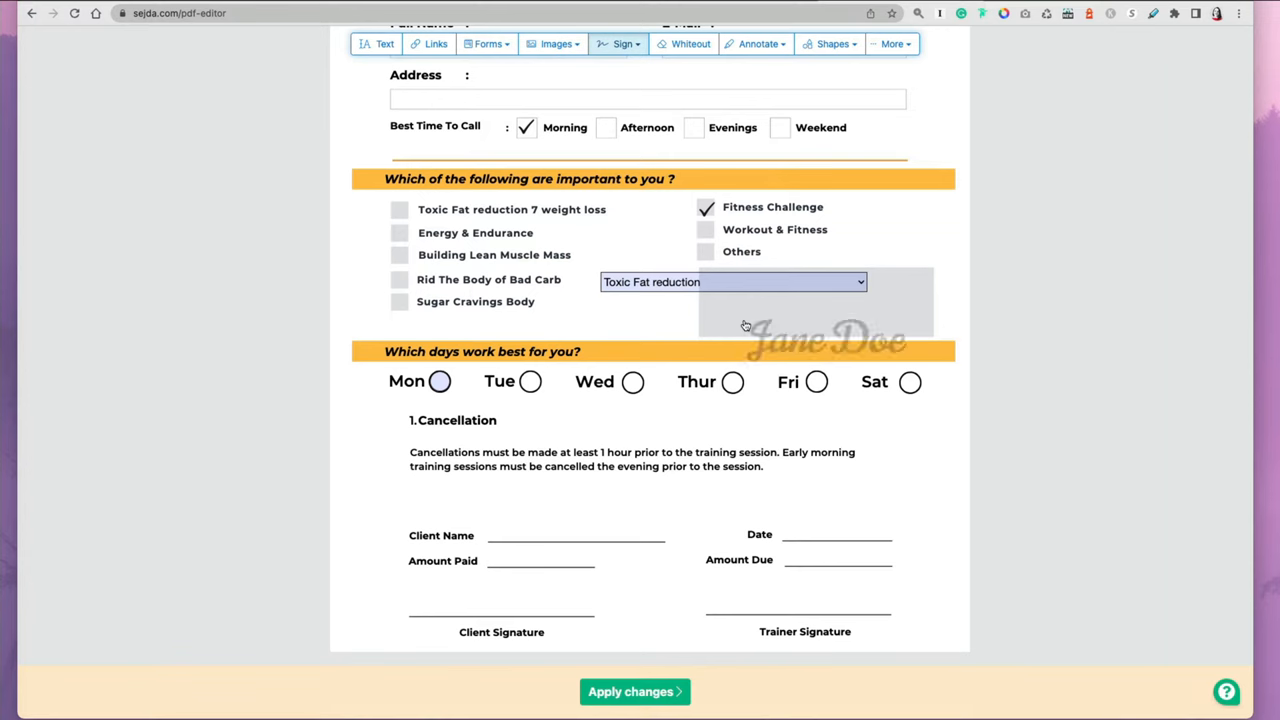
drag(824, 338, 570, 522)
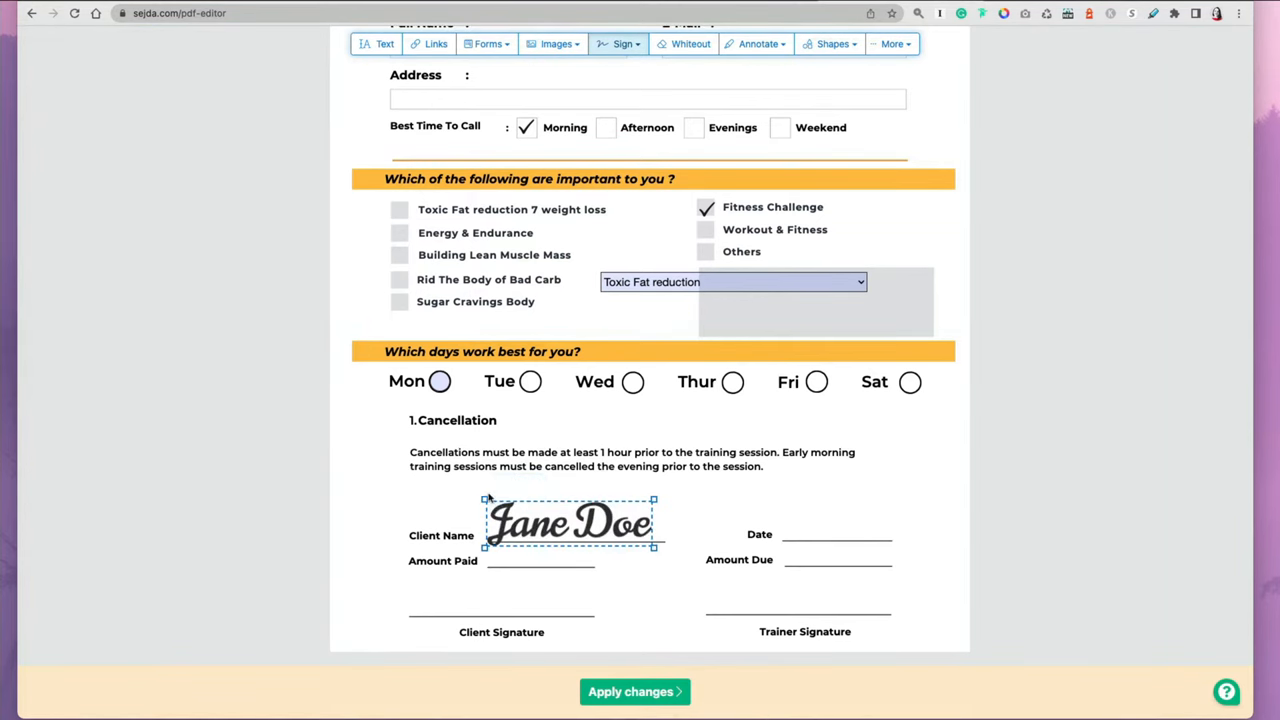
drag(570, 520, 570, 530)
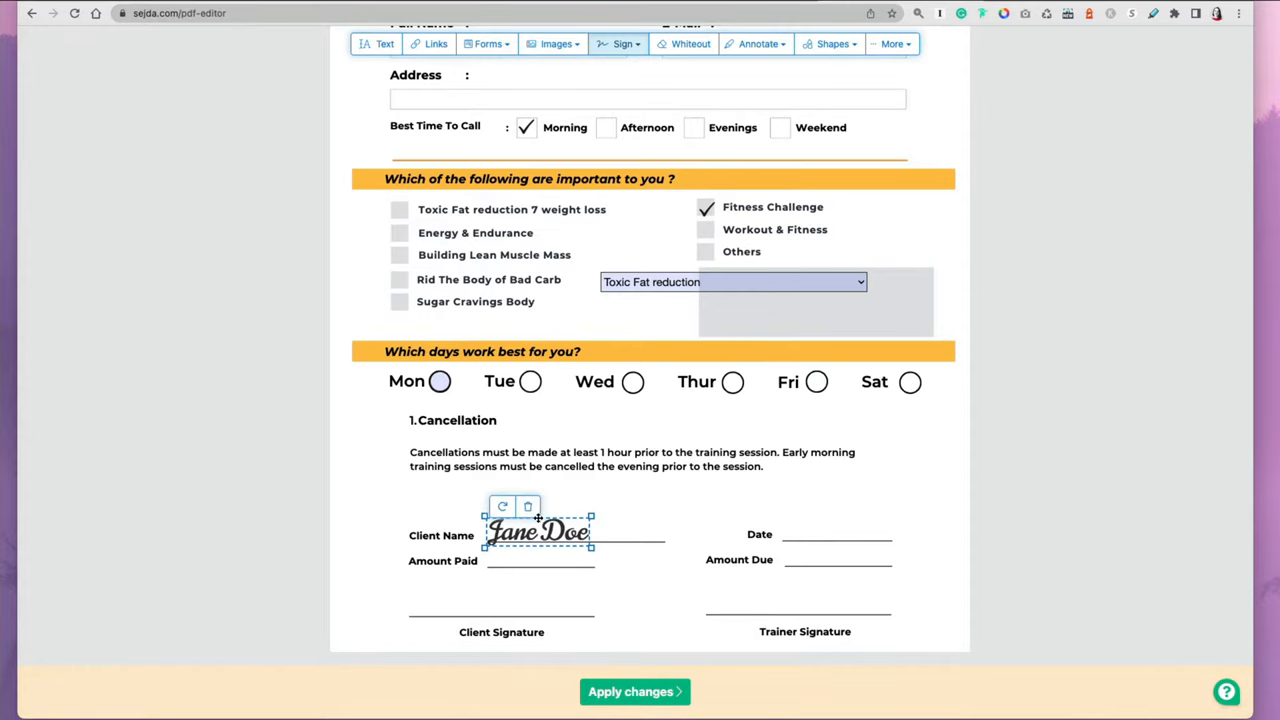
click(528, 506)
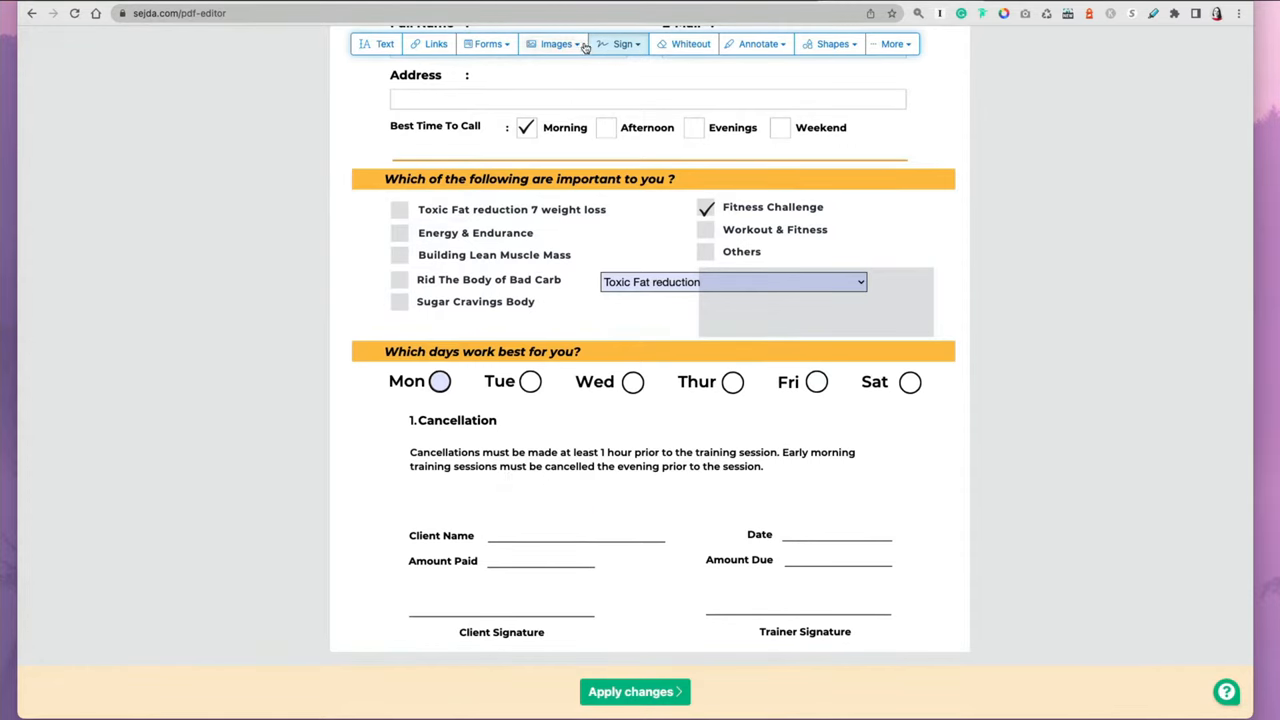
Draw a handwritten signature in the New signature panel and save it for reuse.
click(620, 44)
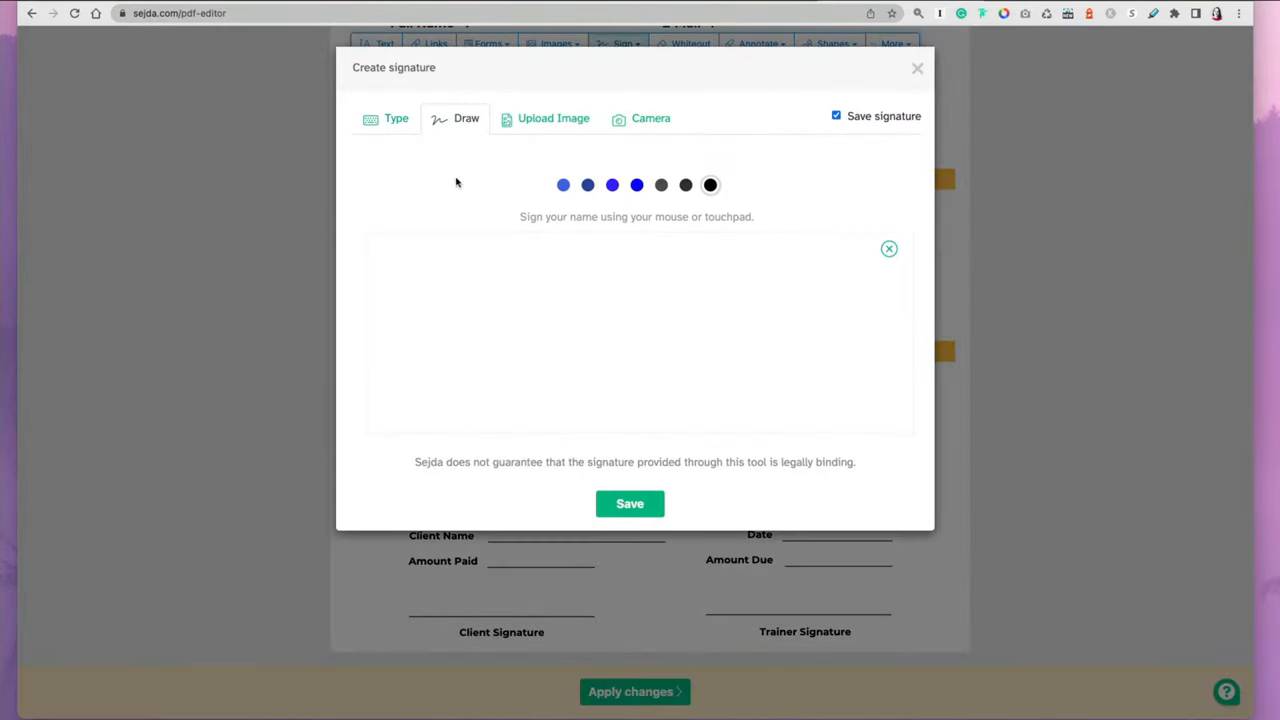
drag(480, 278, 744, 378)
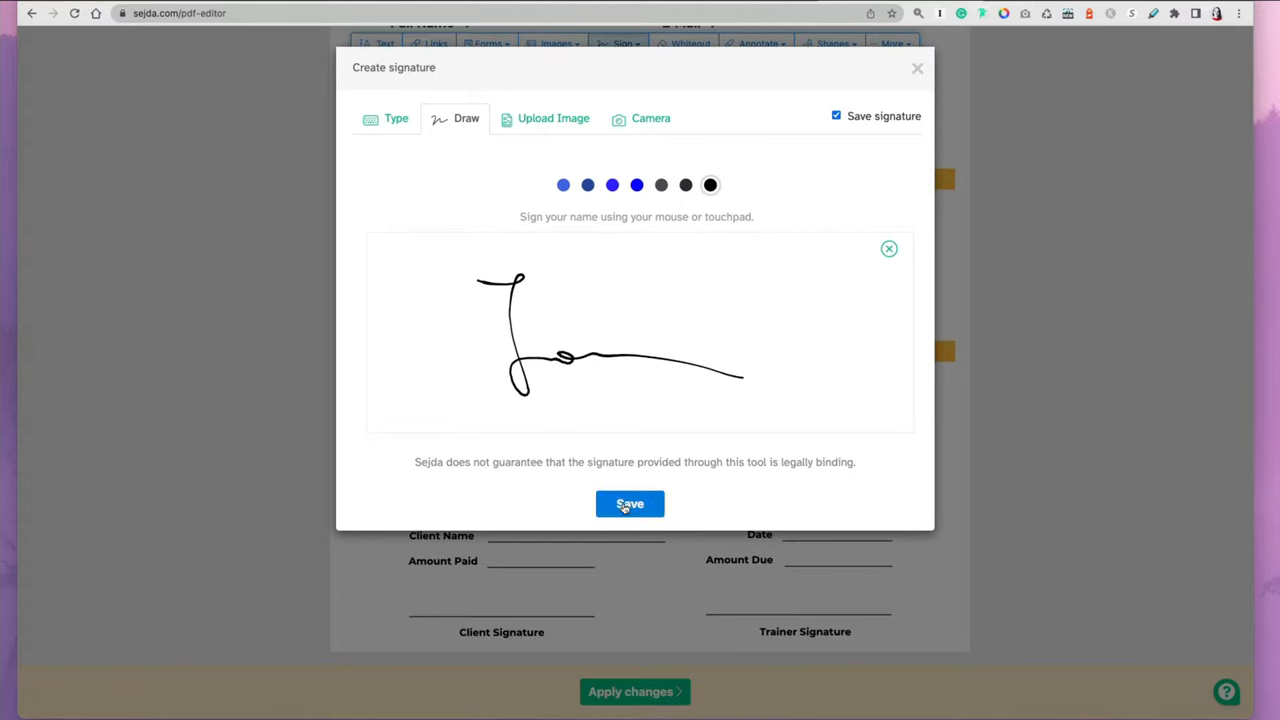
click(630, 504)
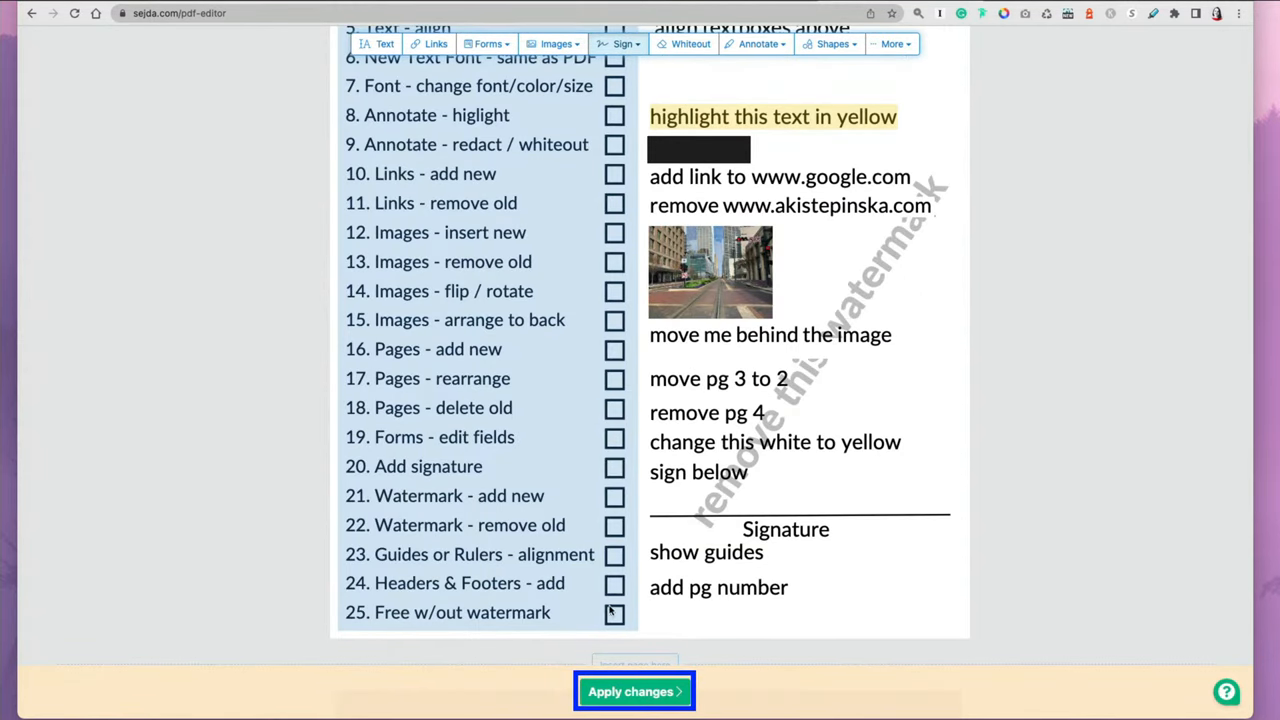
Apply all edits so Sejda reports the document is ready for download.
click(634, 692)
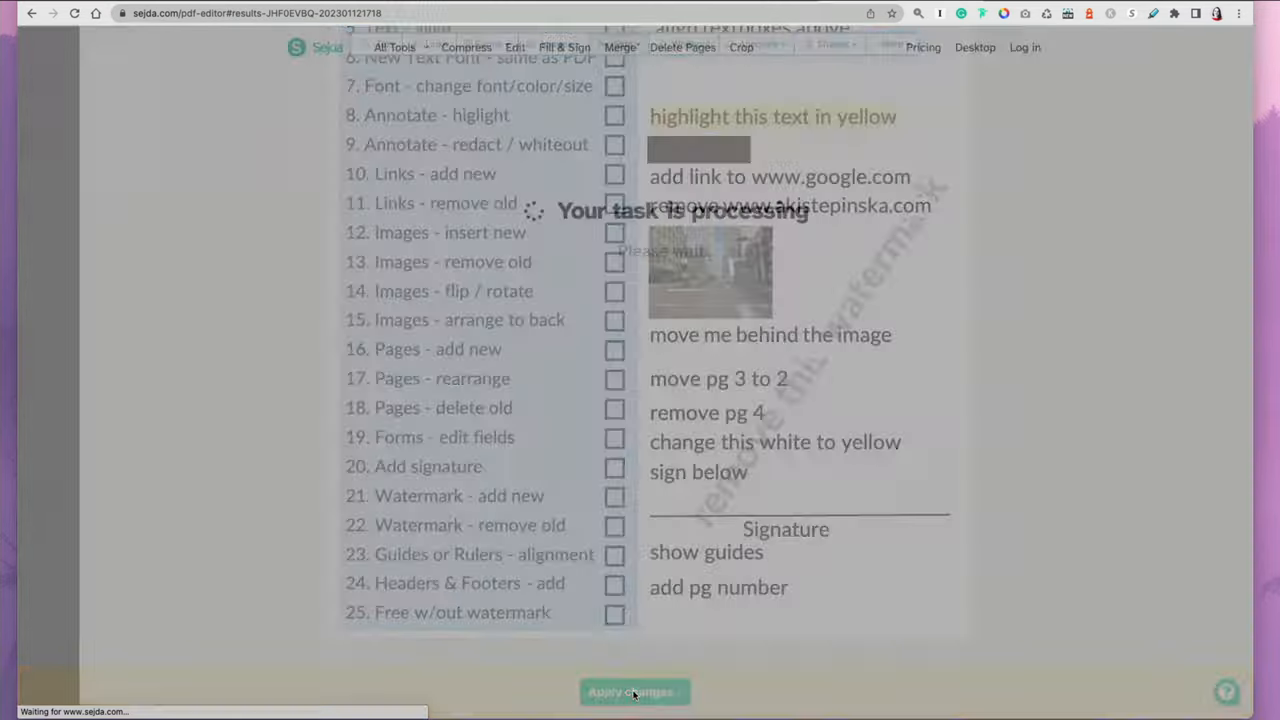
click(632, 692)
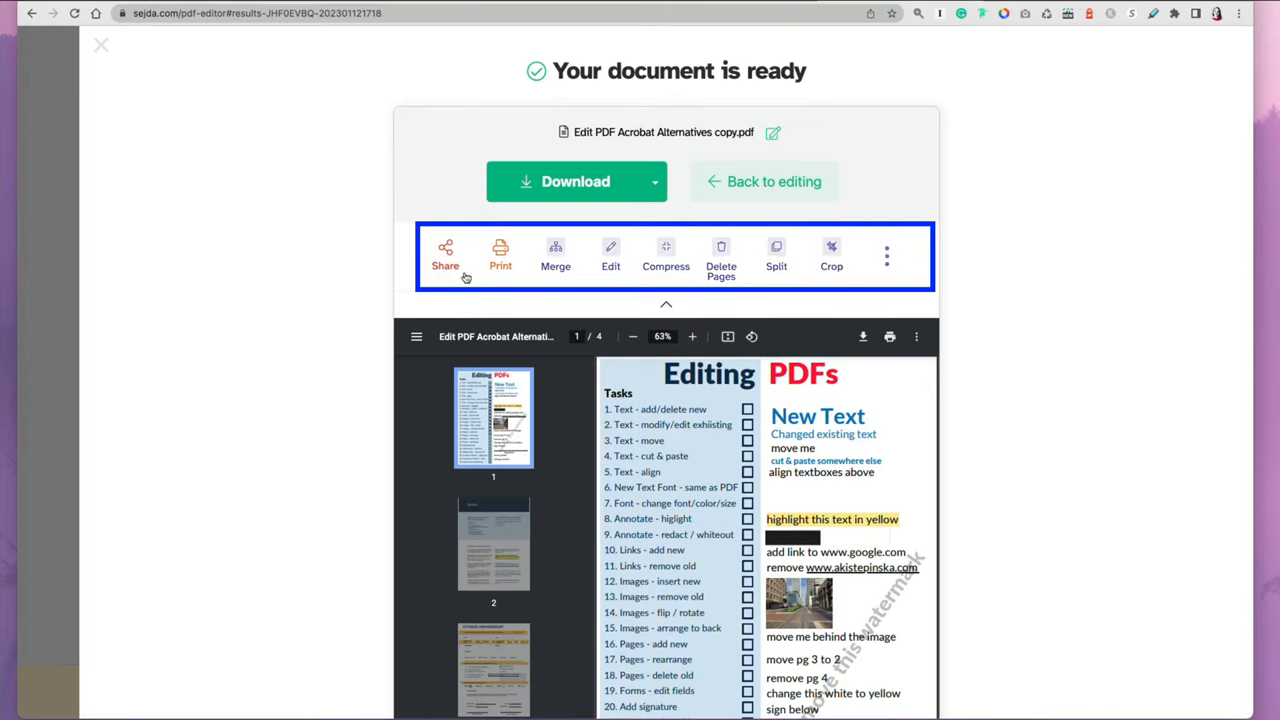
mouse_move(556, 256)
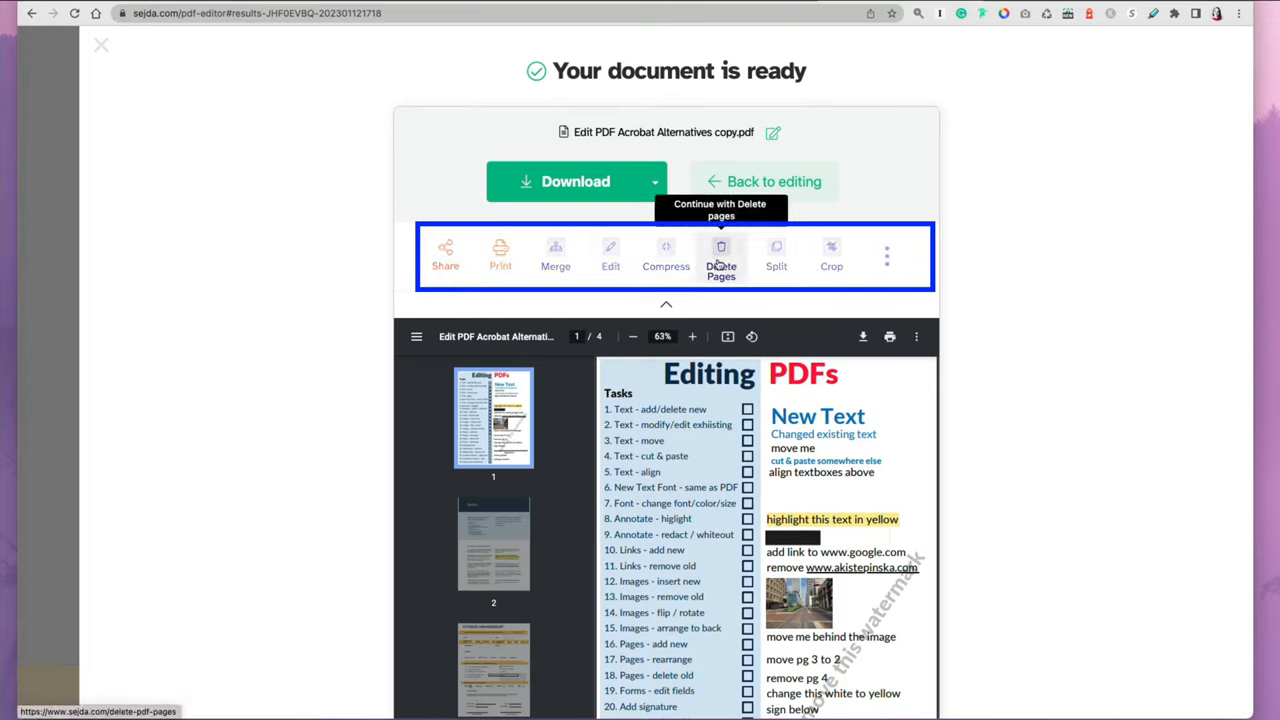
mouse_move(886, 256)
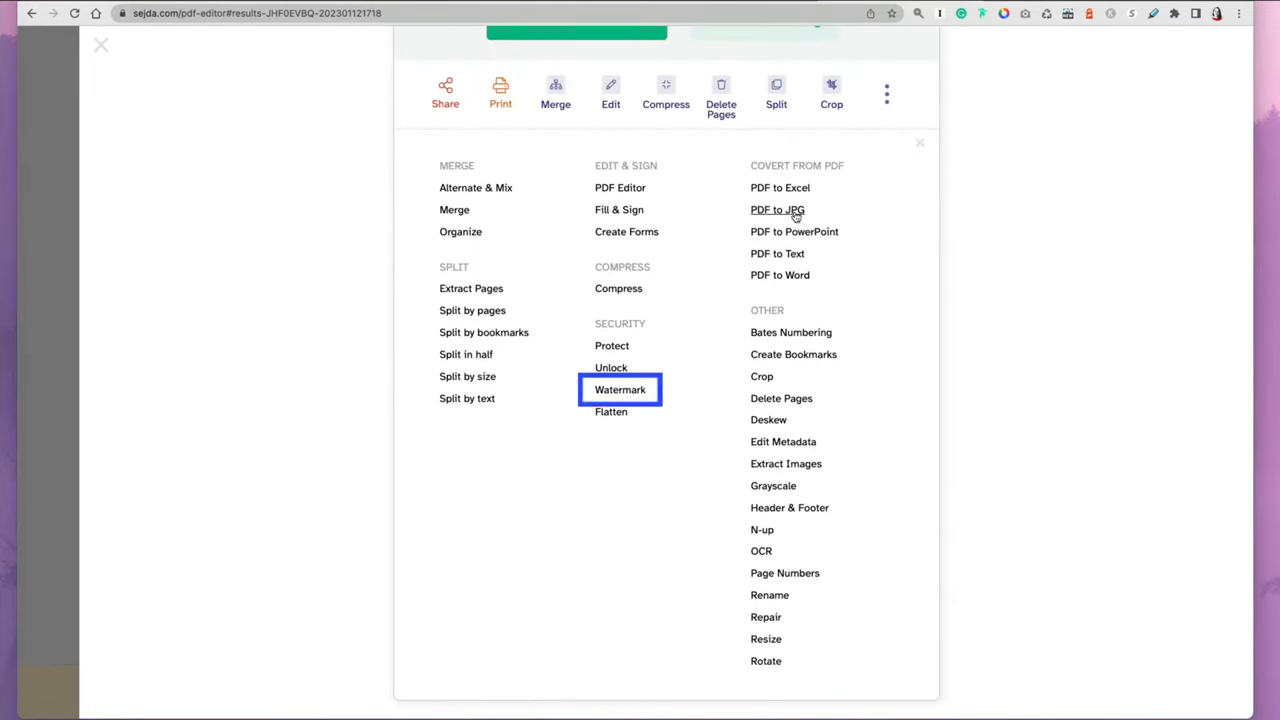
mouse_move(704, 376)
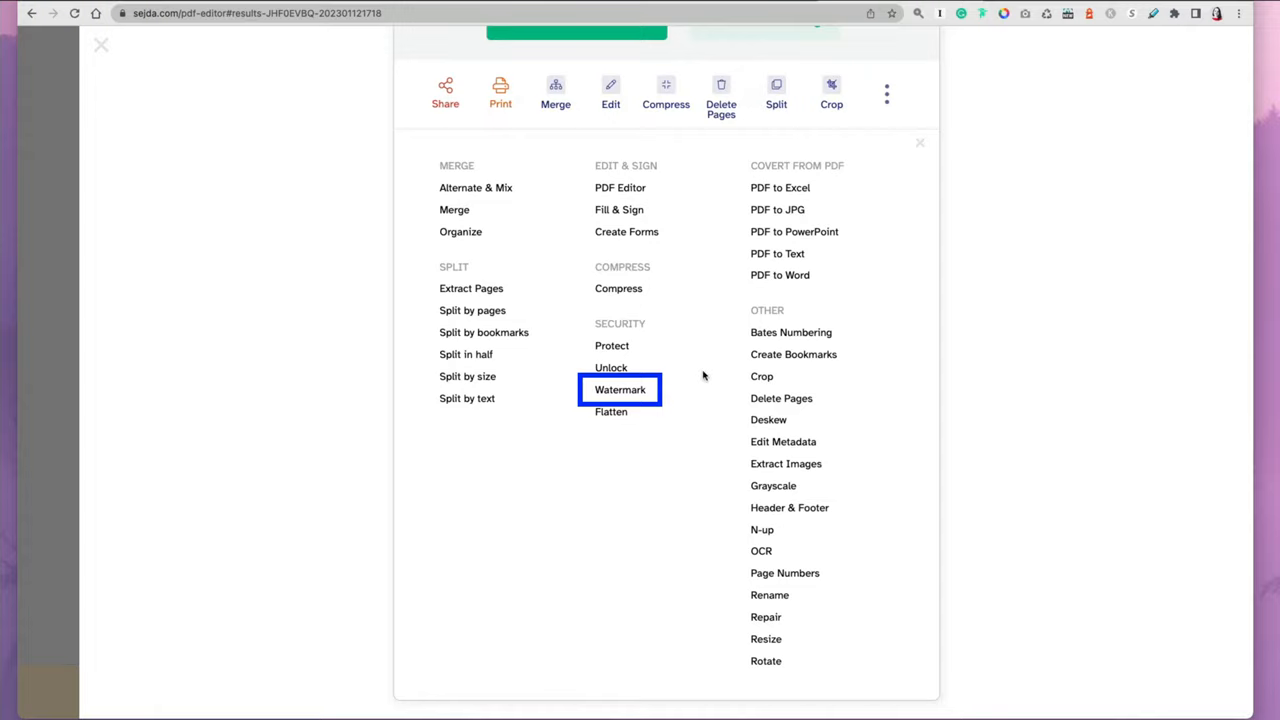
Add a large grey diagonal 'Draft' text watermark (size 223) across the PDF pages.
click(620, 388)
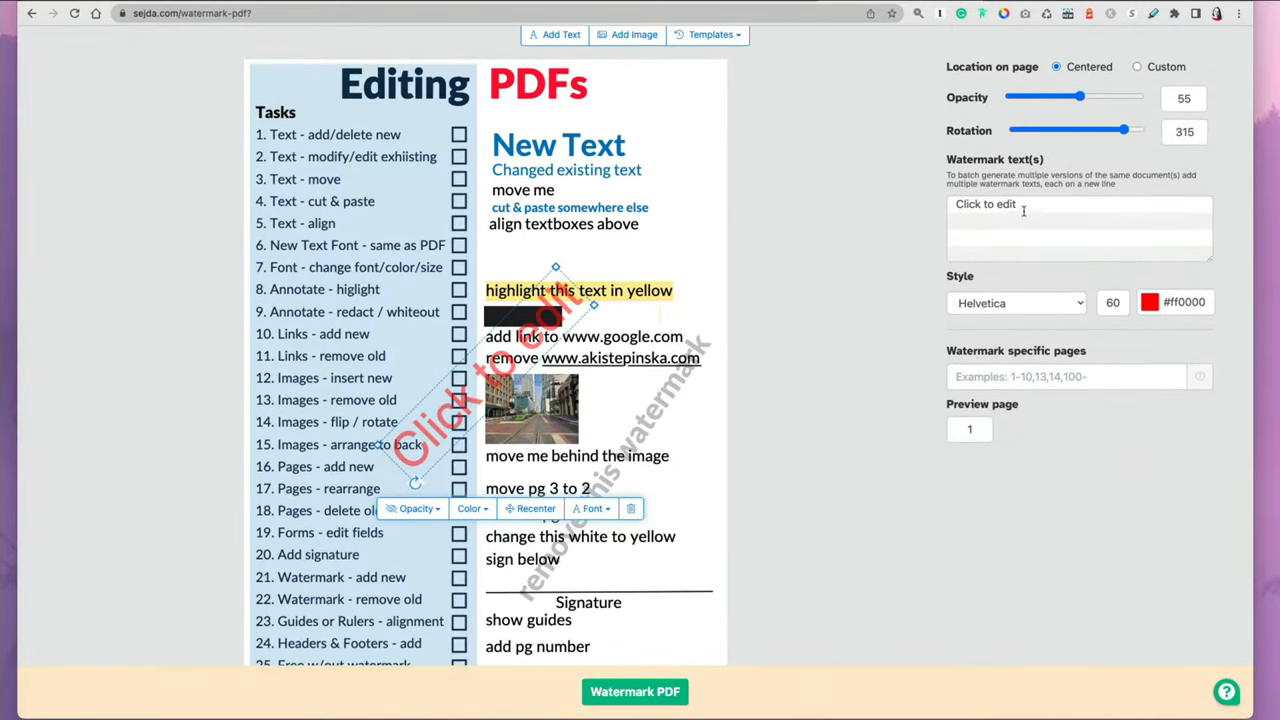
text(Draft)
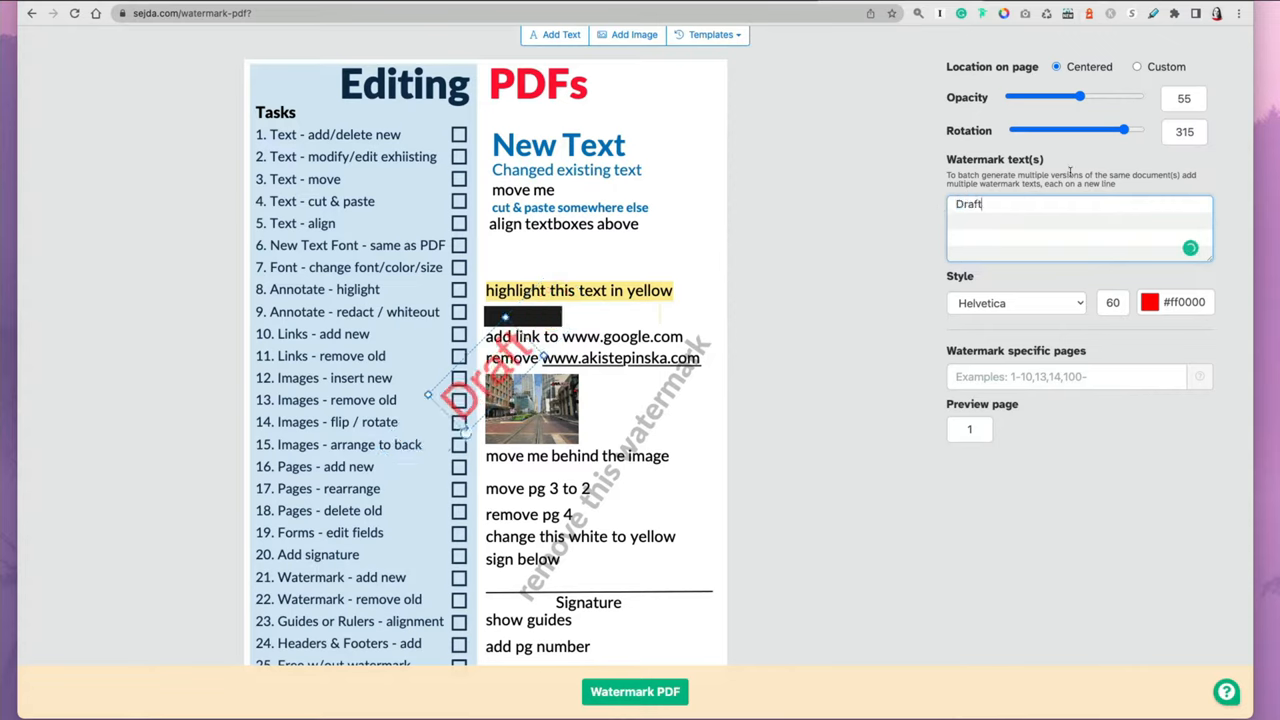
click(1150, 302)
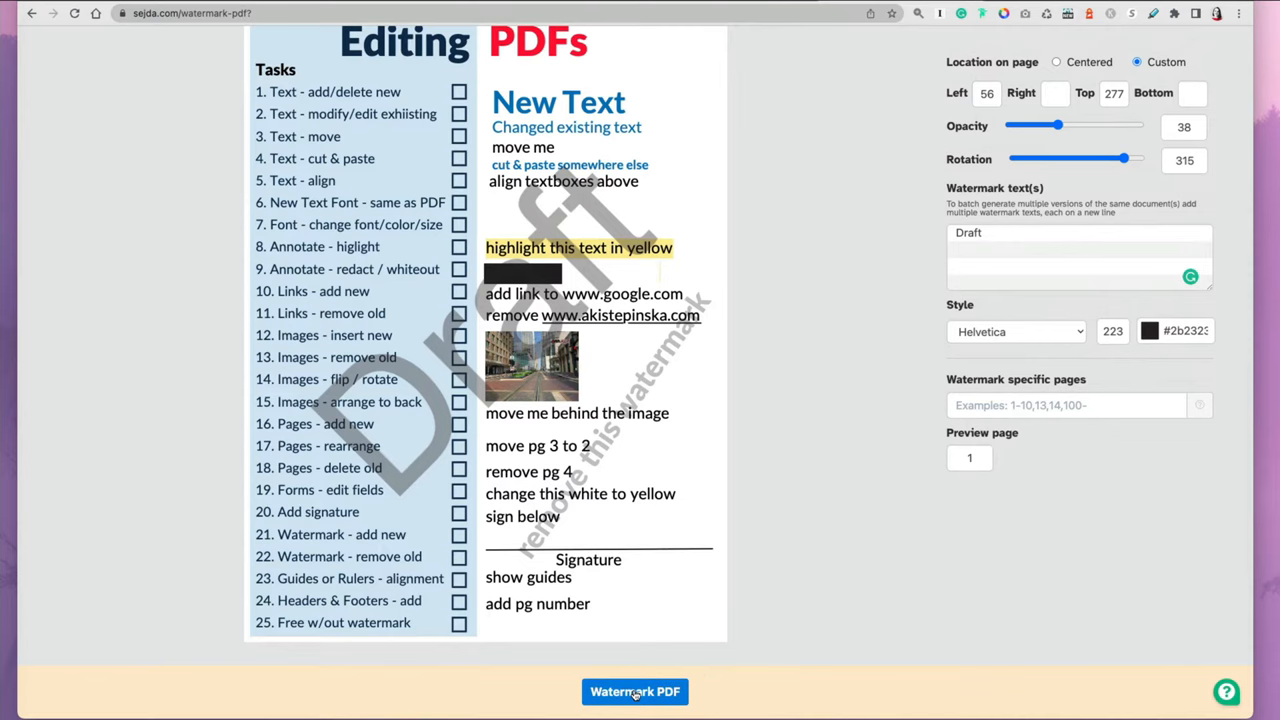
click(636, 692)
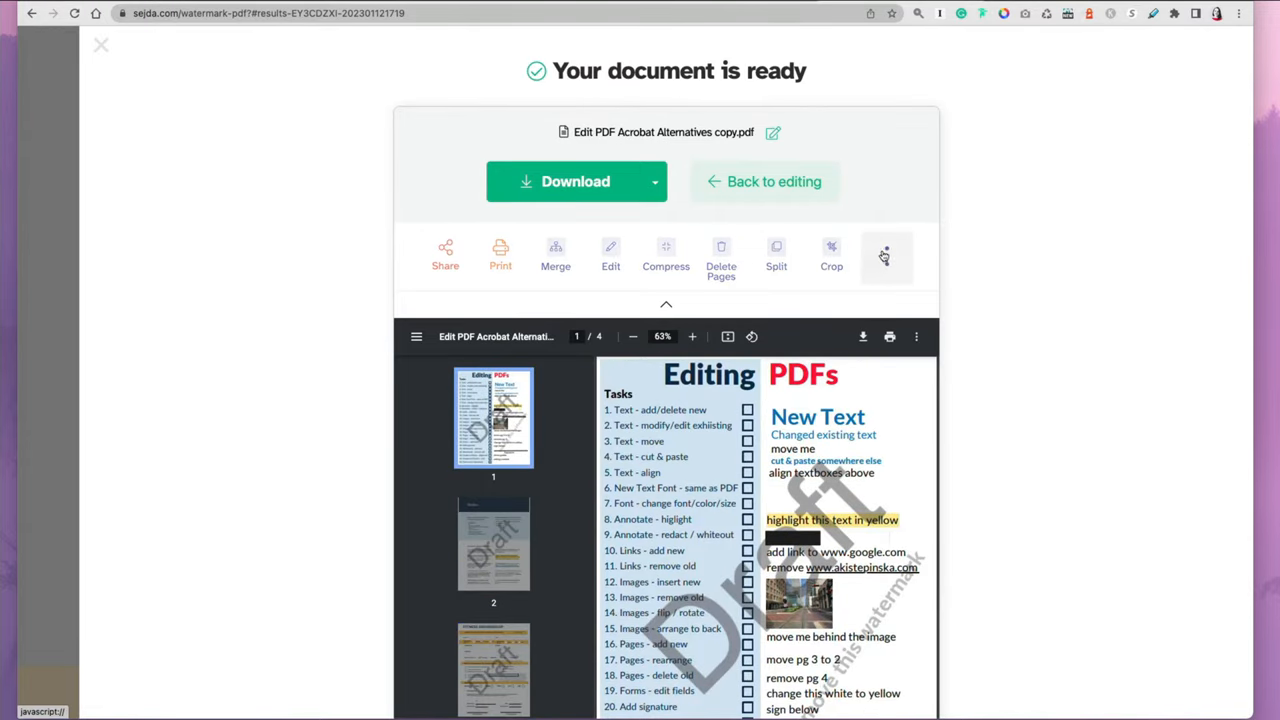
Add Header center page numbers to every page and reopen the More tools list.
click(886, 256)
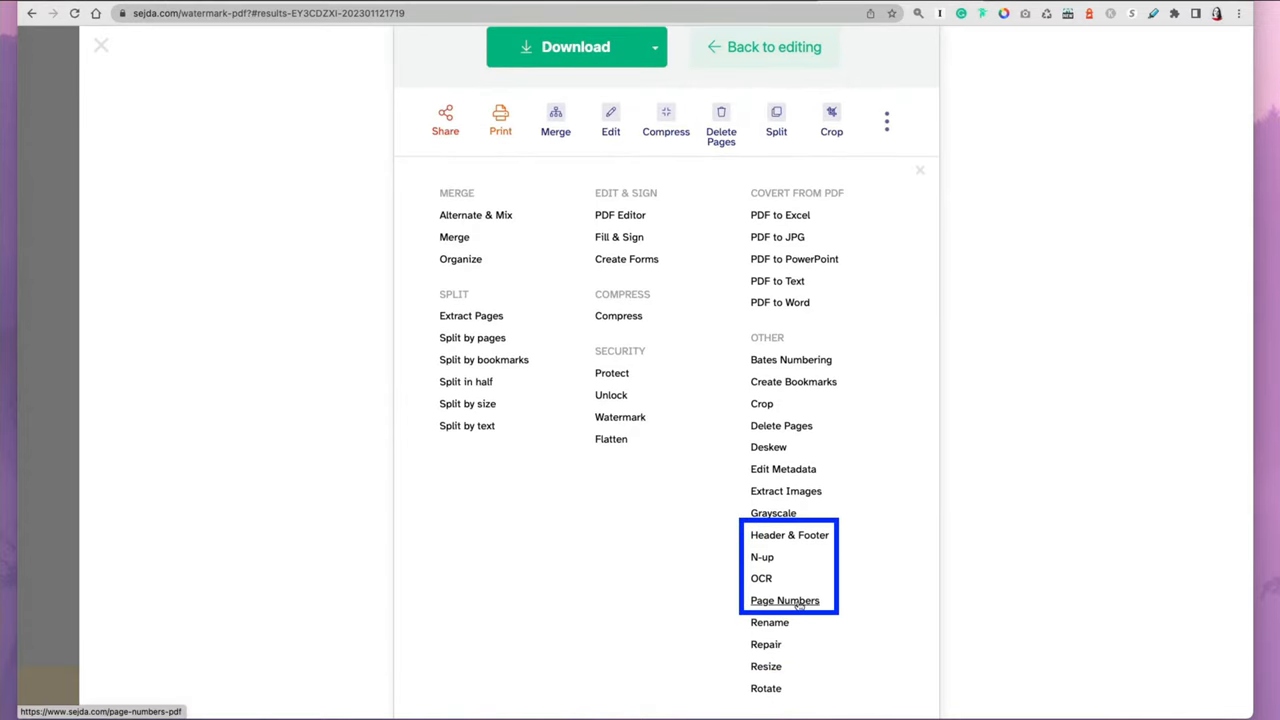
click(784, 600)
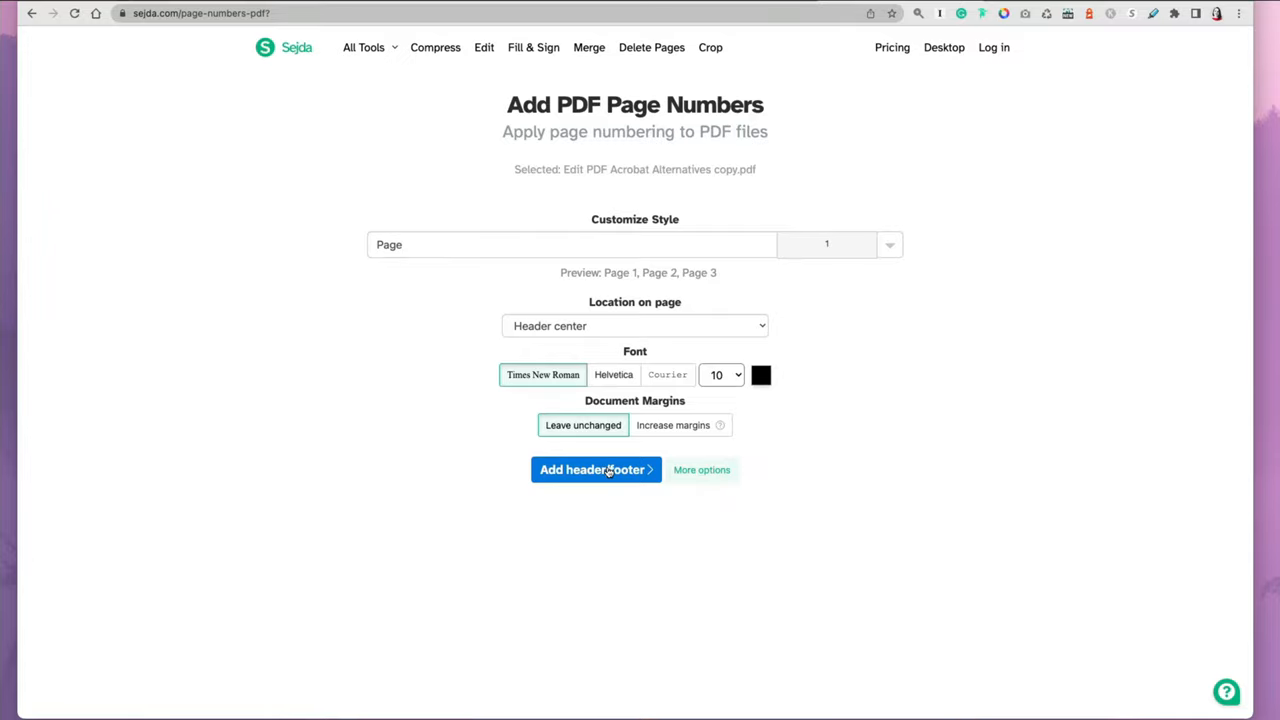
click(596, 468)
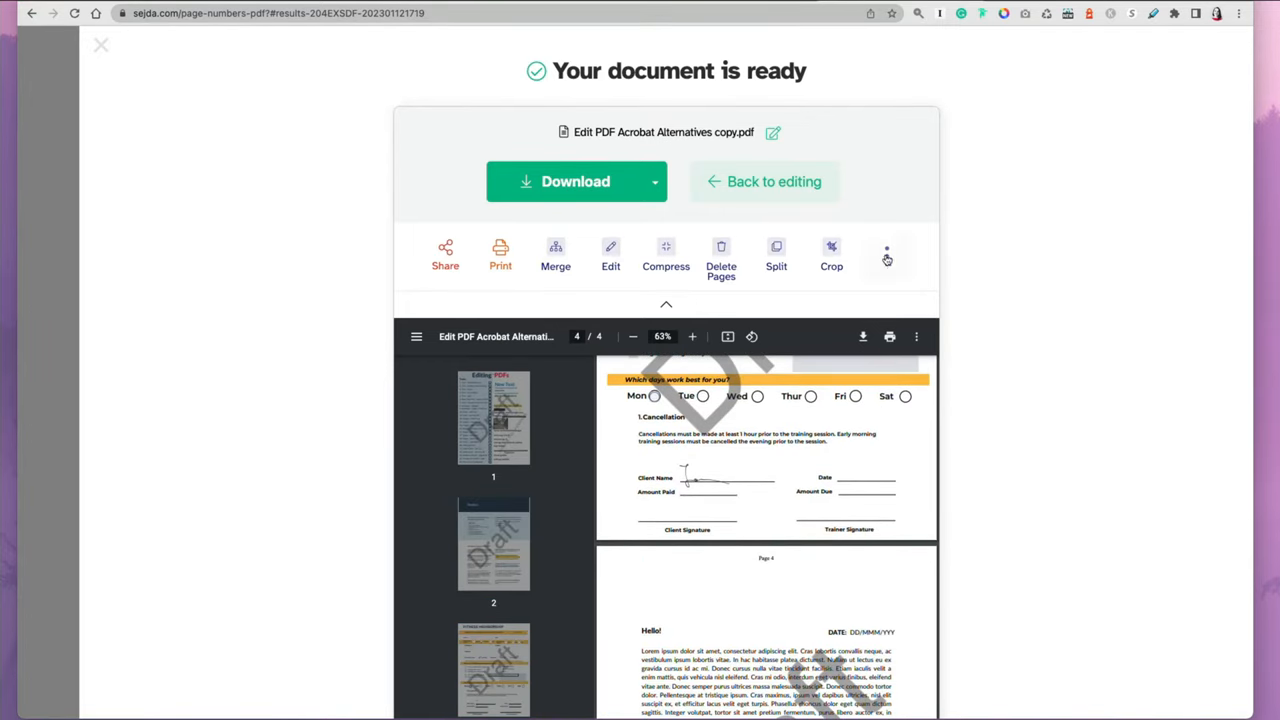
click(886, 256)
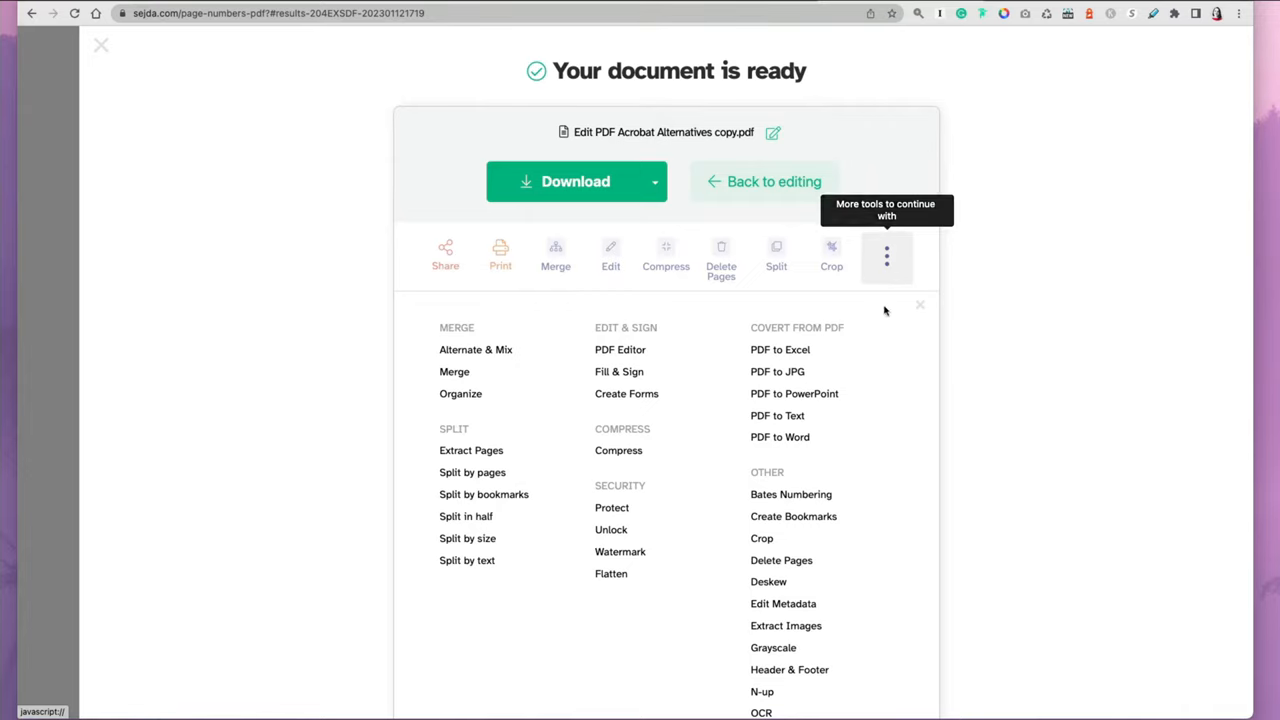
Attempt to encrypt the PDF with a password, hit the free hourly limit, and go back.
scroll(down, 3)
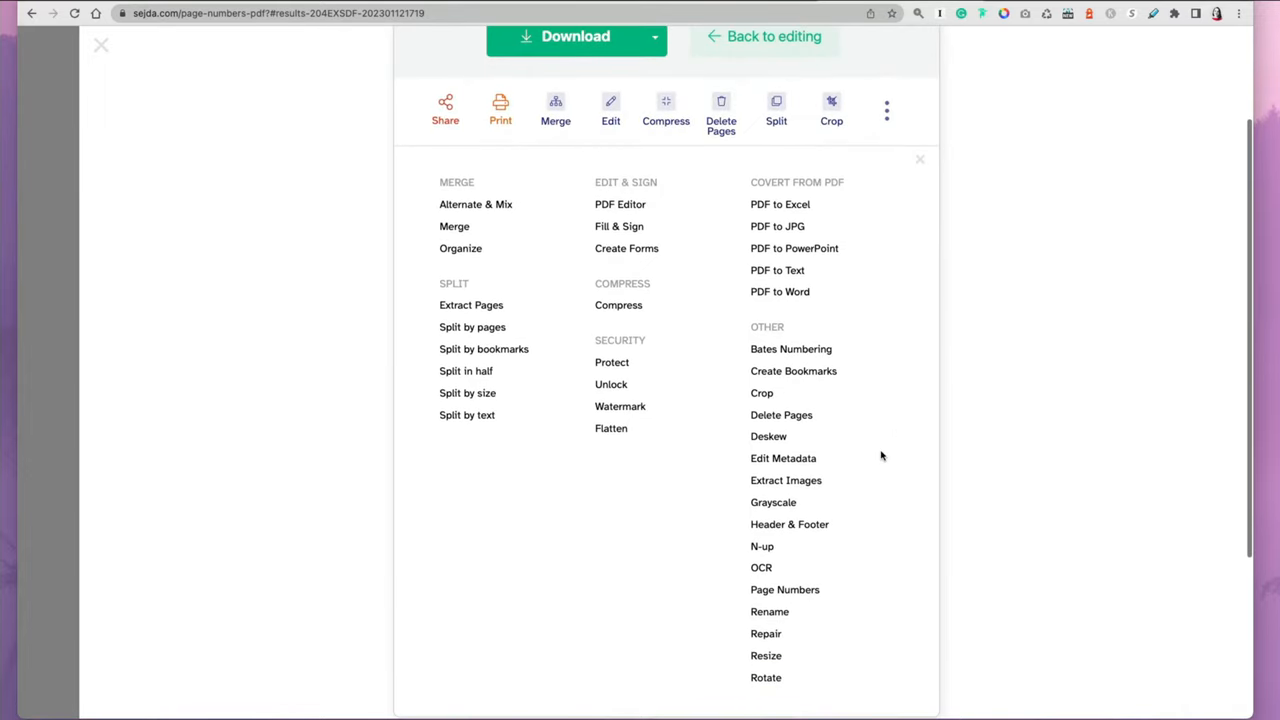
mouse_move(612, 362)
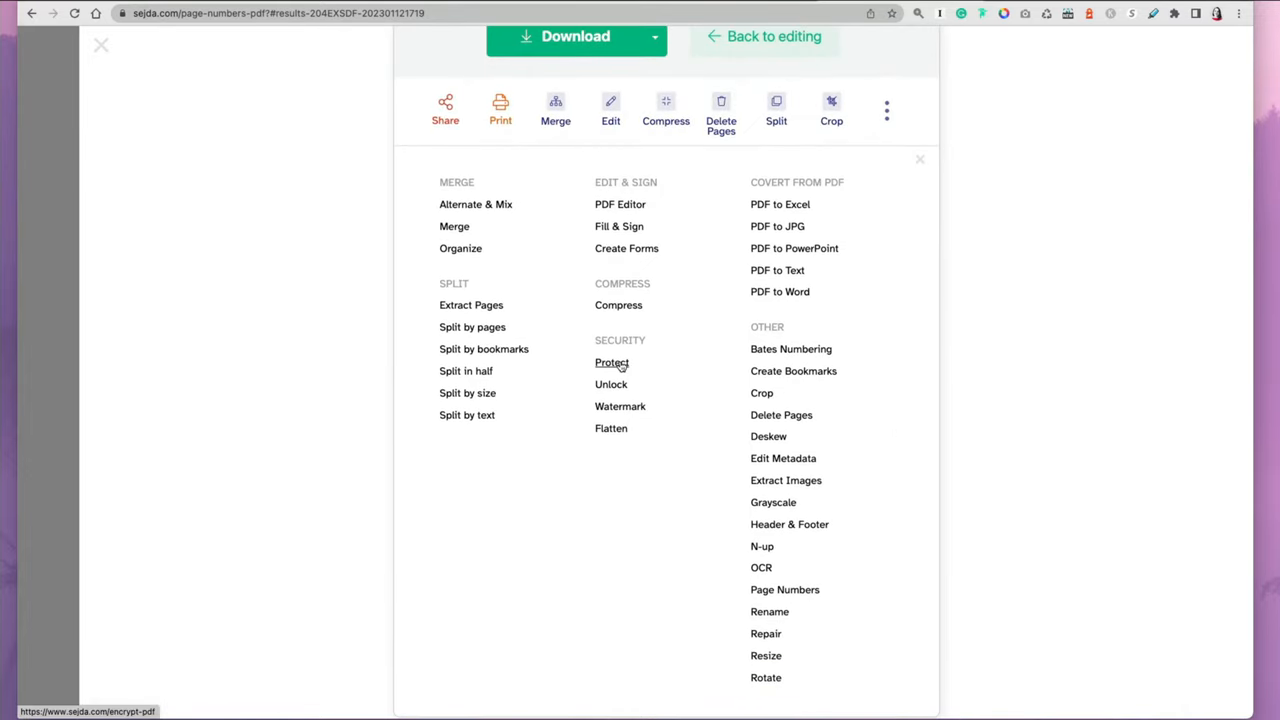
click(612, 362)
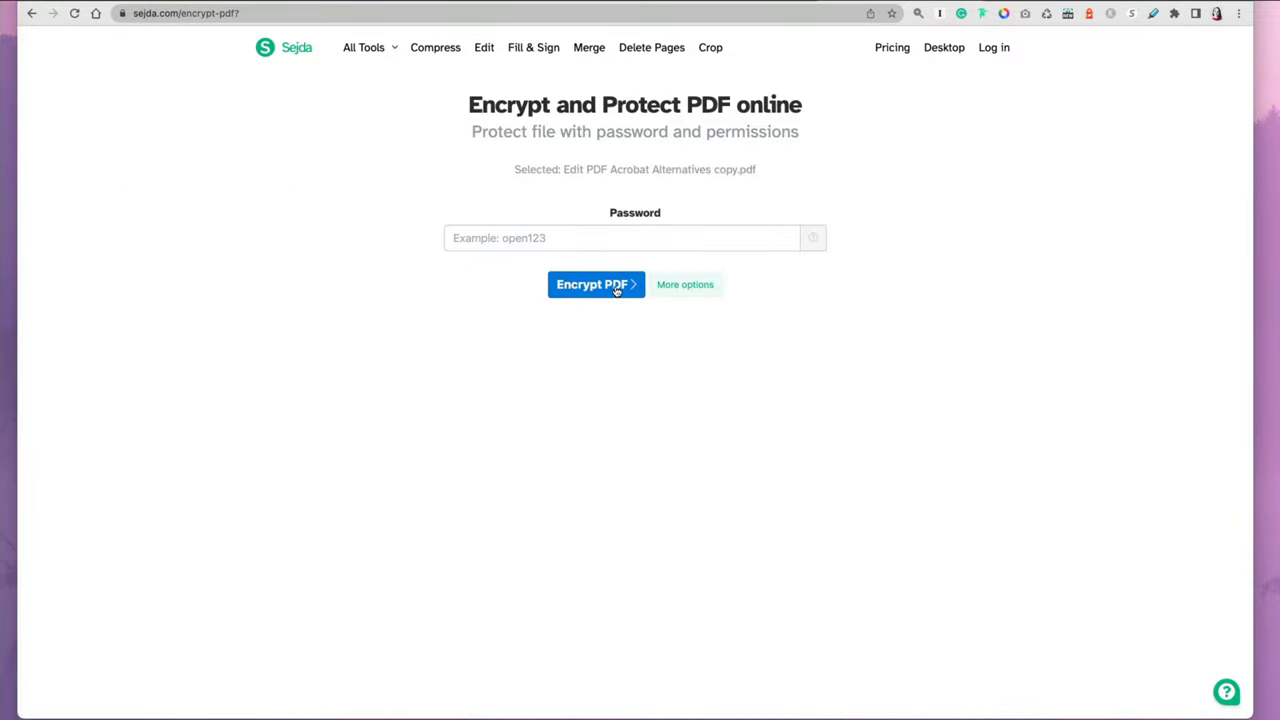
click(622, 238)
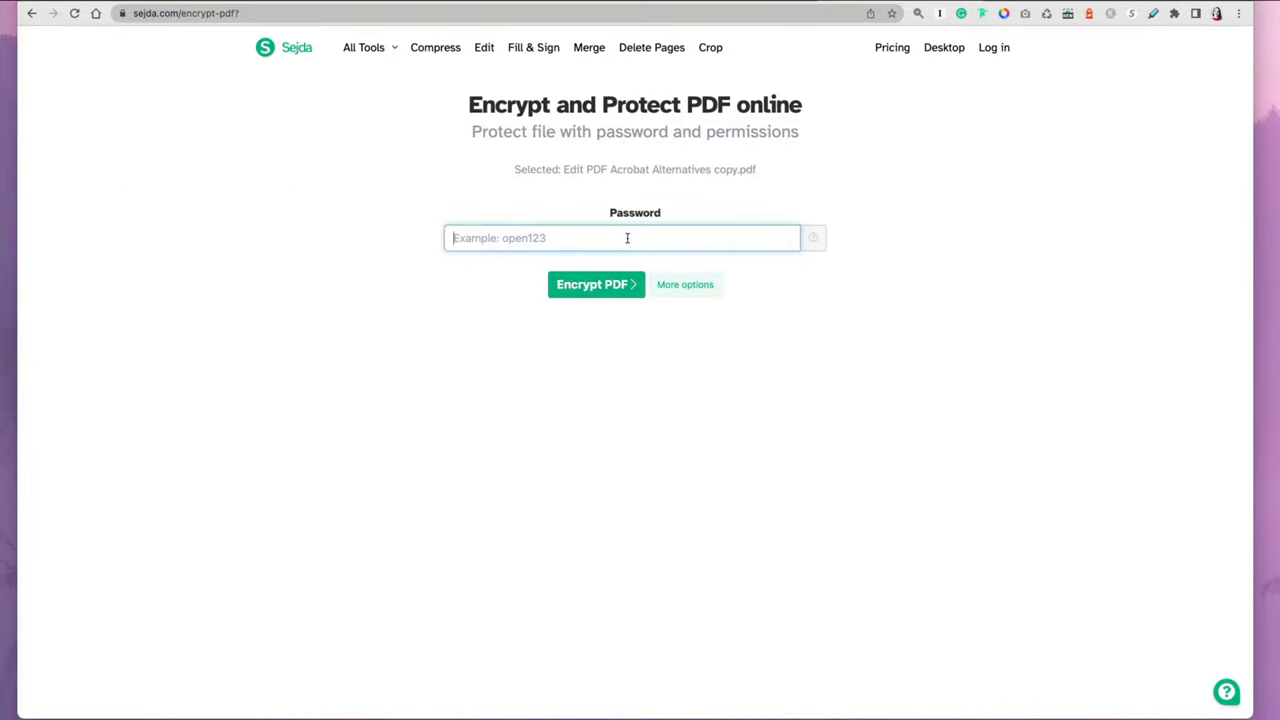
click(596, 284)
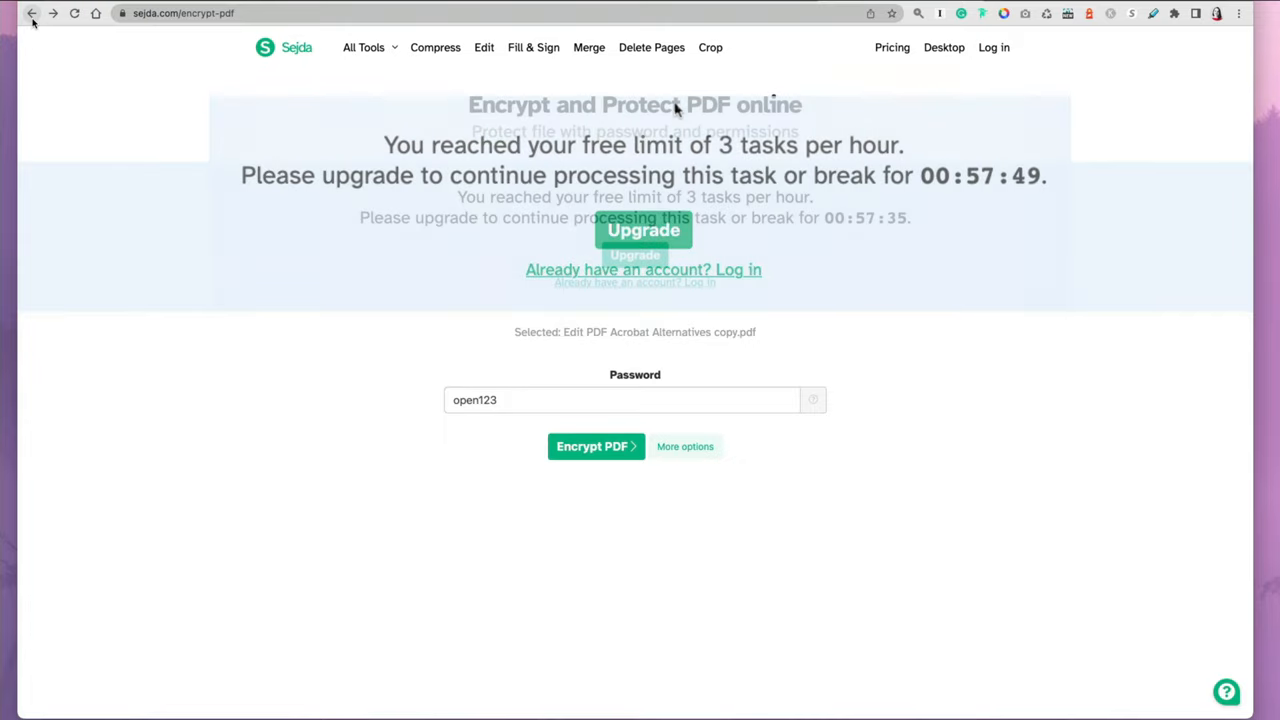
click(596, 446)
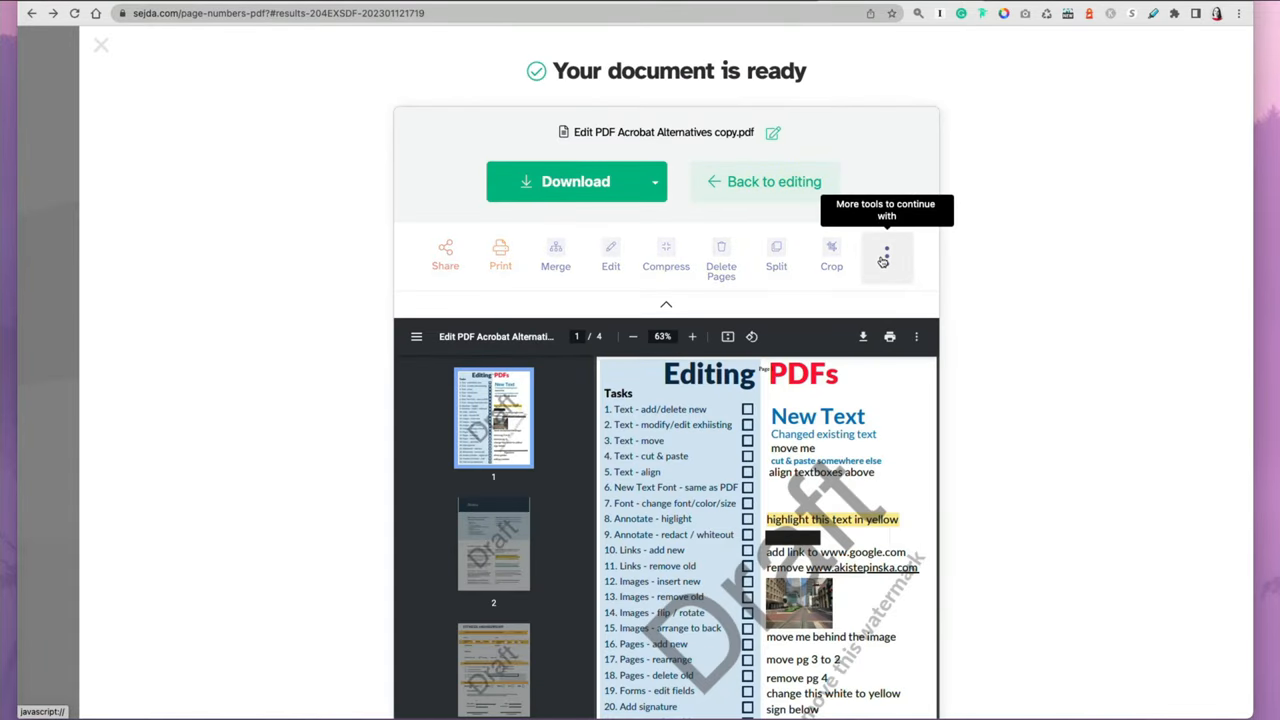
Download the edited PDF and view it in Adobe Acrobat, paging to the end.
click(576, 180)
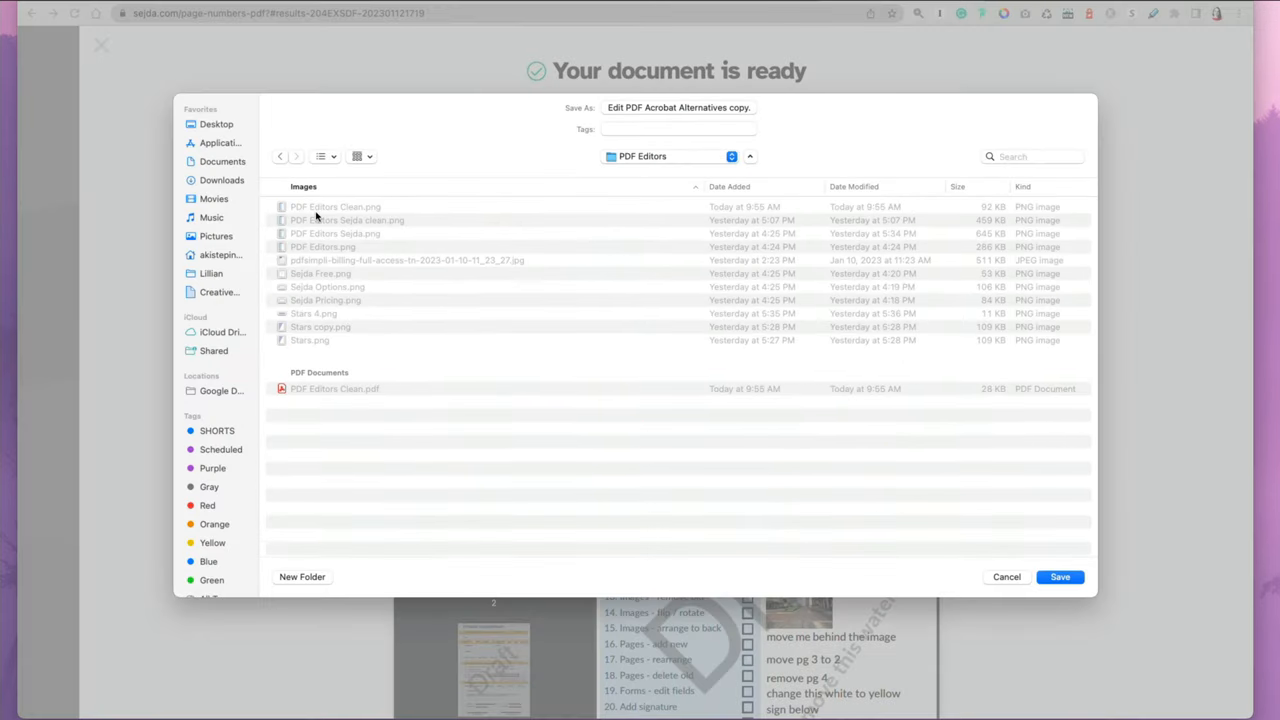
mouse_move(344, 288)
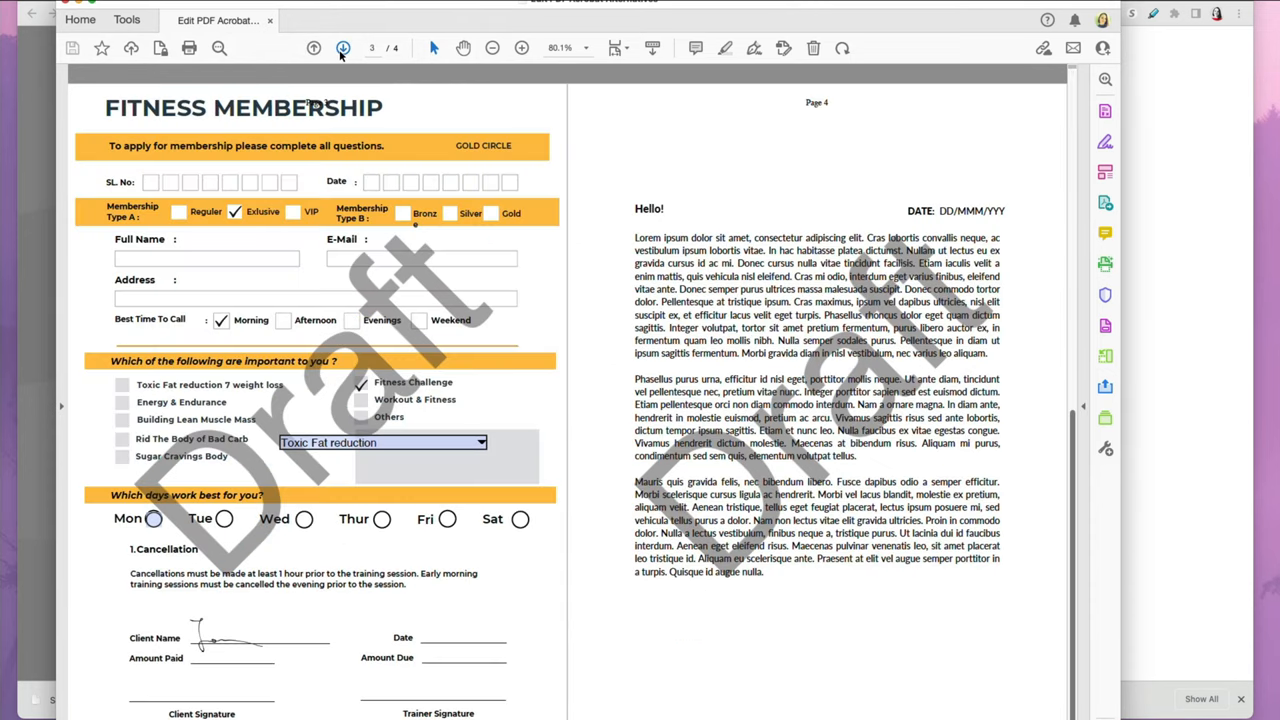
click(344, 48)
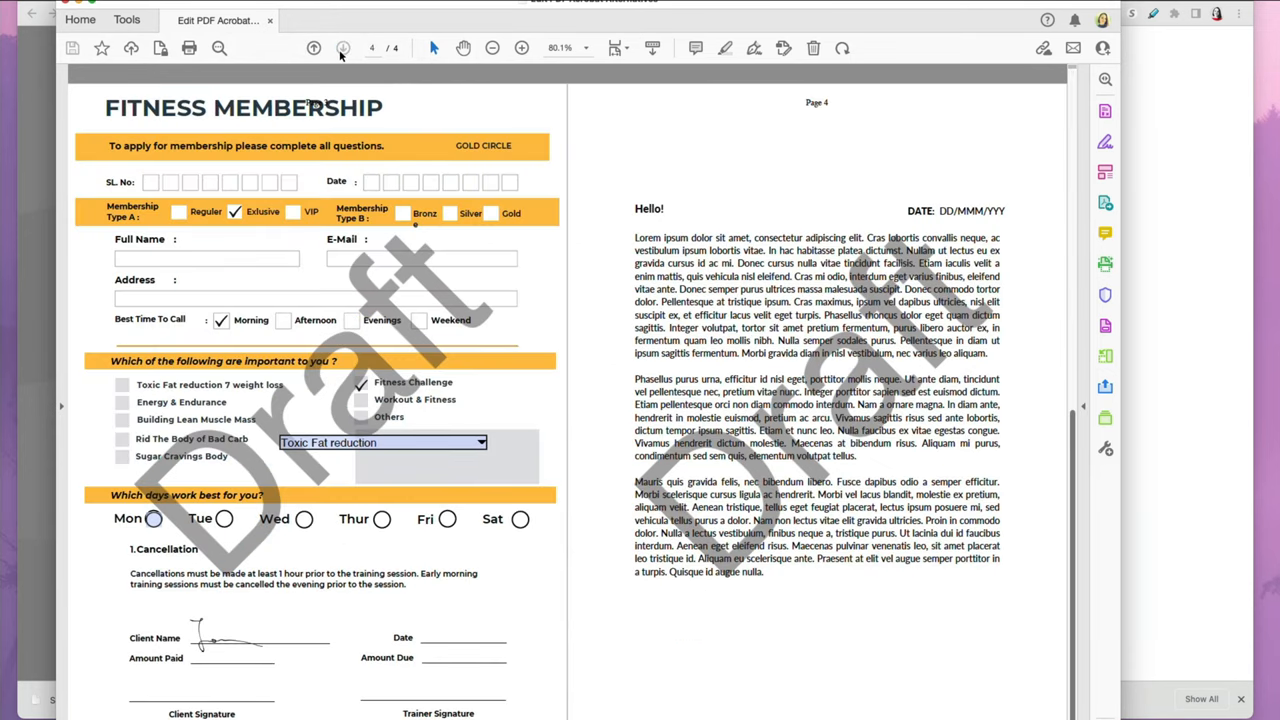